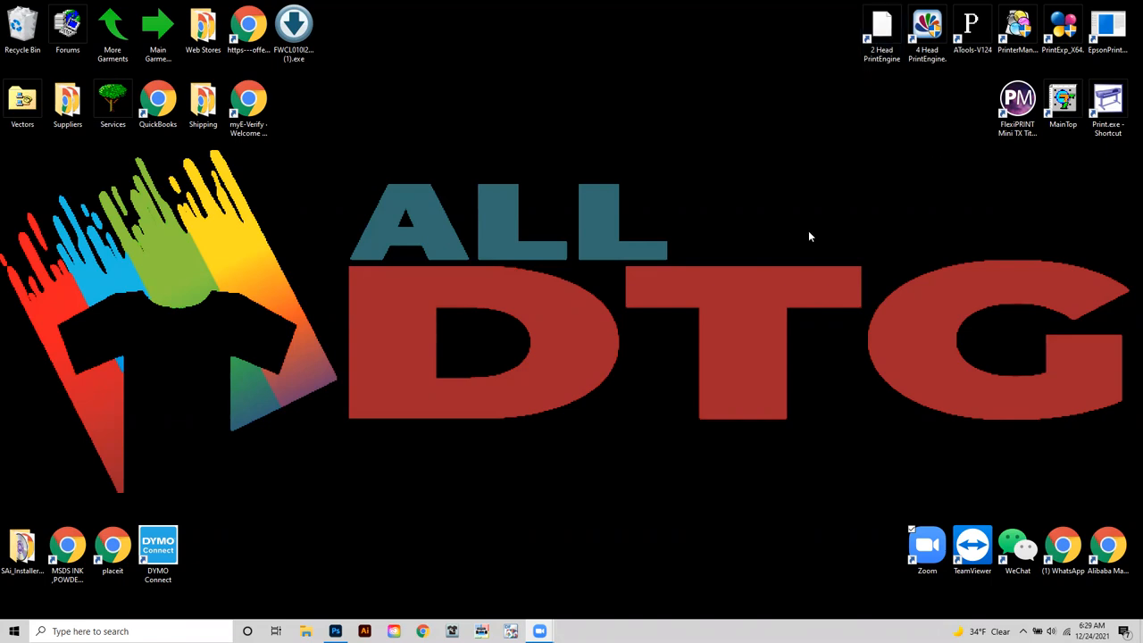
{"action": "mouse_move", "coordinate": [391, 515]}
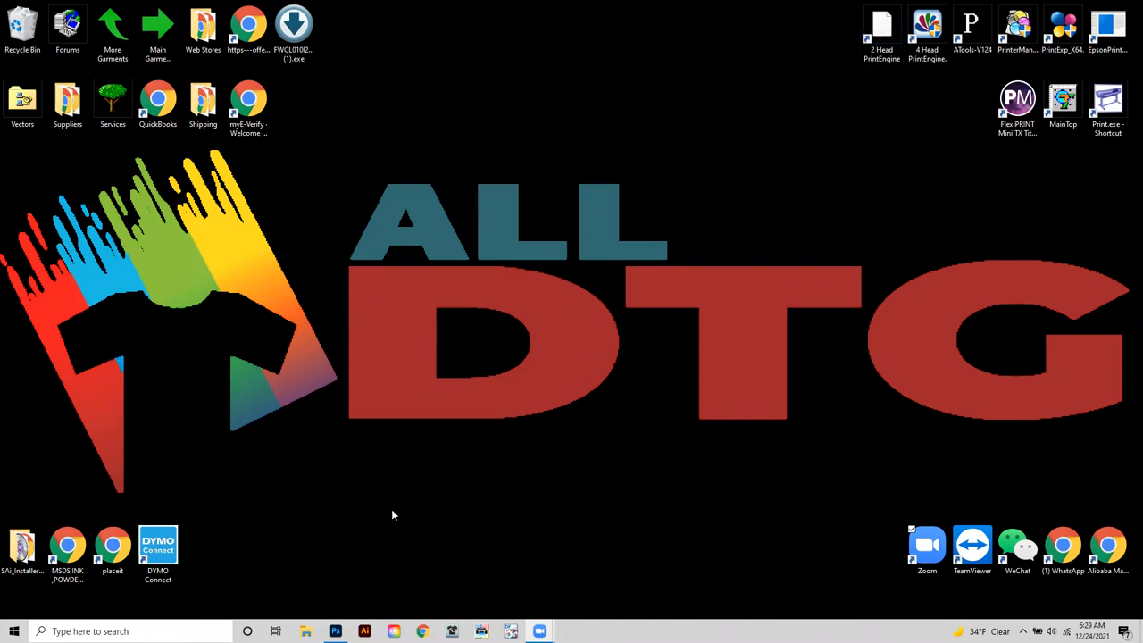
Launch Photoshop from its Windows taskbar icon
{"action": "left_click", "coordinate": [335, 632]}
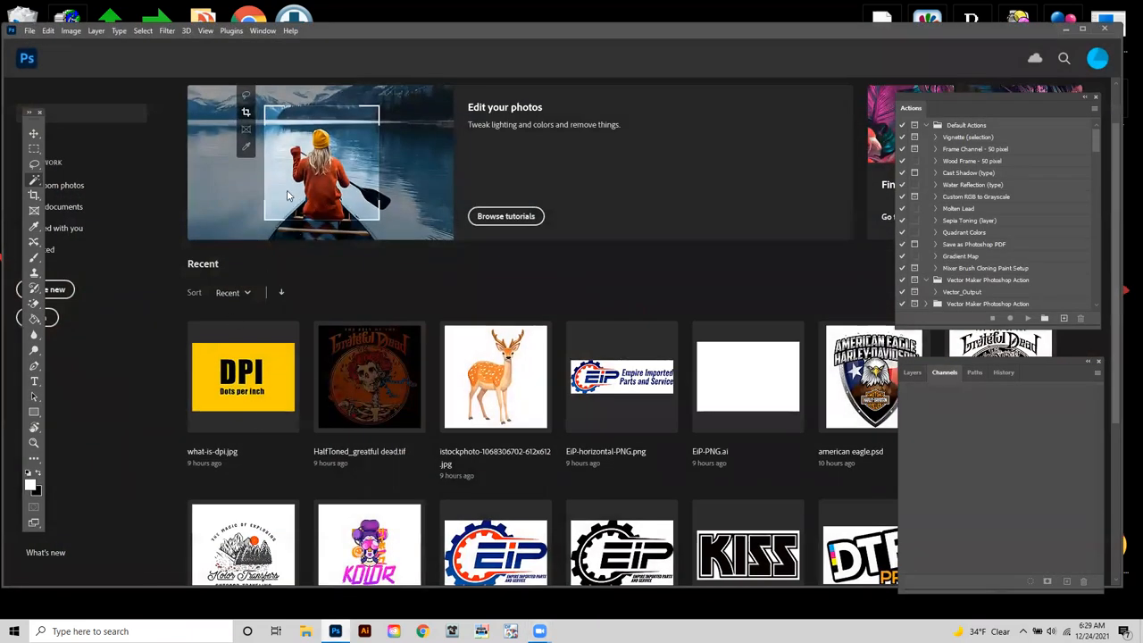
{"action": "mouse_move", "coordinate": [134, 100]}
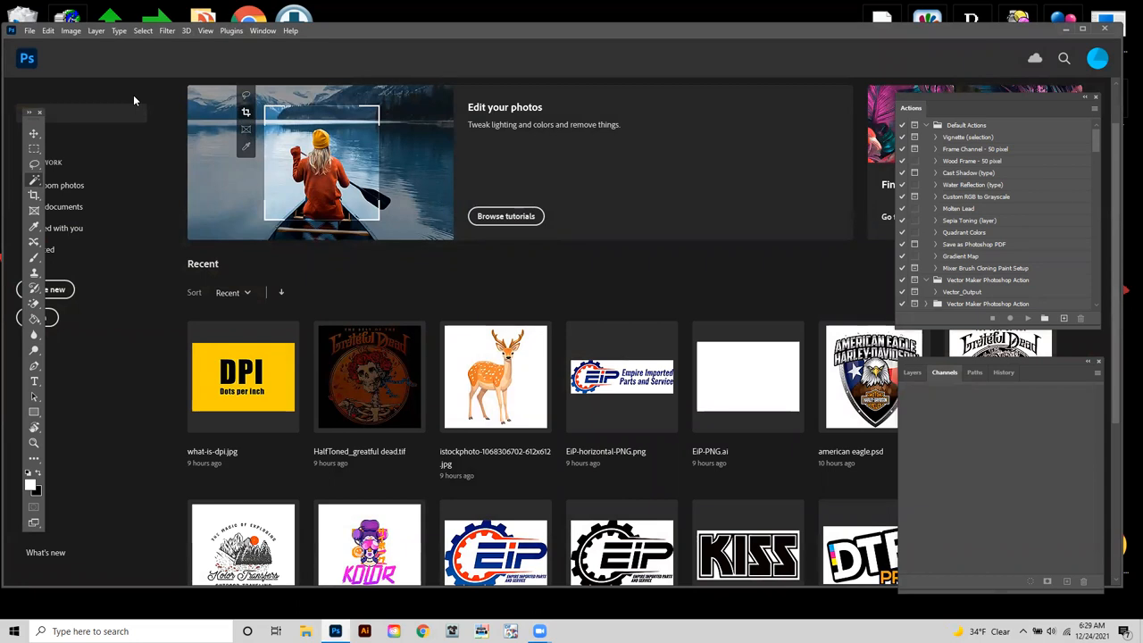
{"action": "mouse_move", "coordinate": [129, 95]}
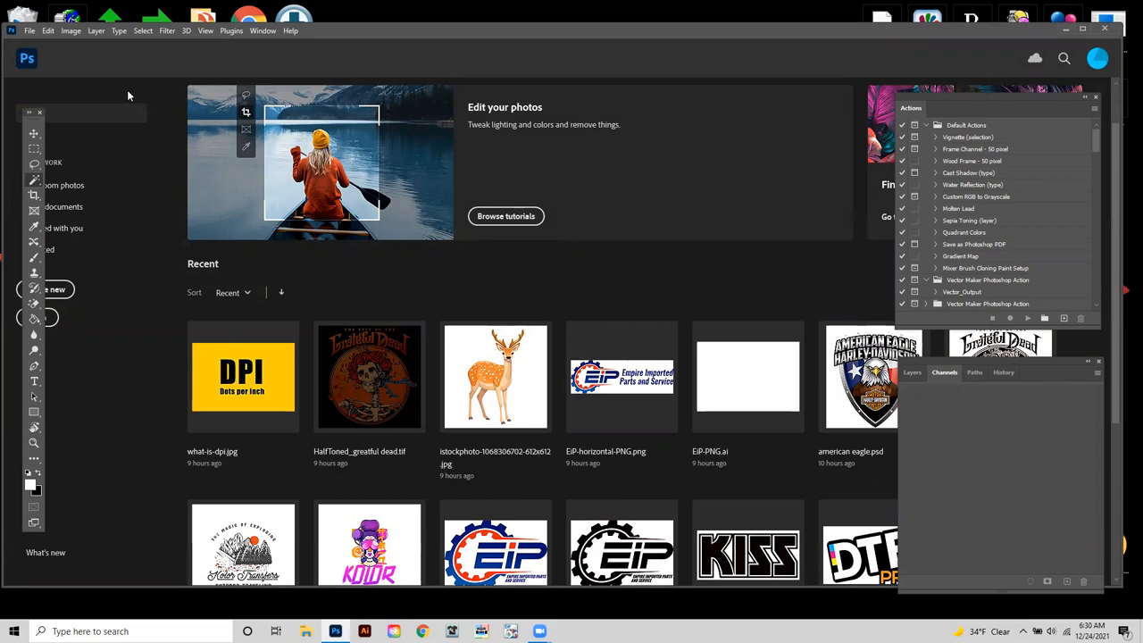
{"action": "mouse_move", "coordinate": [54, 48]}
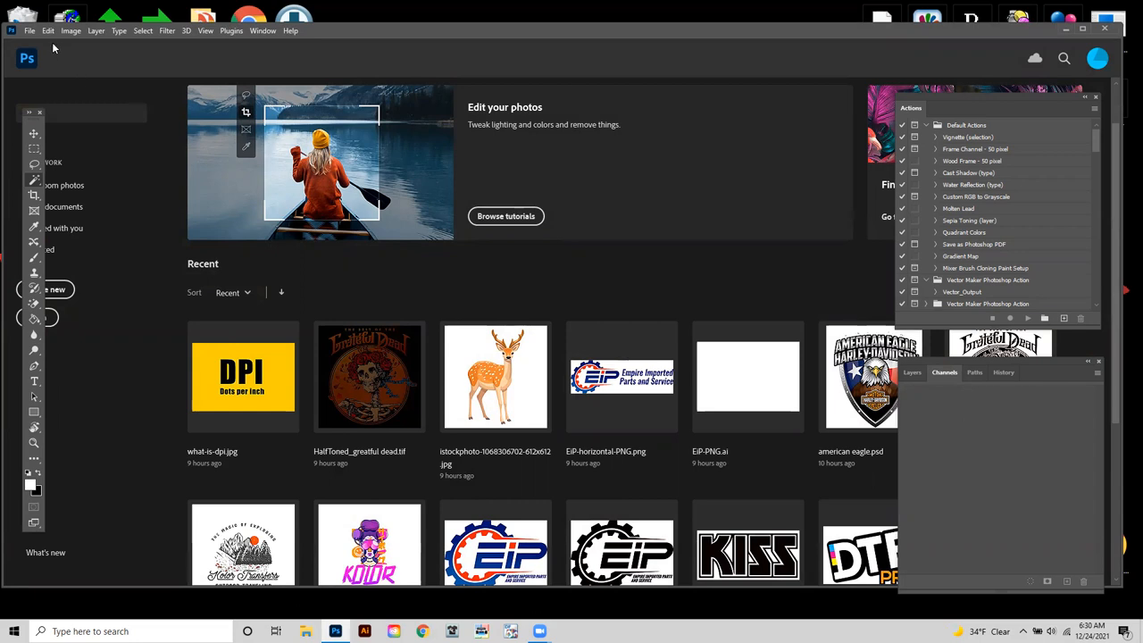
Open the istockphoto deer JPG, assigning the working Adobe RGB (1998) profile
{"action": "left_click", "coordinate": [29, 31]}
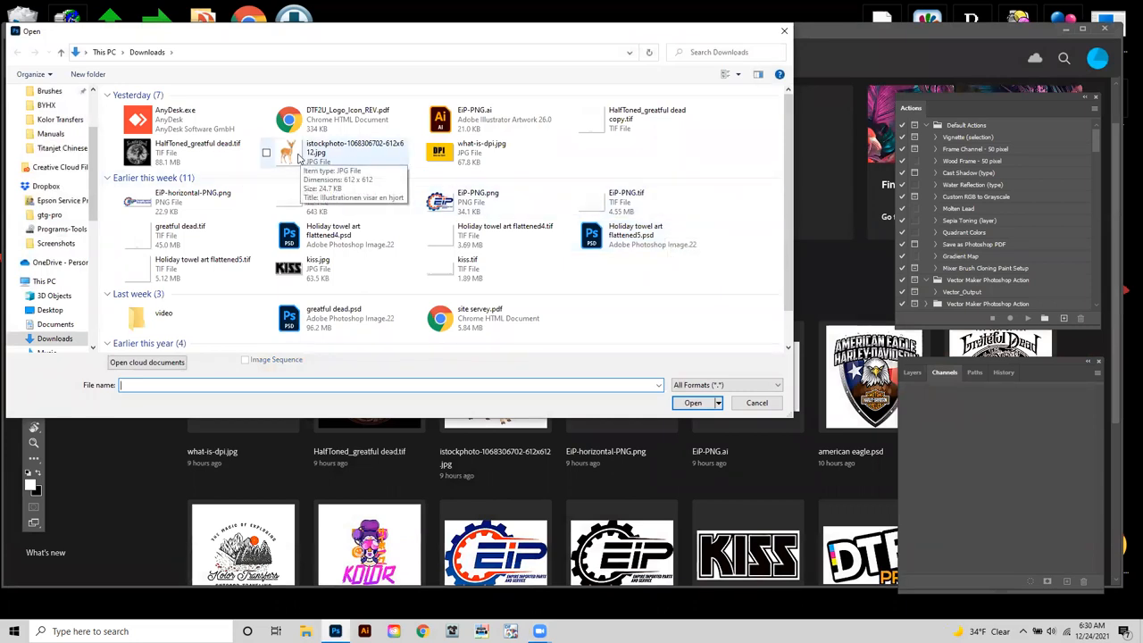
{"action": "left_click", "coordinate": [692, 402]}
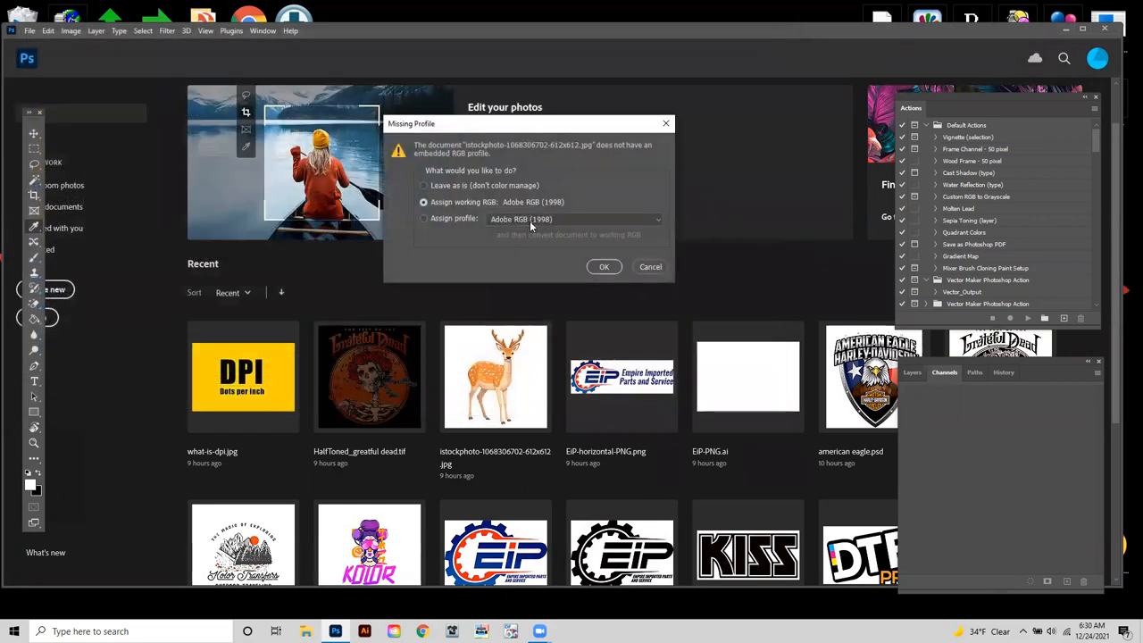
{"action": "left_click", "coordinate": [603, 266]}
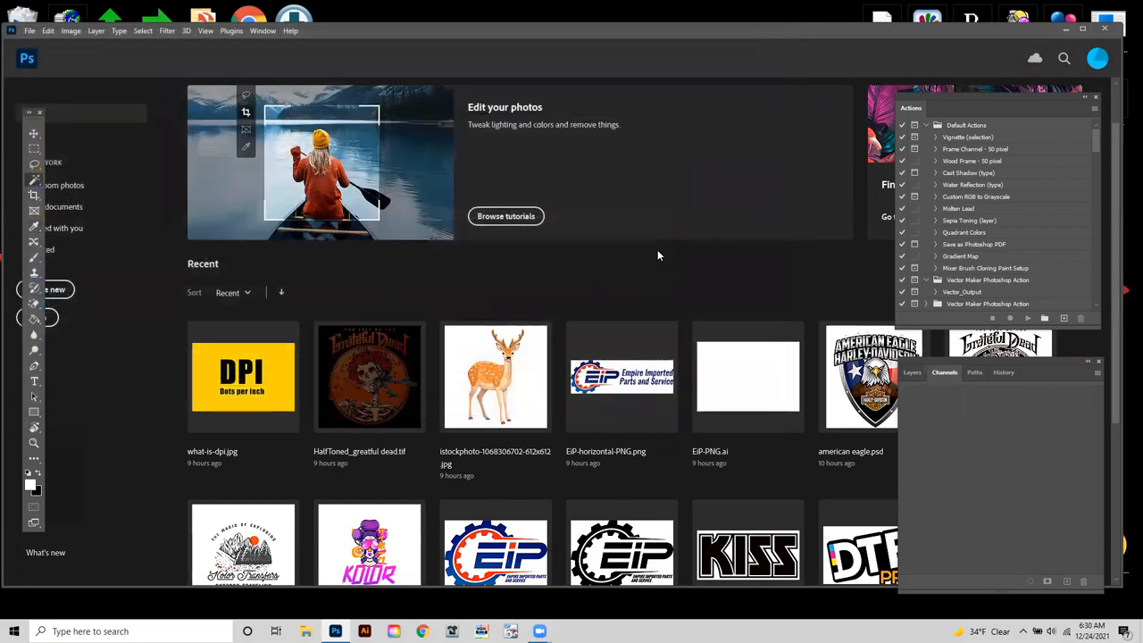
{"action": "double_click", "coordinate": [496, 376]}
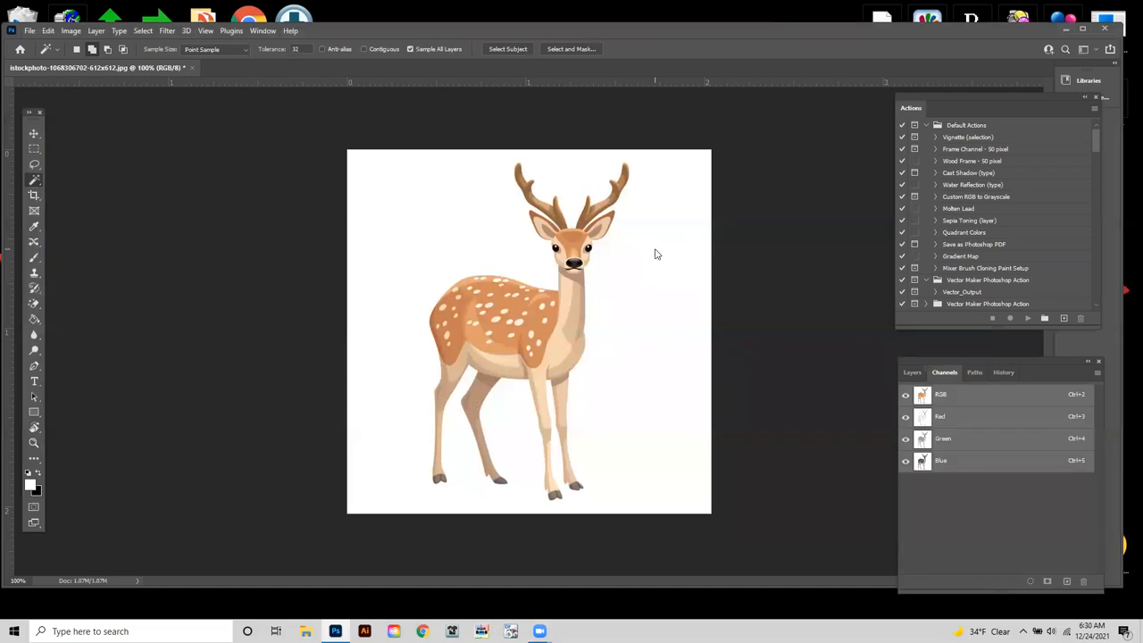
{"action": "mouse_move", "coordinate": [646, 241]}
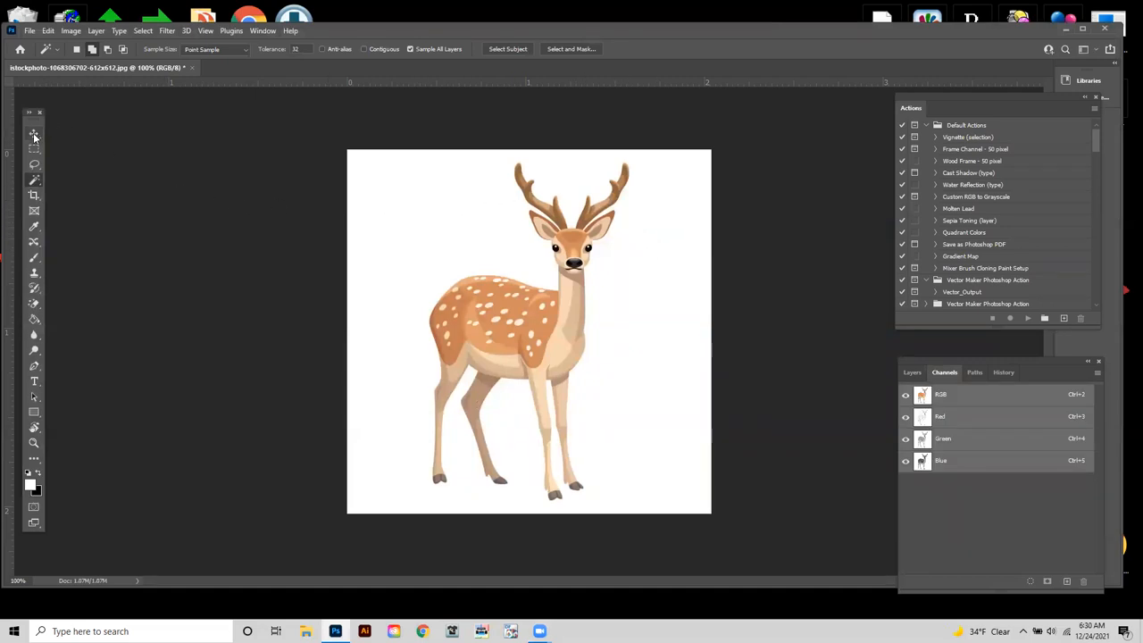
Convert the deer's locked Background layer into Layer 0 from the Layers panel
{"action": "left_click", "coordinate": [34, 134]}
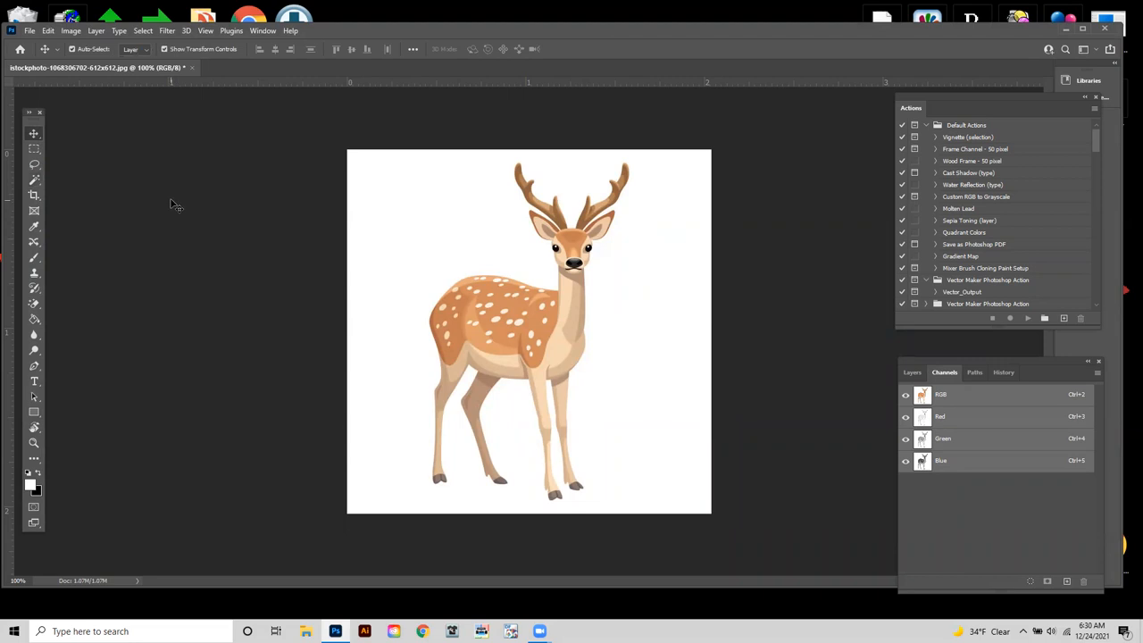
{"action": "mouse_move", "coordinate": [174, 204]}
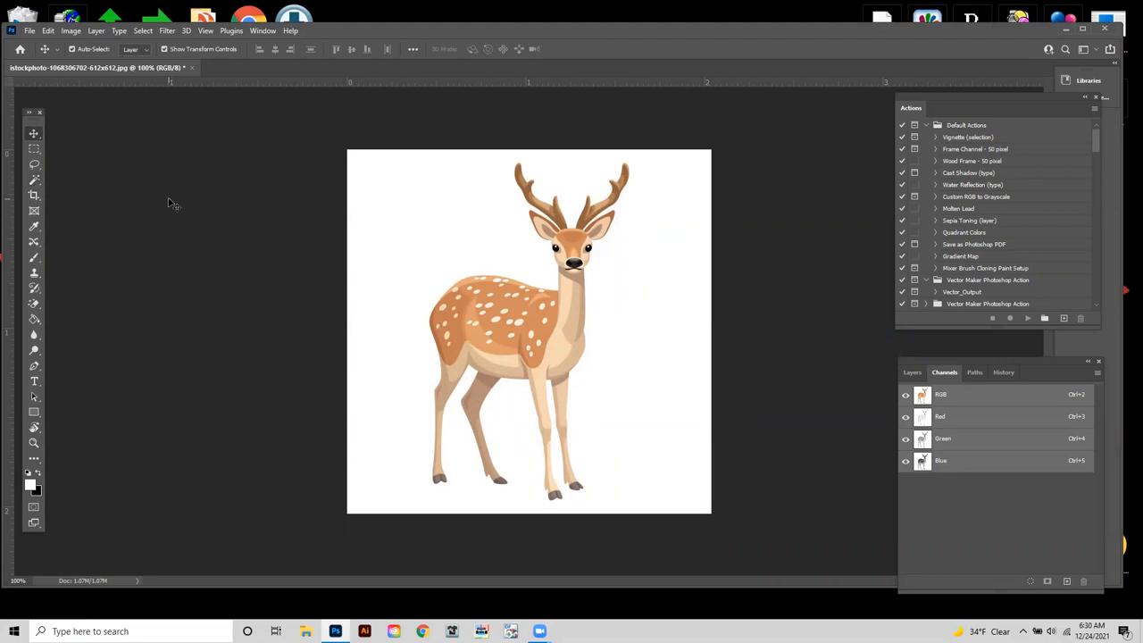
{"action": "left_click", "coordinate": [912, 373]}
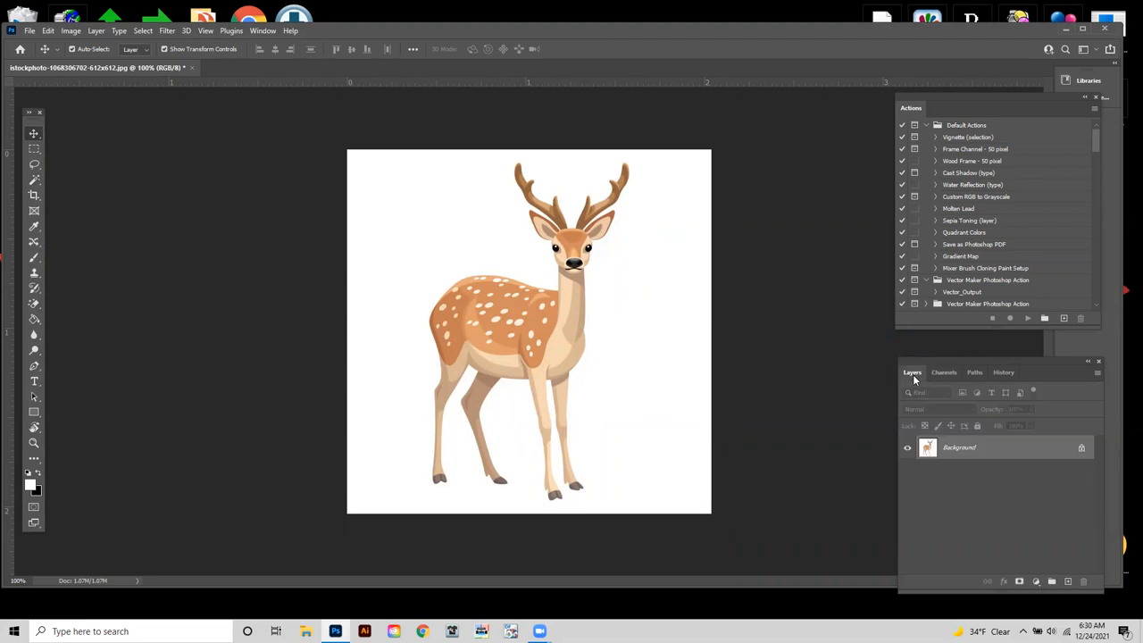
{"action": "mouse_move", "coordinate": [633, 360]}
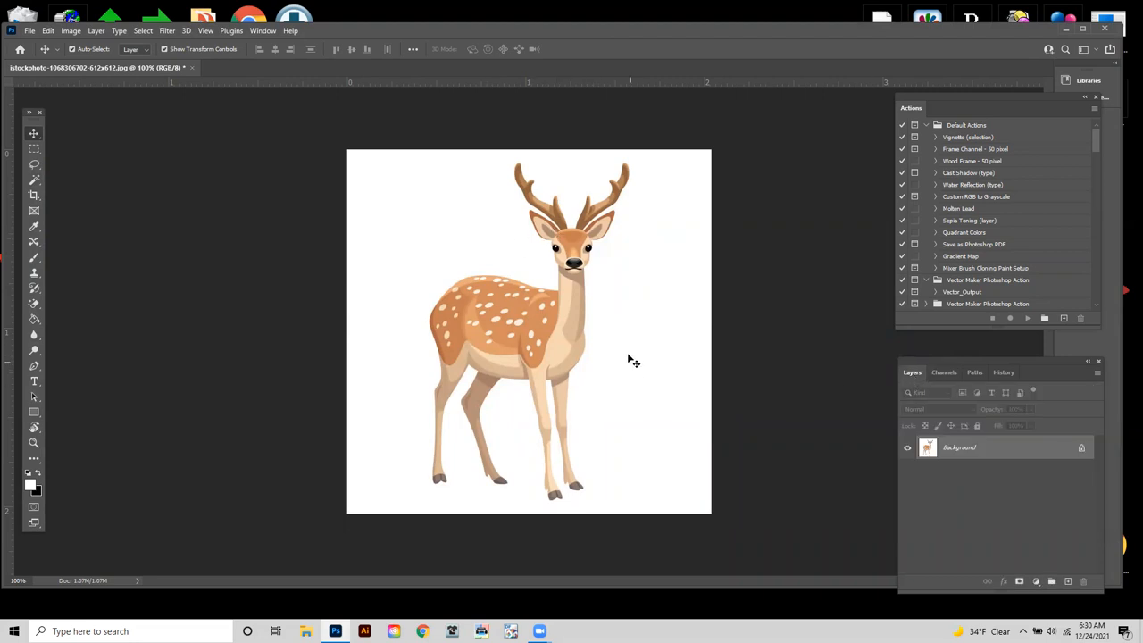
{"action": "double_click", "coordinate": [959, 447]}
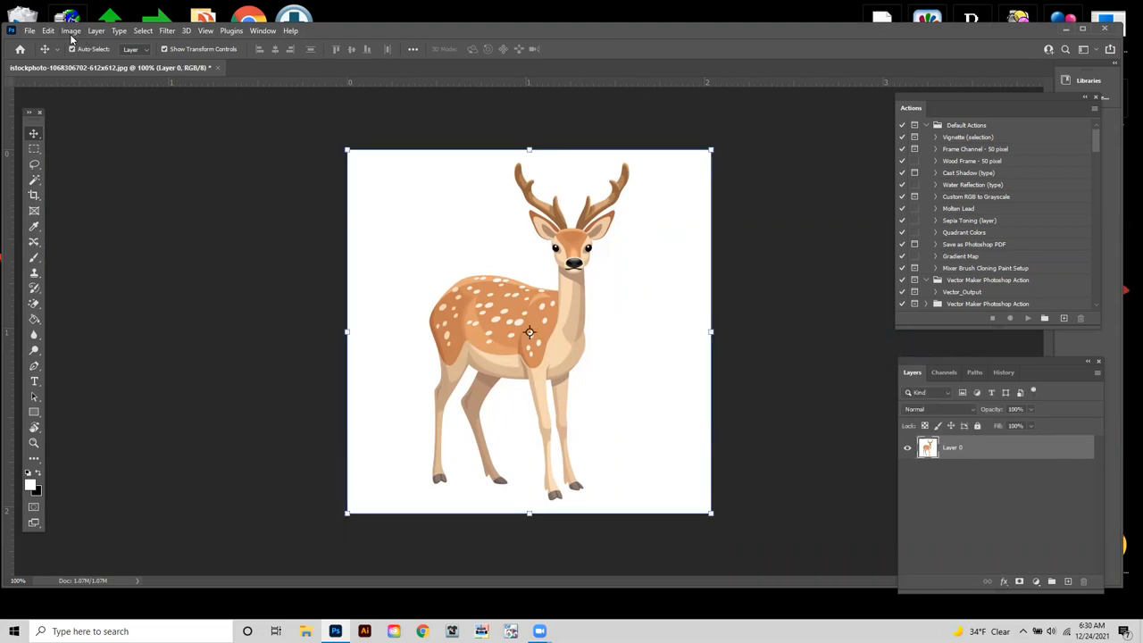
{"action": "left_click", "coordinate": [49, 30]}
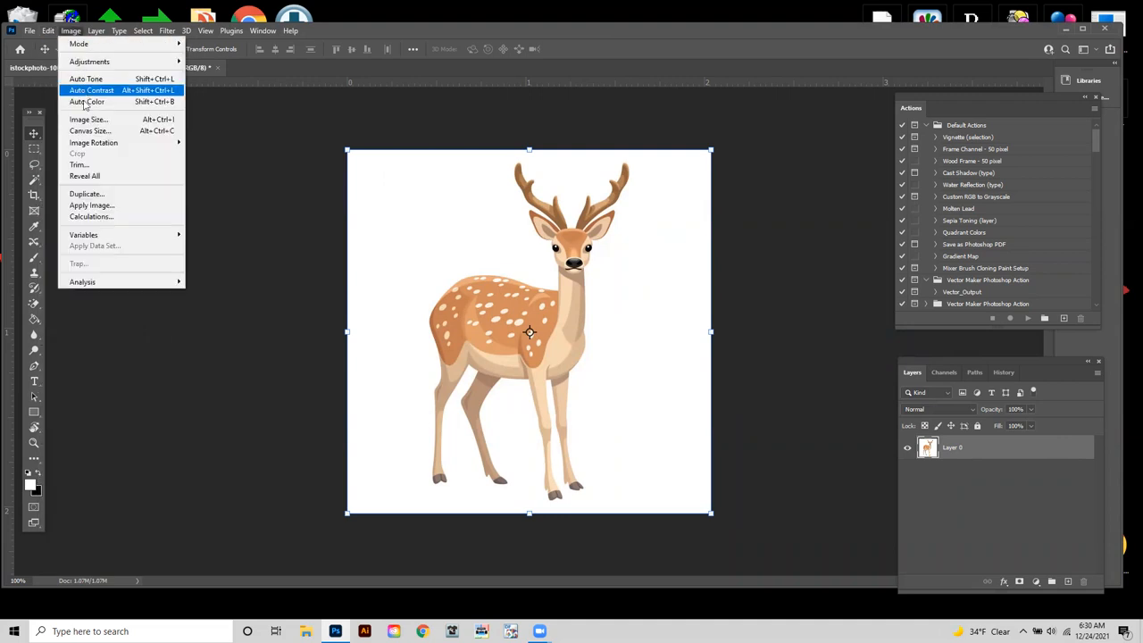
Resize the deer image to 10 inches wide at 300 ppi, proportions constrained
{"action": "left_click", "coordinate": [88, 118]}
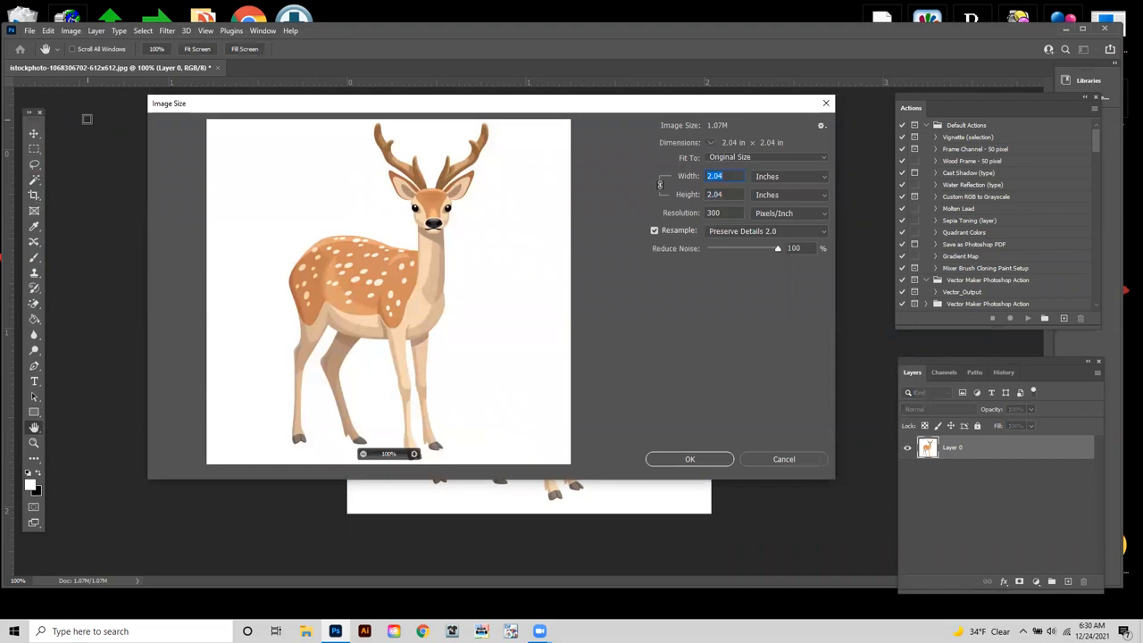
{"action": "mouse_move", "coordinate": [354, 142]}
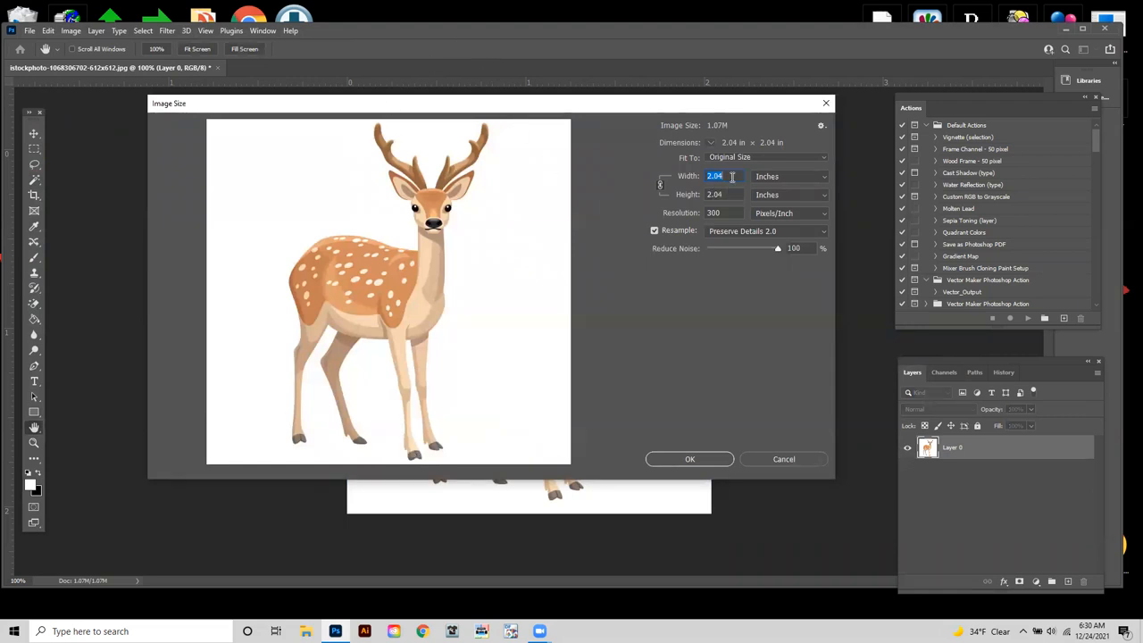
{"action": "type", "text": "10"}
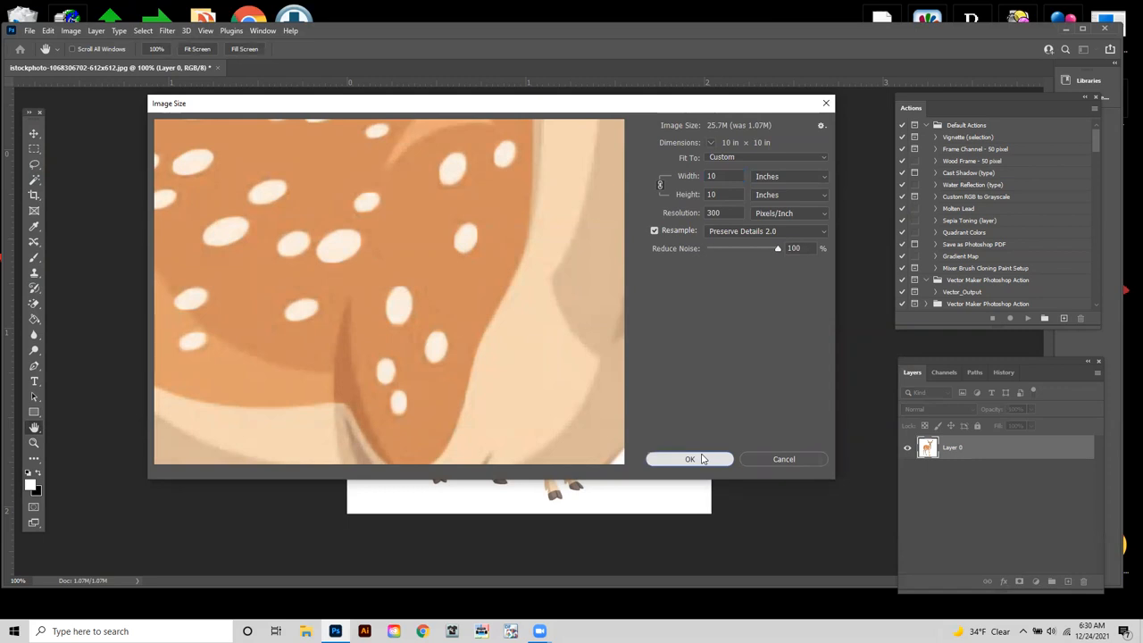
{"action": "left_click", "coordinate": [689, 458]}
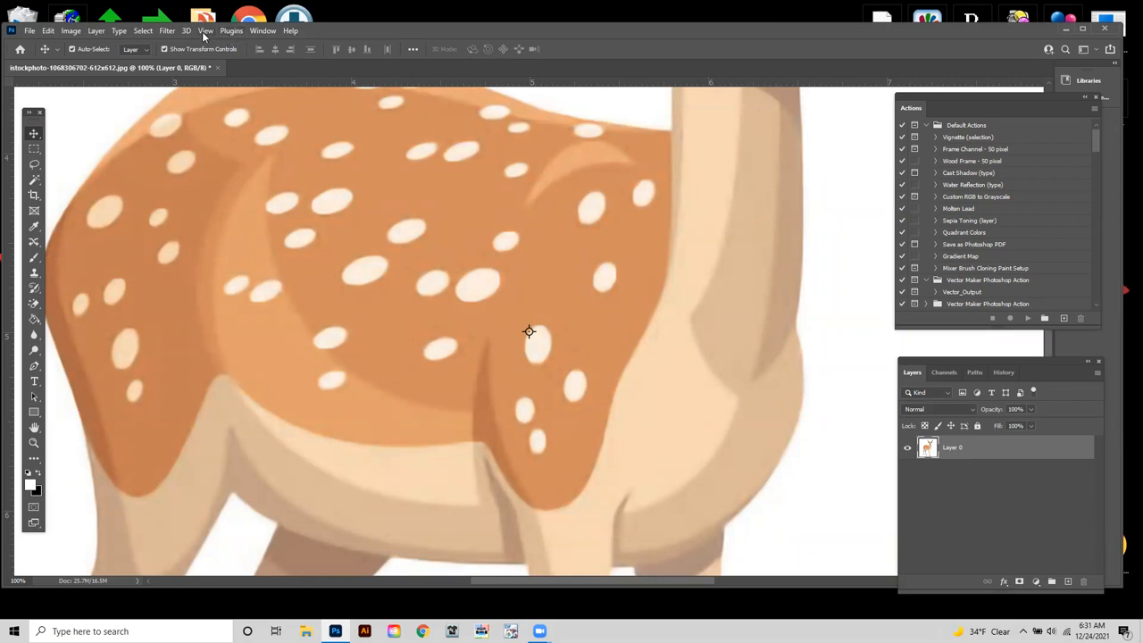
{"action": "left_click", "coordinate": [205, 31]}
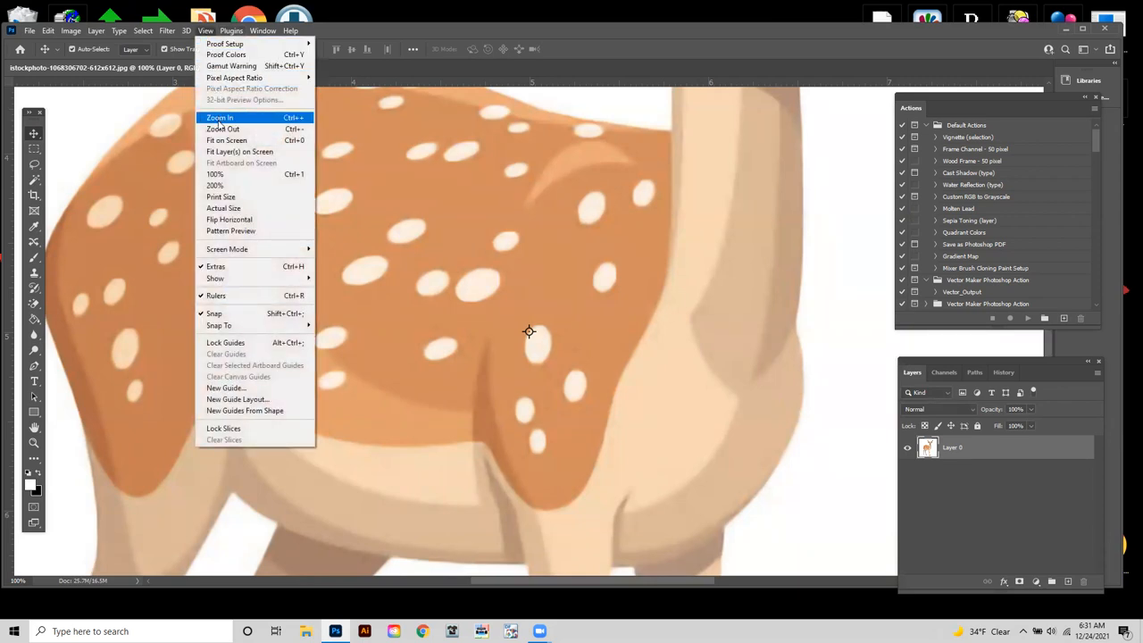
Fit the enlarged deer image on screen
{"action": "left_click", "coordinate": [226, 140]}
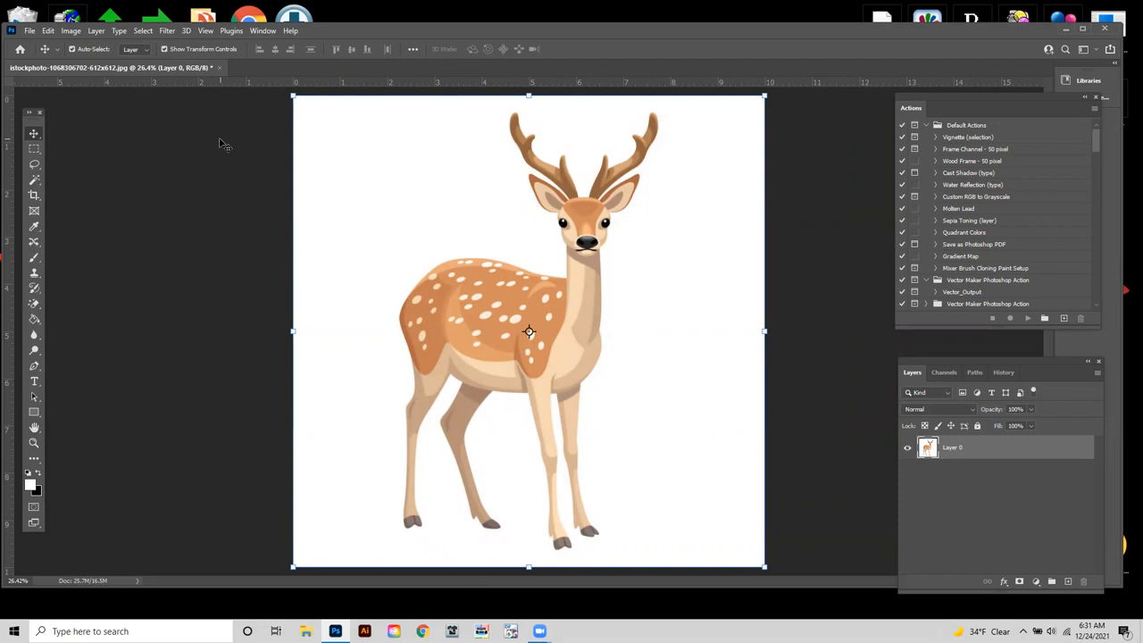
{"action": "mouse_move", "coordinate": [149, 205]}
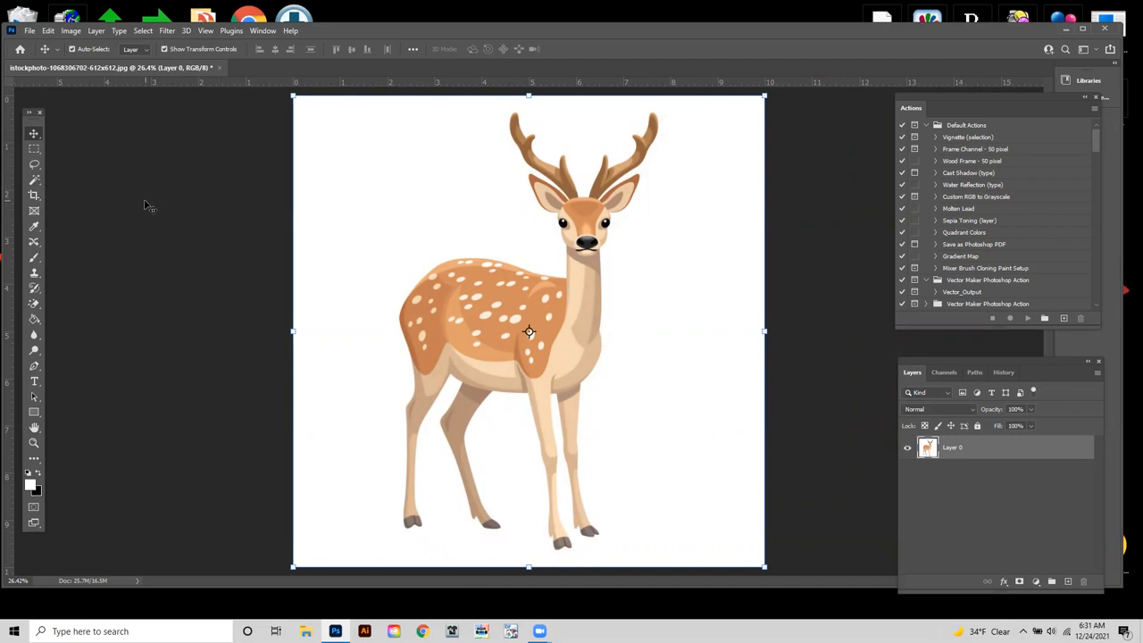
{"action": "mouse_move", "coordinate": [34, 304]}
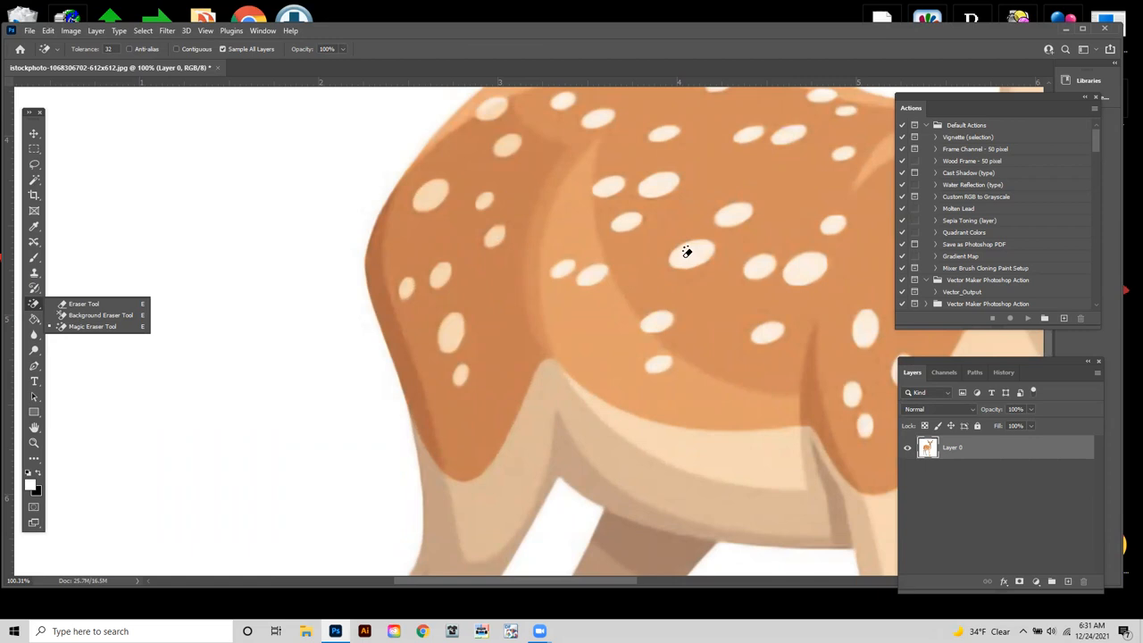
{"action": "mouse_move", "coordinate": [254, 262]}
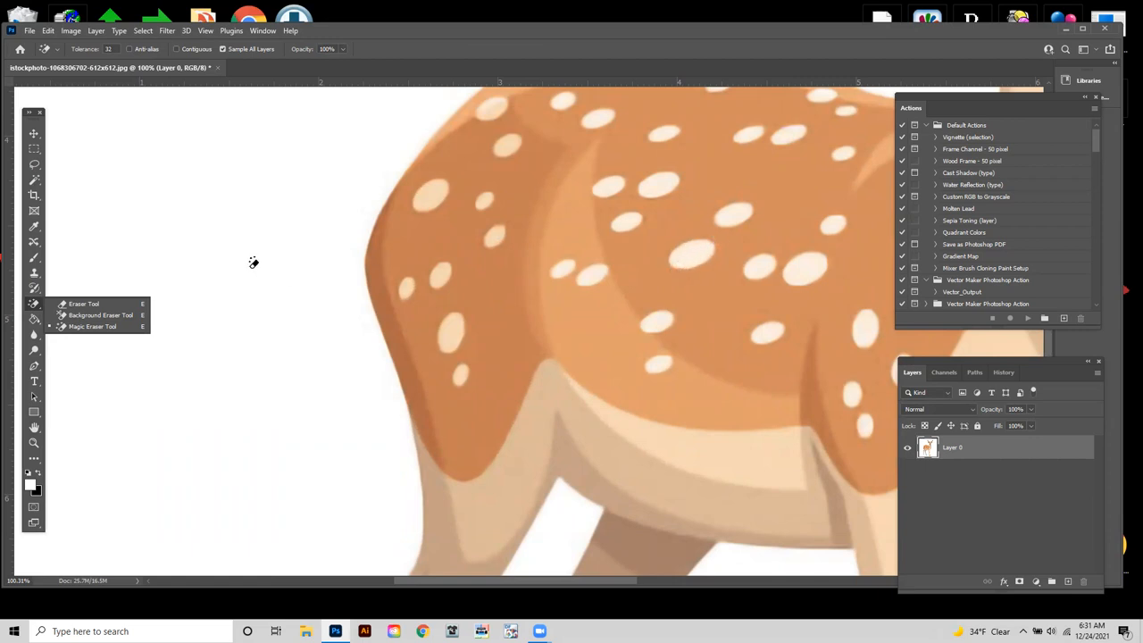
{"action": "mouse_move", "coordinate": [231, 230]}
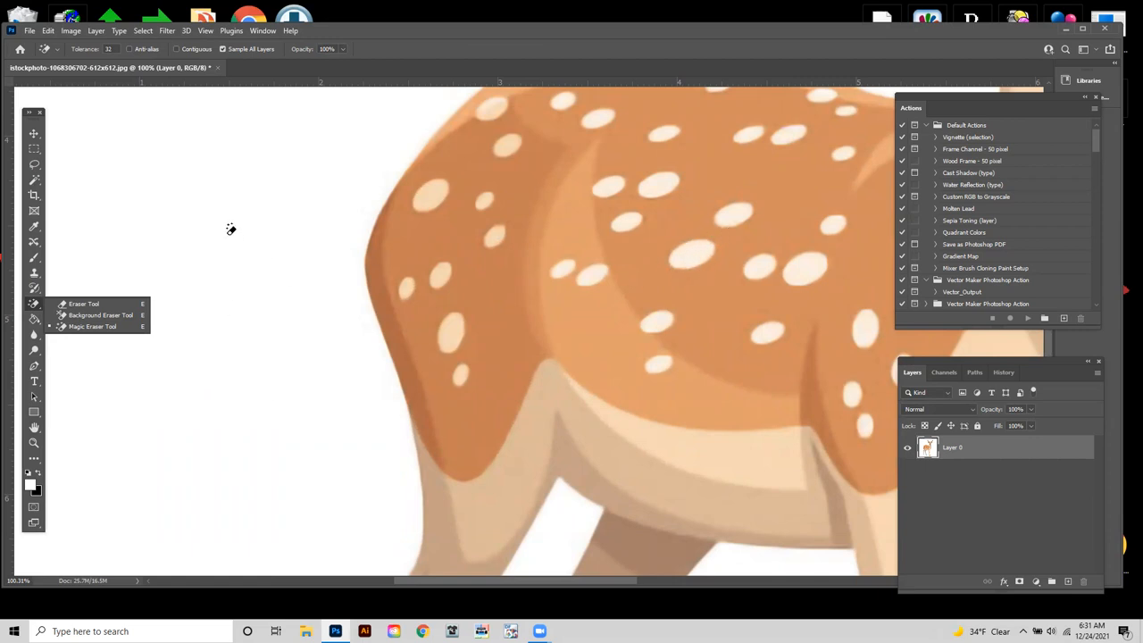
{"action": "mouse_move", "coordinate": [227, 226]}
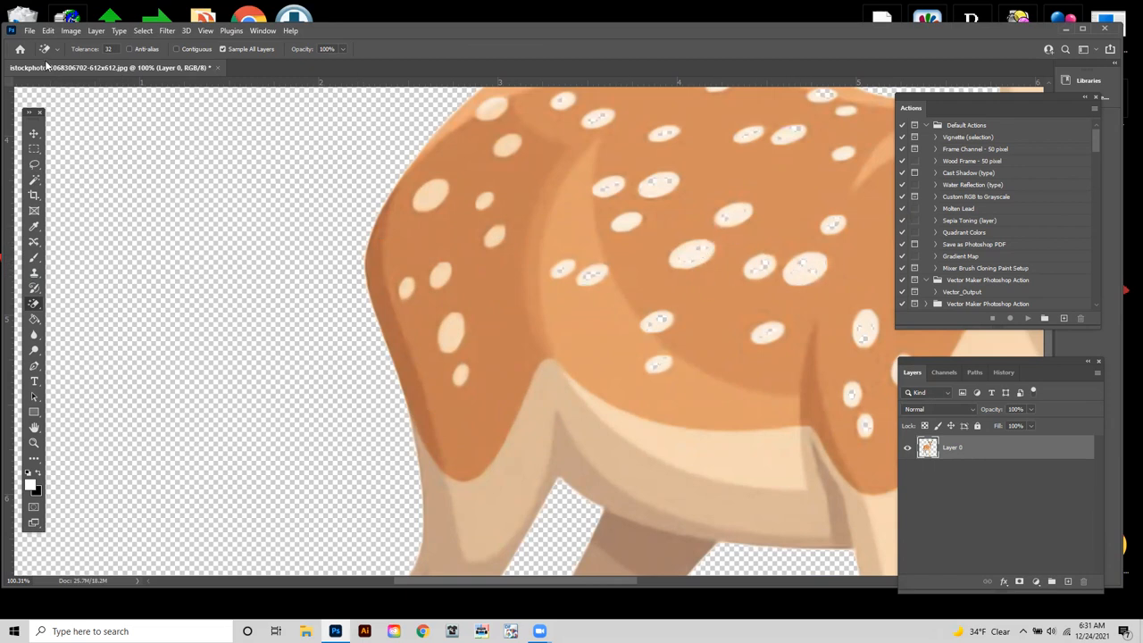
Set the Magic Eraser to Anti-alias on and Sample All Layers off
{"action": "left_click", "coordinate": [48, 31]}
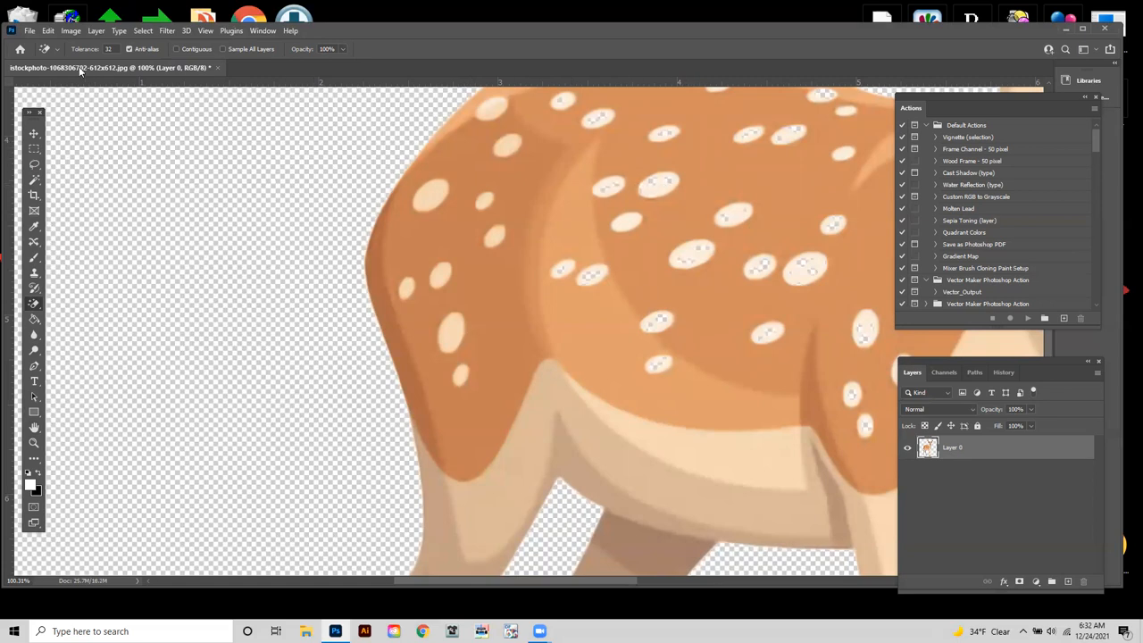
Undo the spot-damaging erase and switch Anti-alias off for a contiguous re-erase
{"action": "left_click", "coordinate": [49, 31]}
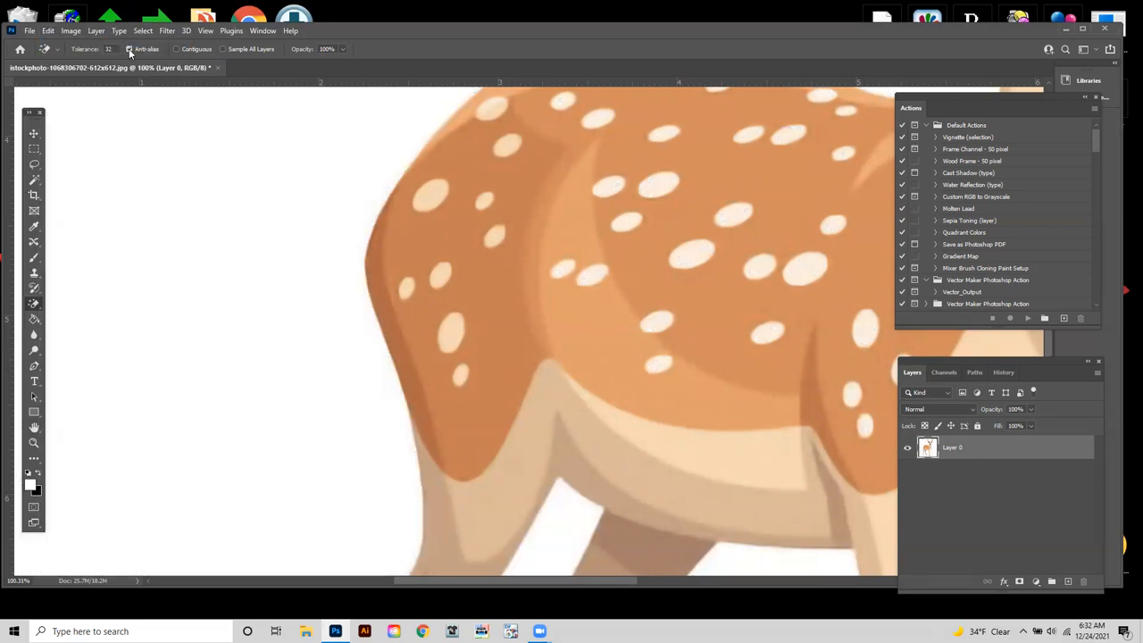
{"action": "left_click", "coordinate": [177, 49]}
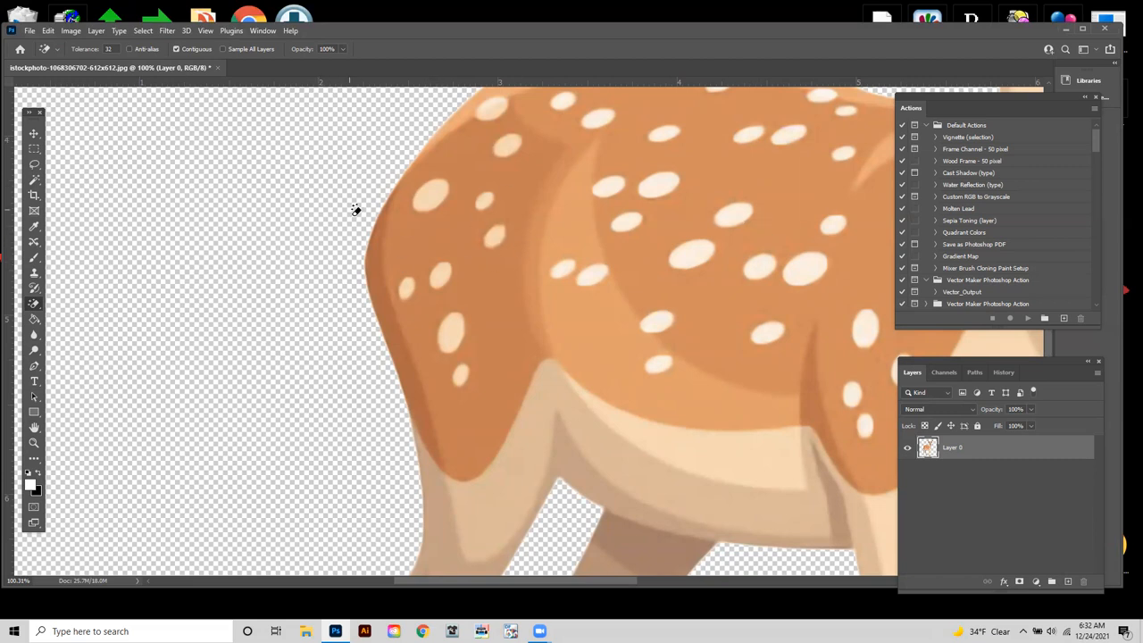
{"action": "mouse_move", "coordinate": [437, 168]}
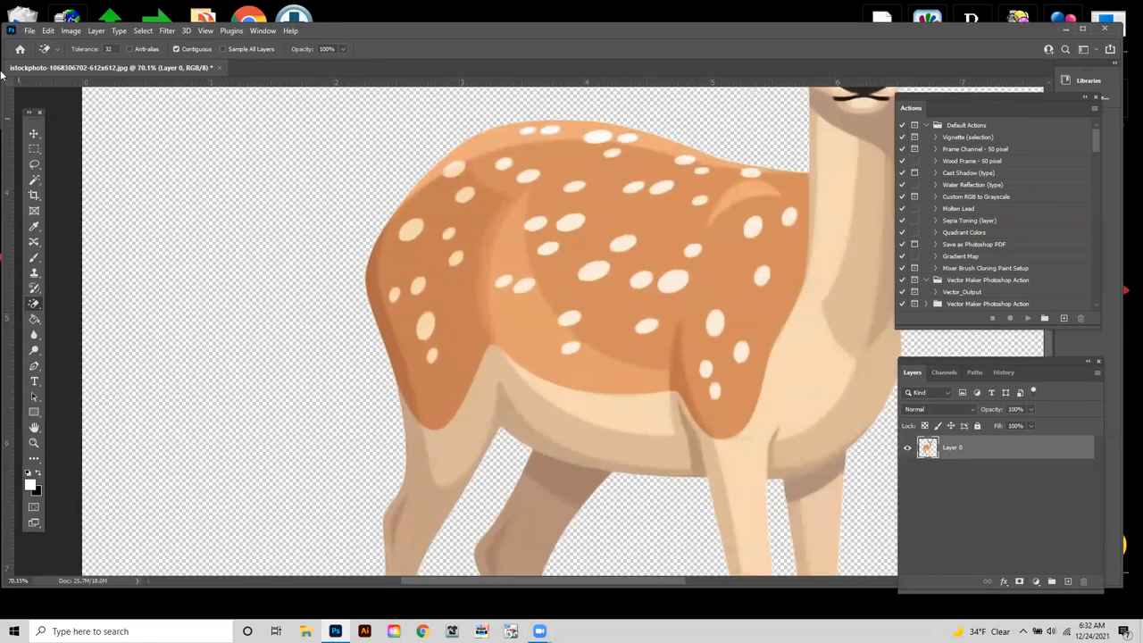
{"action": "left_click", "coordinate": [48, 30]}
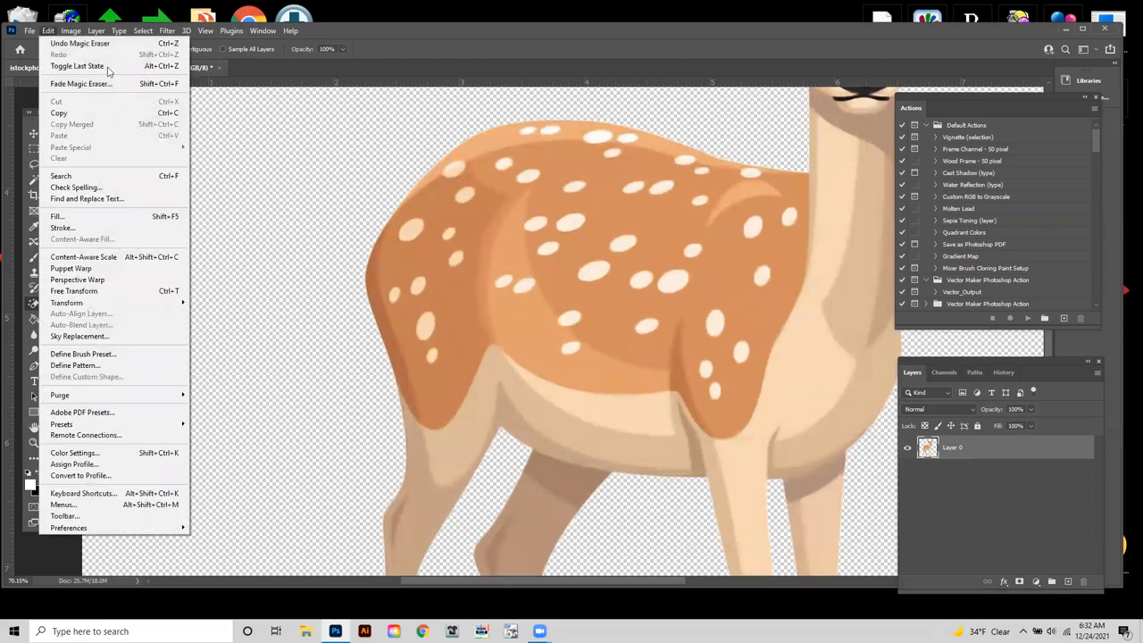
{"action": "mouse_move", "coordinate": [299, 260]}
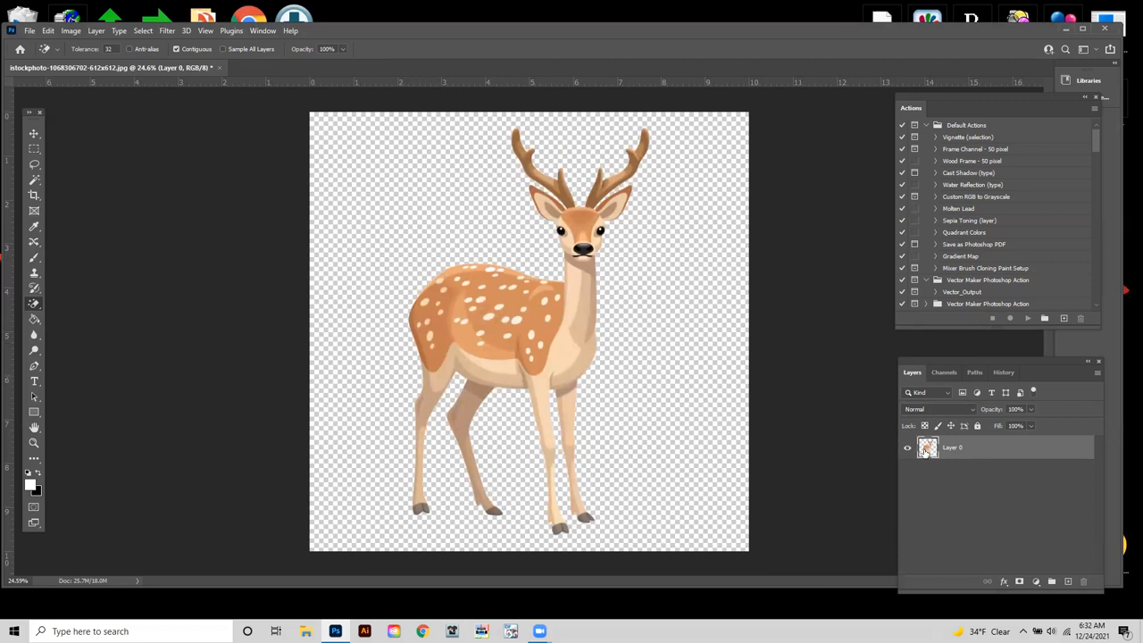
{"action": "mouse_move", "coordinate": [927, 447]}
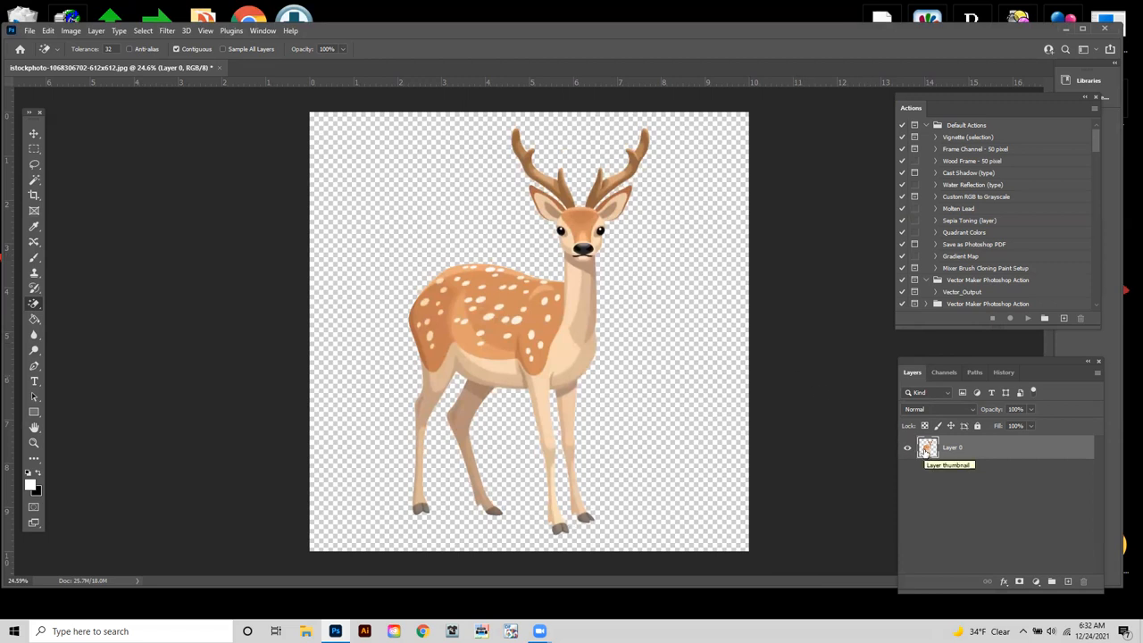
Load Layer 0's pixels as a selection from its thumbnail's context menu
{"action": "right_click", "coordinate": [927, 449]}
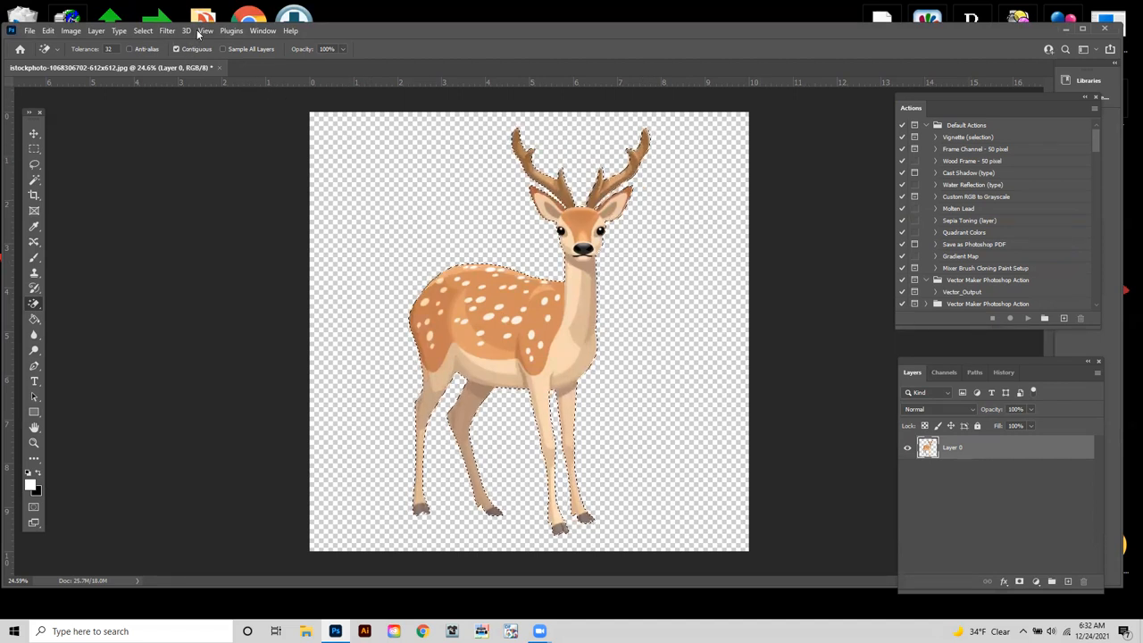
Deselect the deer and undo the erase to restore the white background
{"action": "left_click", "coordinate": [166, 30]}
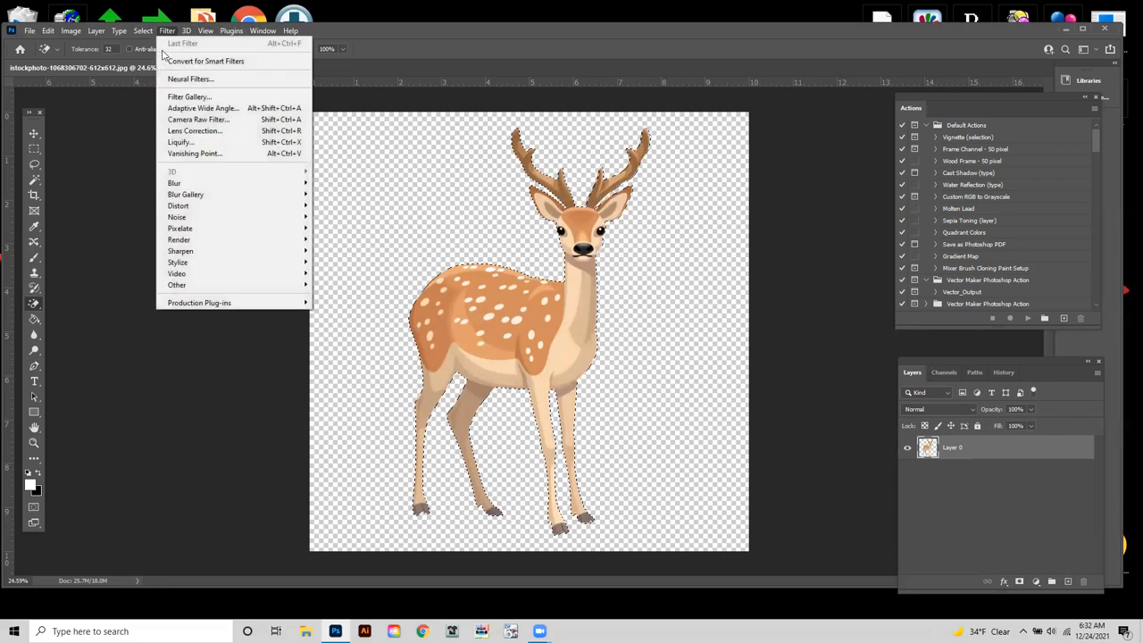
{"action": "left_click", "coordinate": [186, 30]}
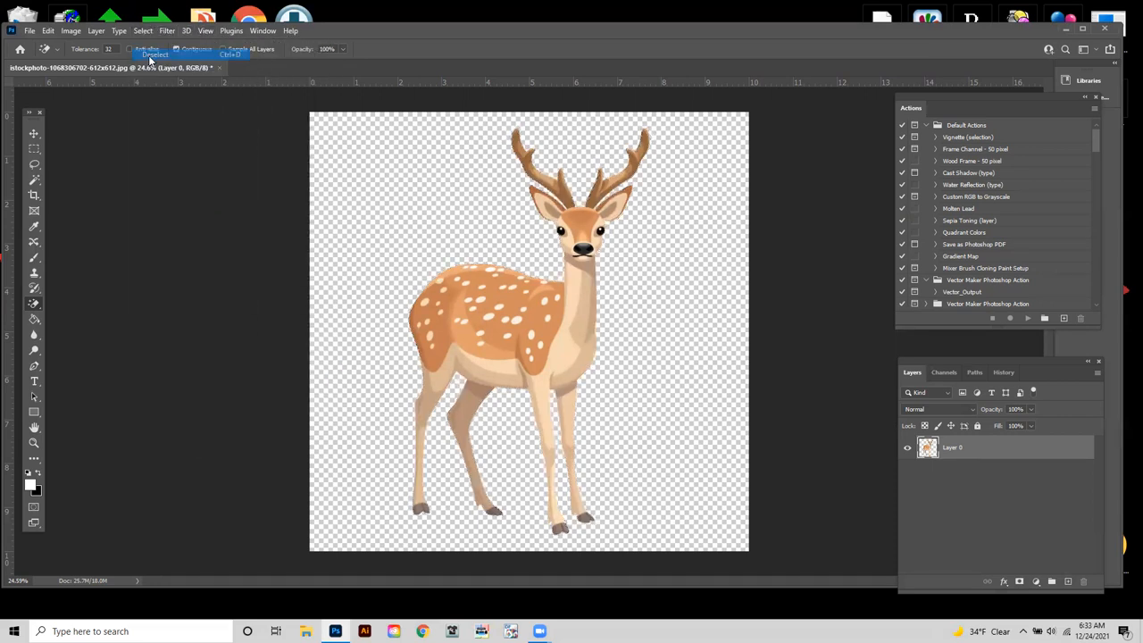
{"action": "left_click", "coordinate": [48, 30]}
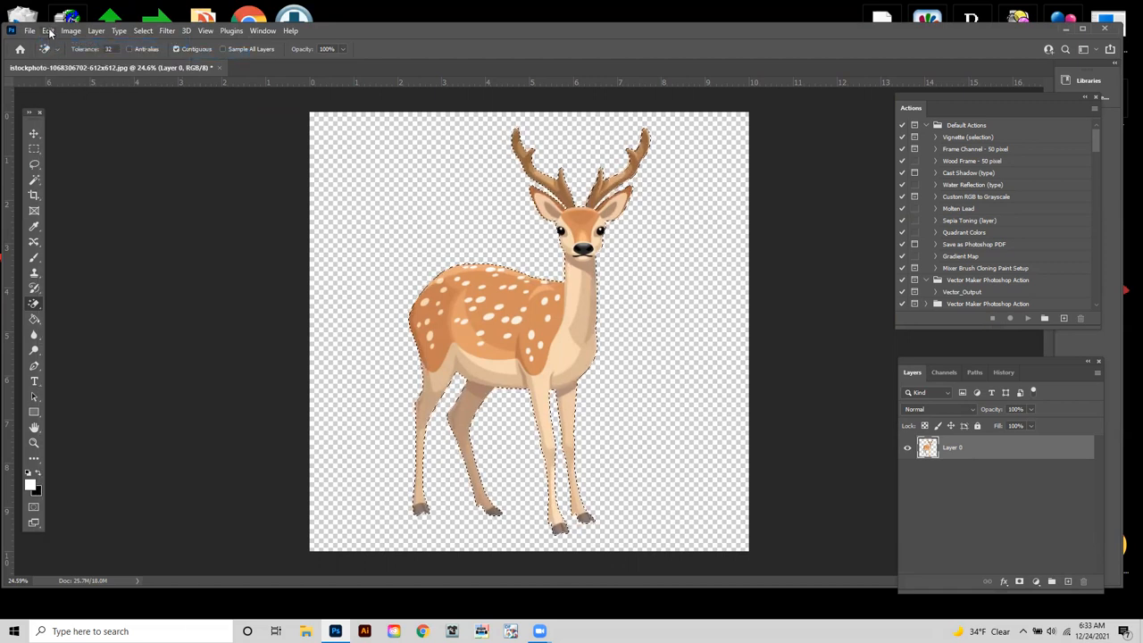
{"action": "left_click", "coordinate": [48, 30]}
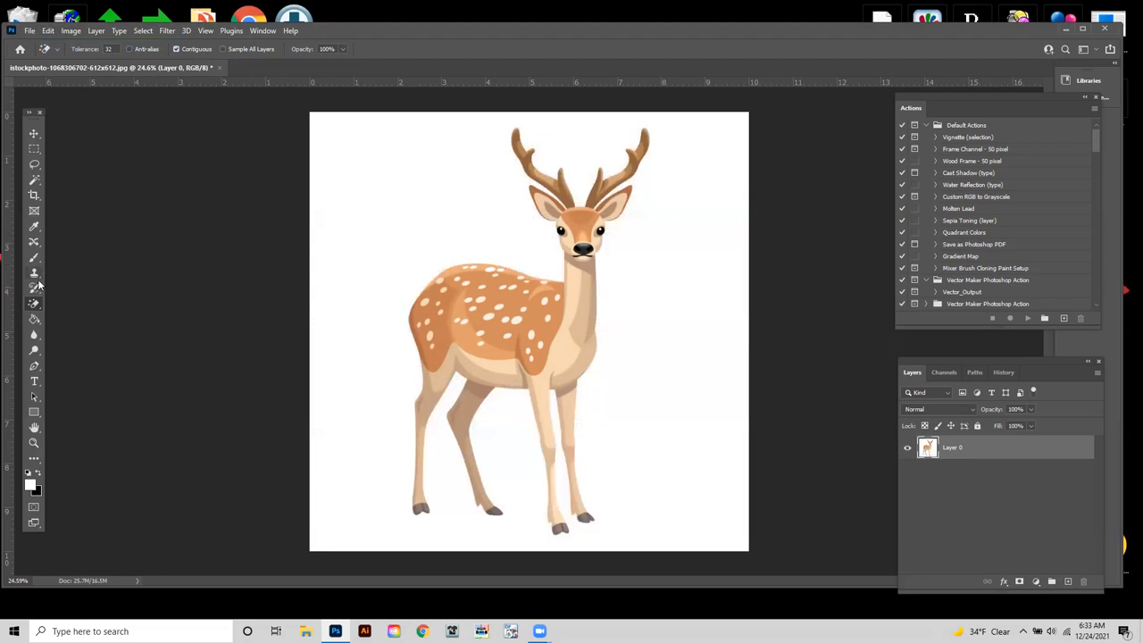
{"action": "mouse_move", "coordinate": [36, 230]}
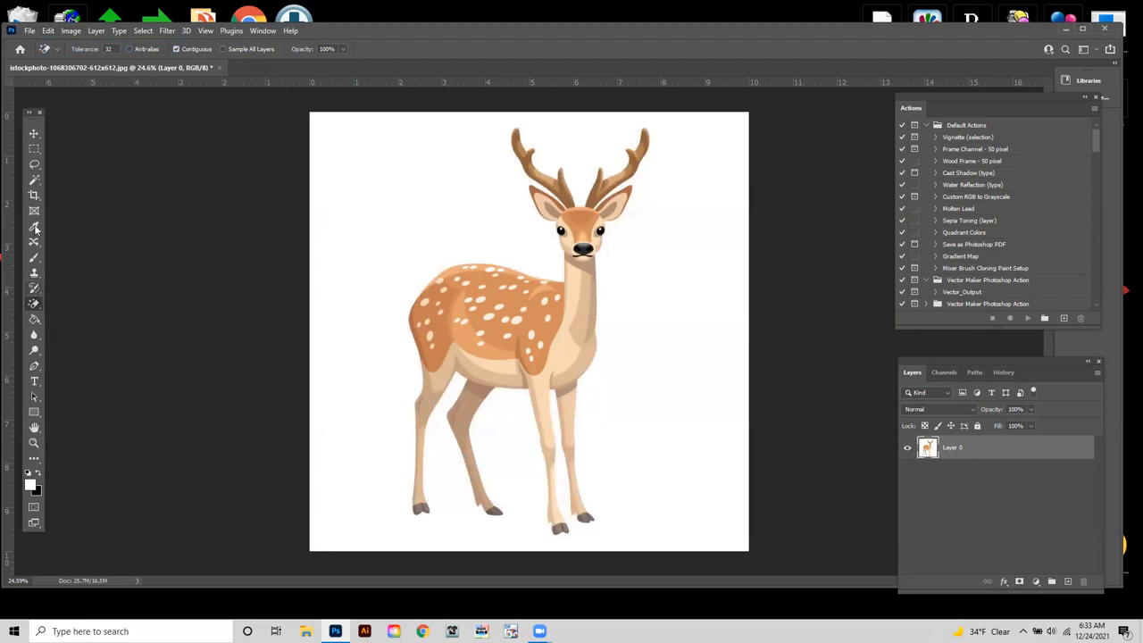
{"action": "mouse_move", "coordinate": [33, 180]}
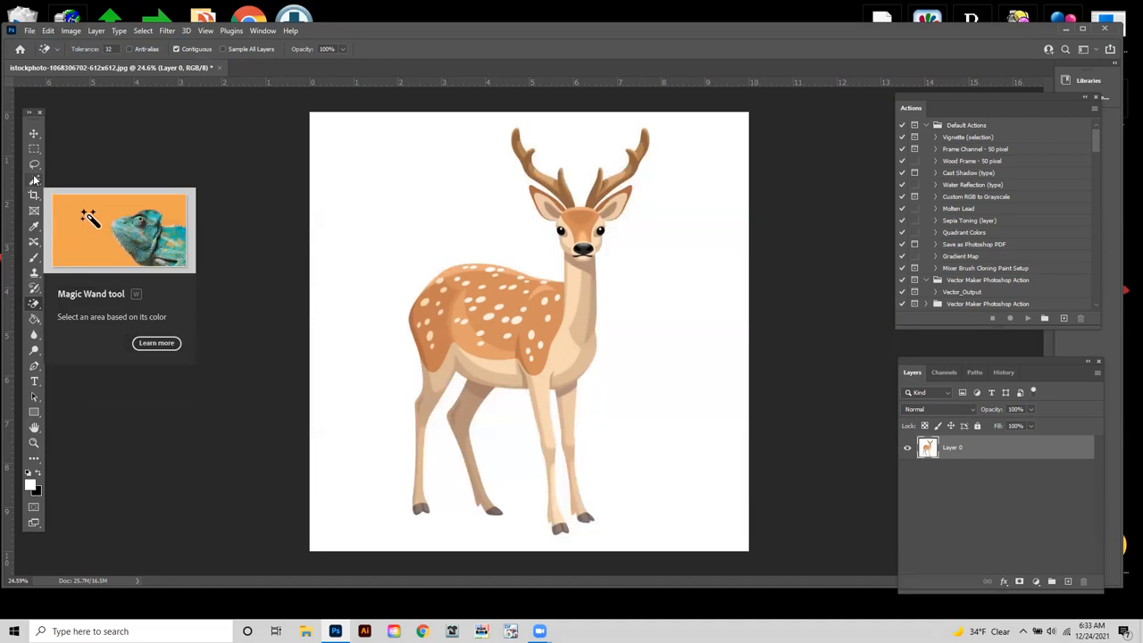
Switch to the Magic Wand tool for selecting the white background
{"action": "left_click", "coordinate": [34, 179]}
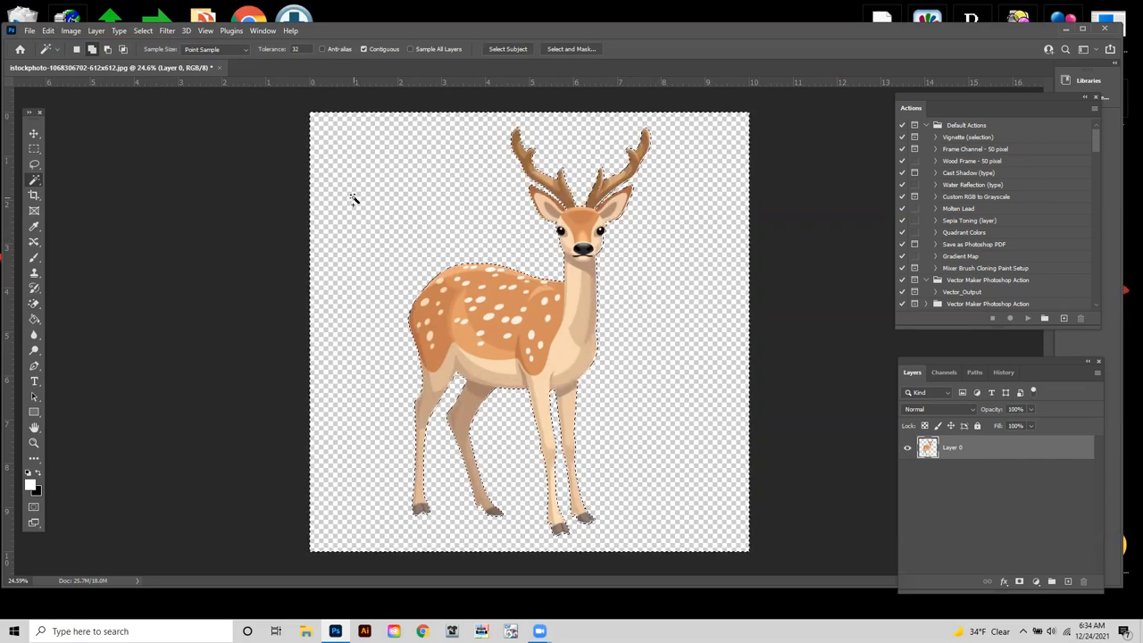
Invert the selection from the canvas context menu so the deer is selected
{"action": "right_click", "coordinate": [353, 201]}
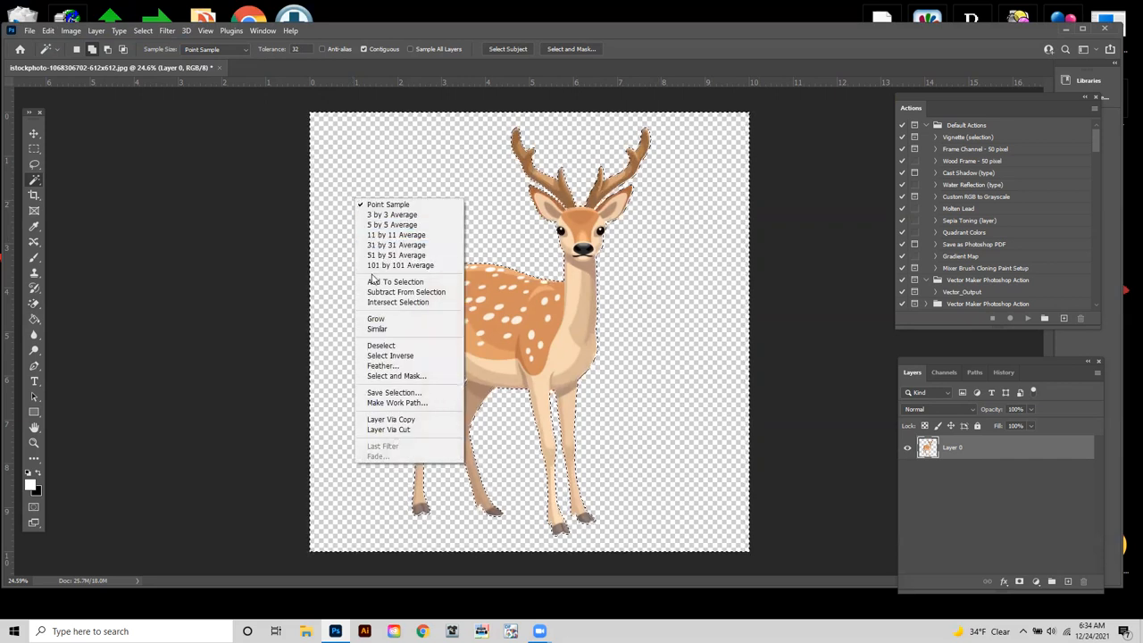
{"action": "mouse_move", "coordinate": [390, 356]}
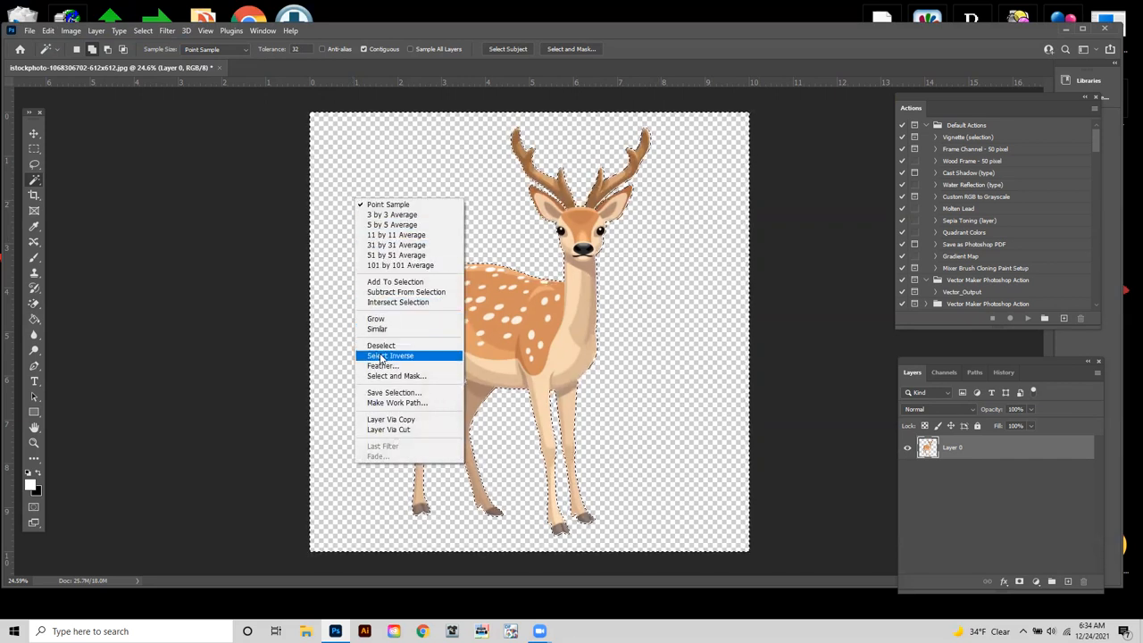
{"action": "left_click", "coordinate": [391, 355]}
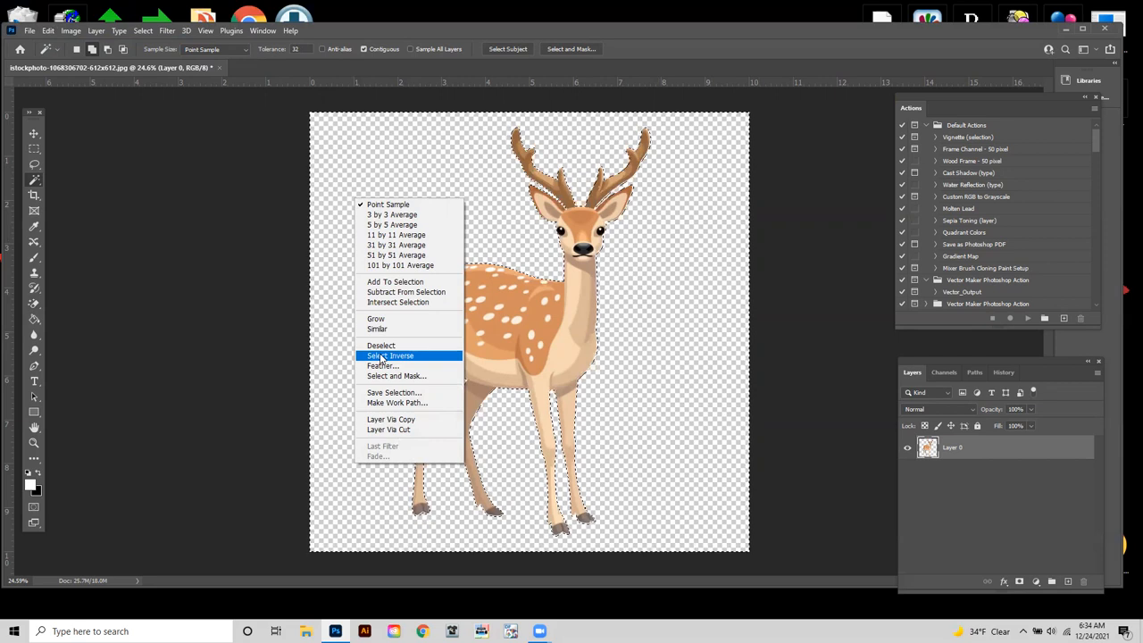
{"action": "left_click", "coordinate": [390, 356]}
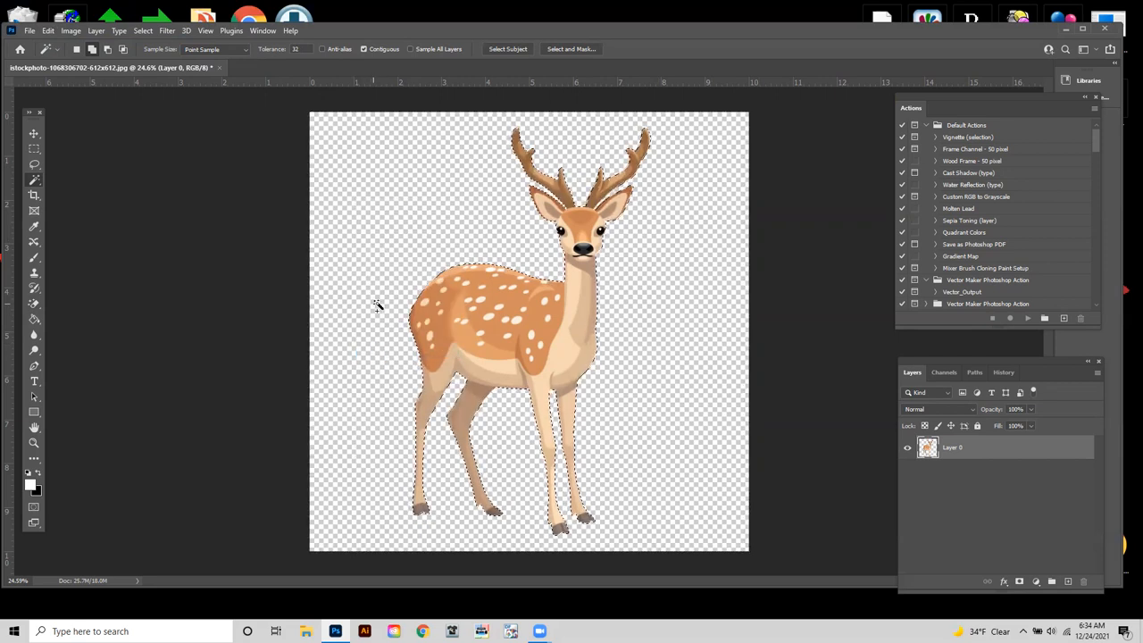
Create a trial Spot_White spot channel from the deer, then delete it
{"action": "left_click", "coordinate": [943, 373]}
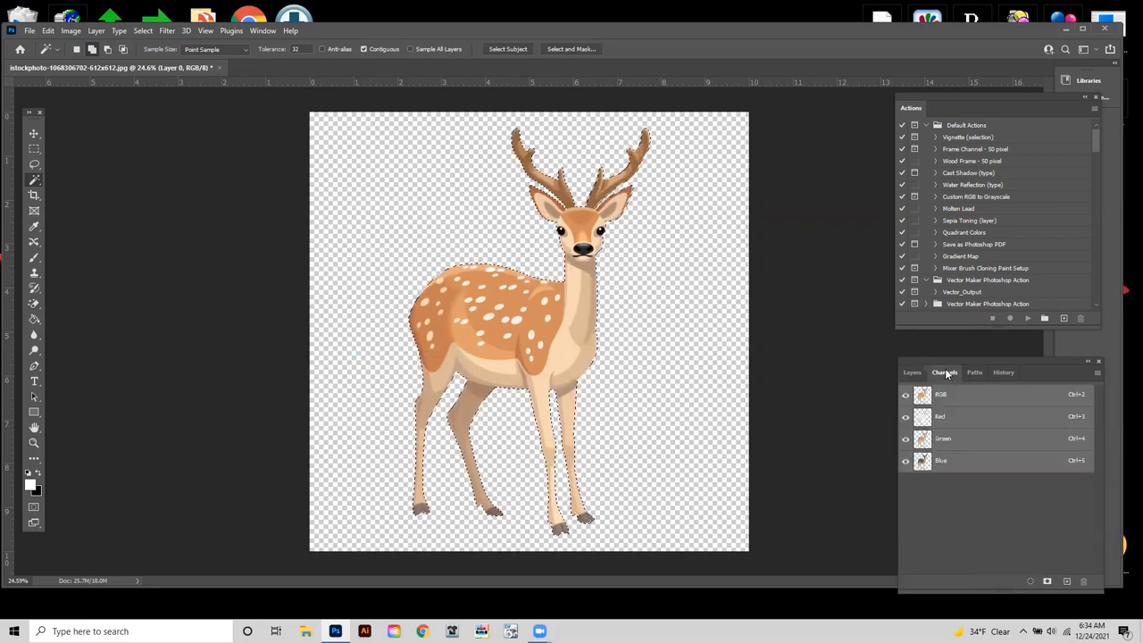
{"action": "left_click", "coordinate": [1097, 372]}
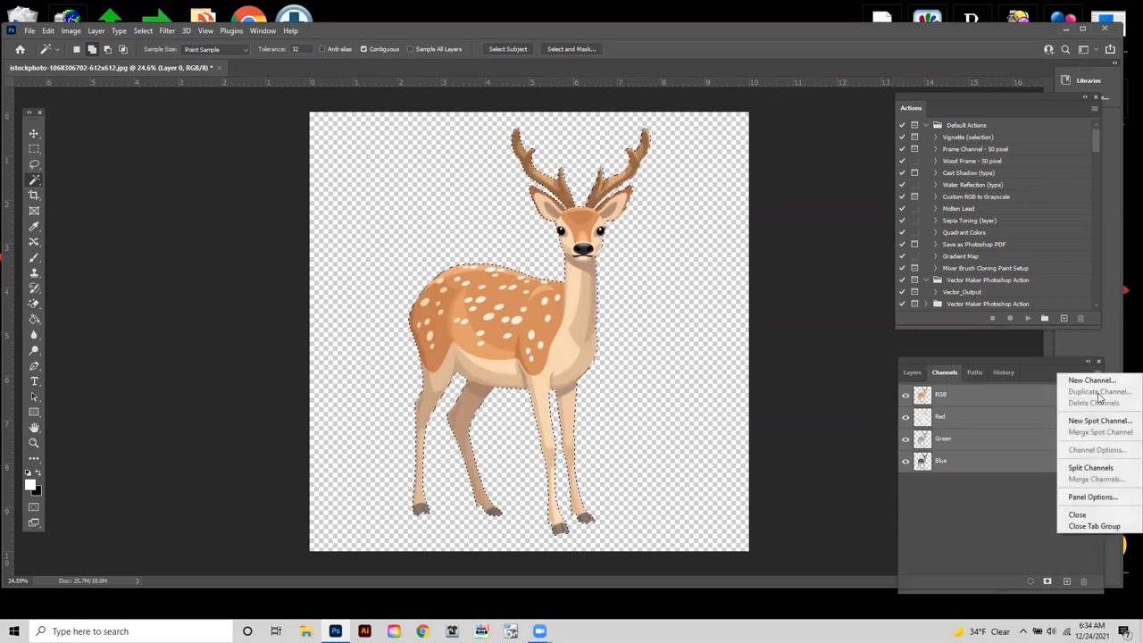
{"action": "left_click", "coordinate": [1100, 420]}
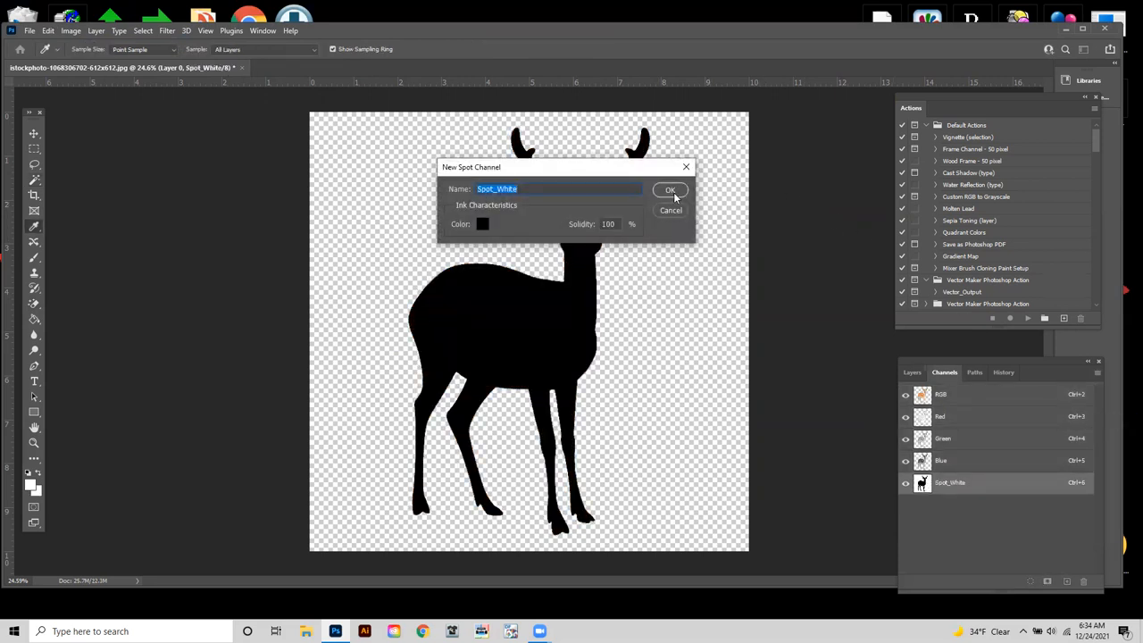
{"action": "left_click", "coordinate": [670, 189]}
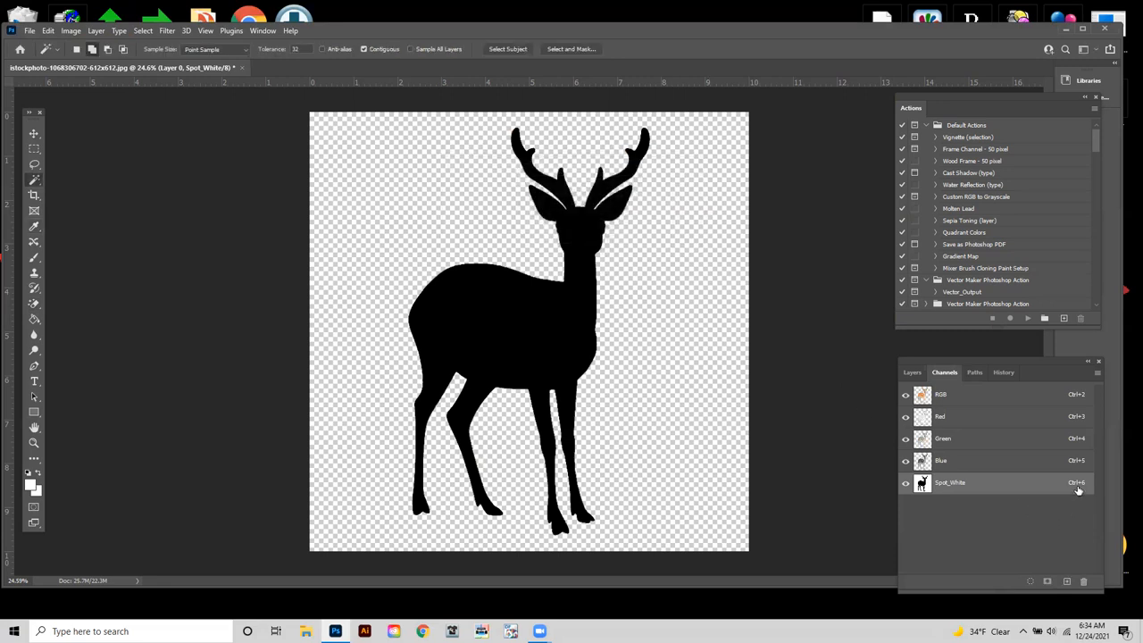
{"action": "left_click", "coordinate": [940, 394]}
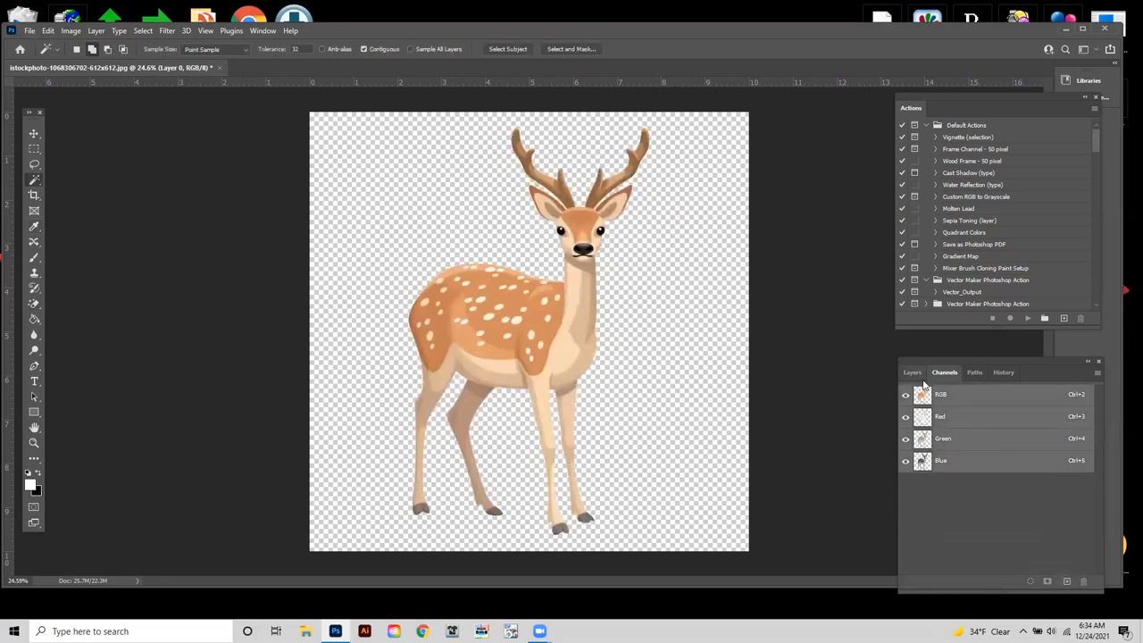
{"action": "left_click", "coordinate": [912, 371]}
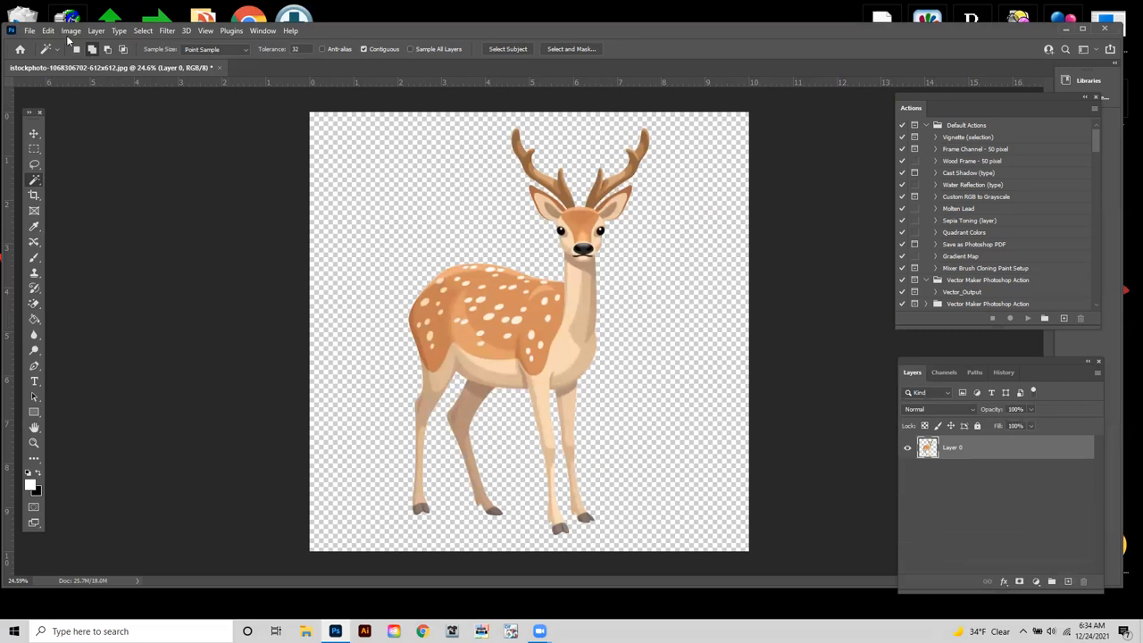
{"action": "left_click", "coordinate": [48, 30]}
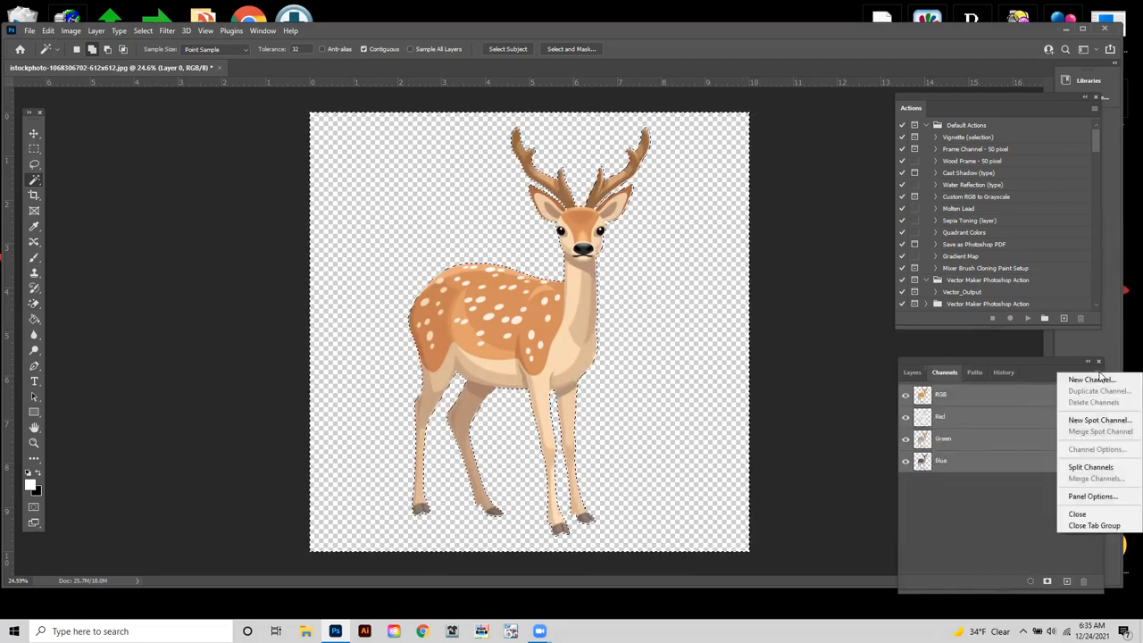
{"action": "left_click", "coordinate": [1100, 420]}
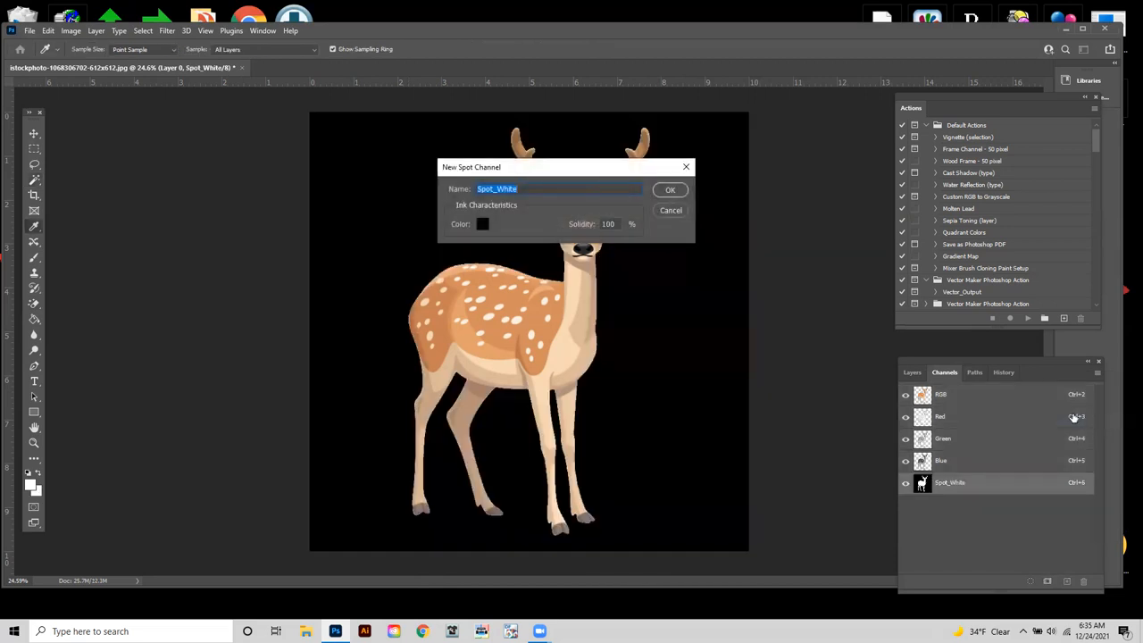
{"action": "mouse_move", "coordinate": [659, 464]}
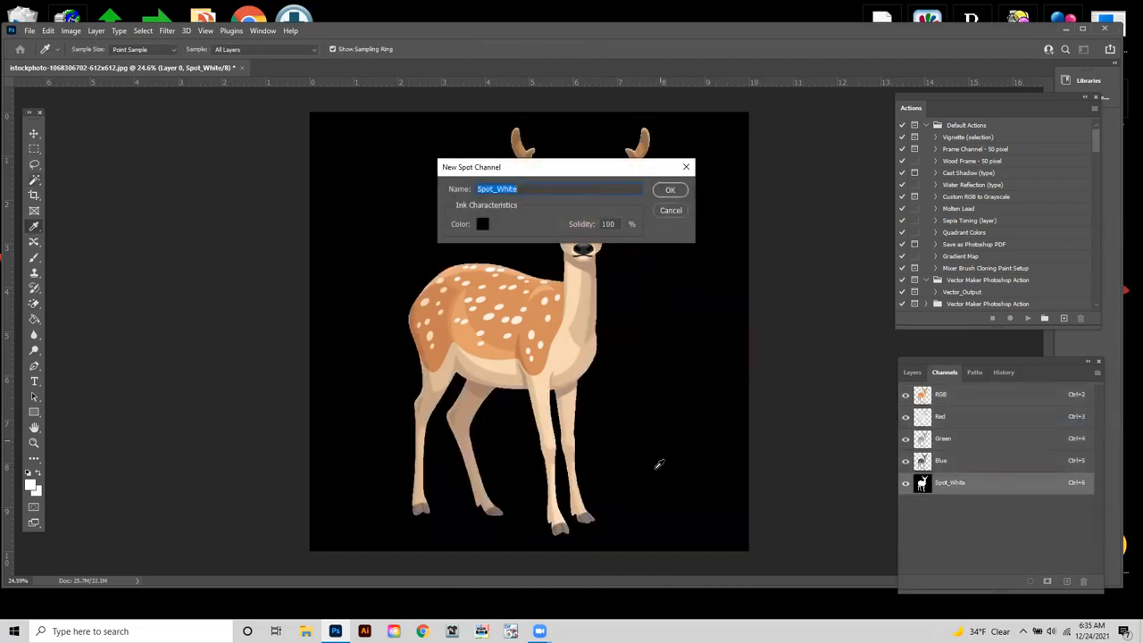
{"action": "mouse_move", "coordinate": [508, 538]}
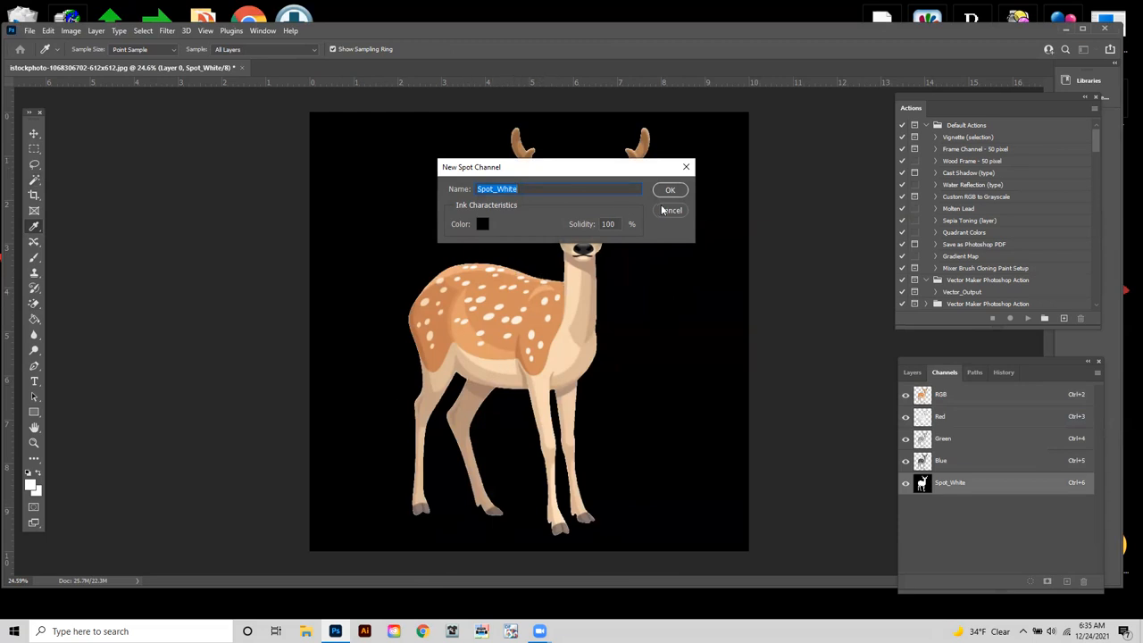
{"action": "left_click", "coordinate": [670, 210]}
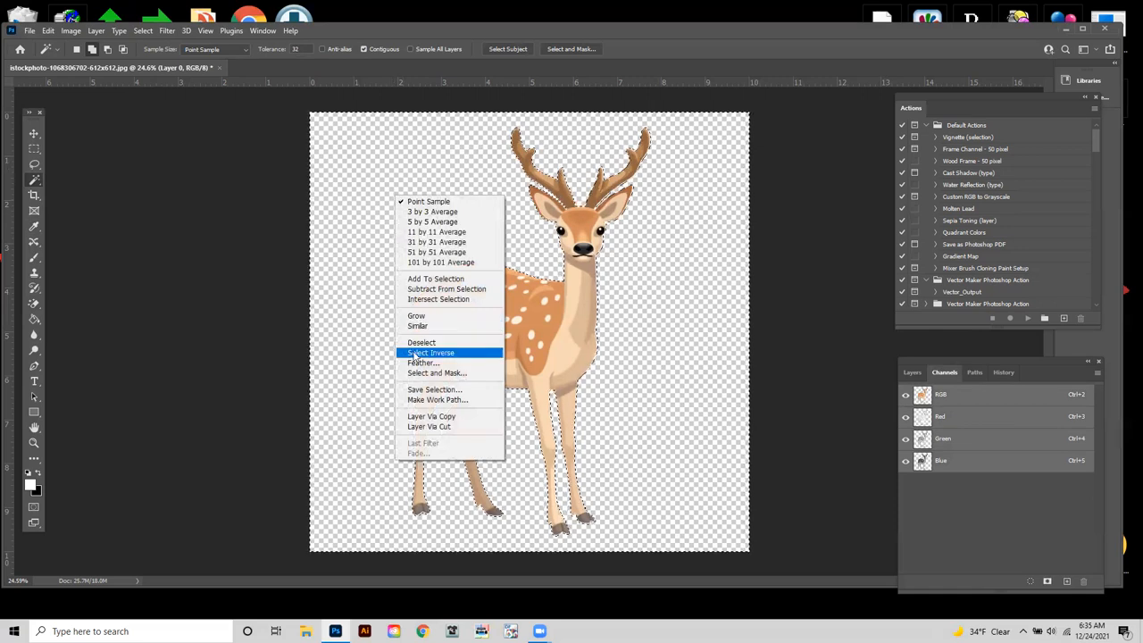
{"action": "left_click", "coordinate": [430, 353]}
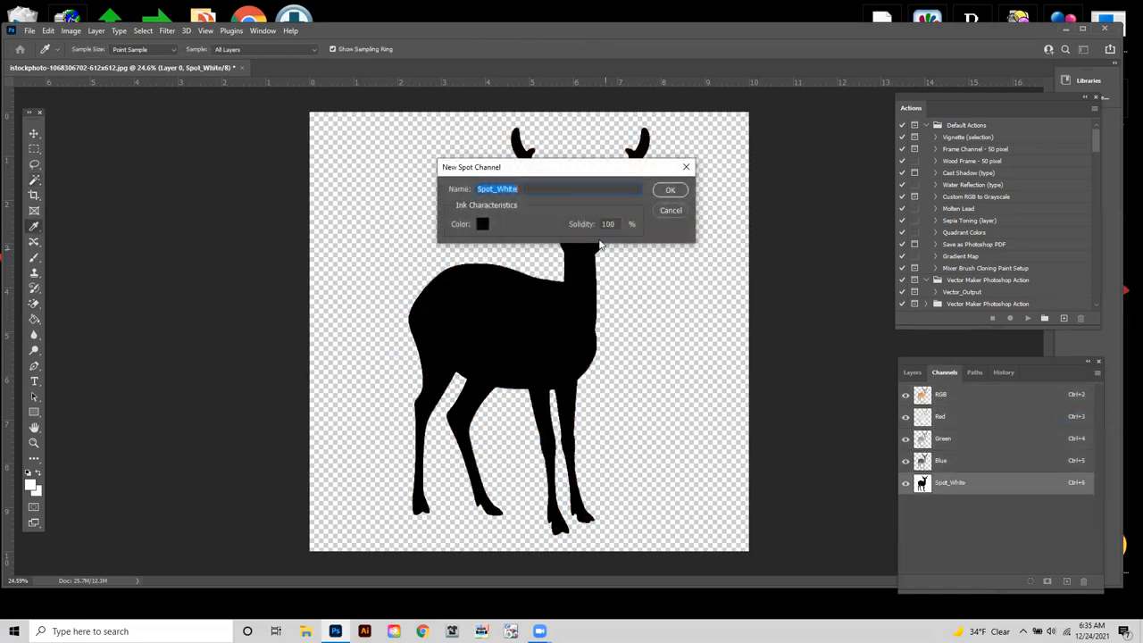
{"action": "left_click", "coordinate": [670, 189]}
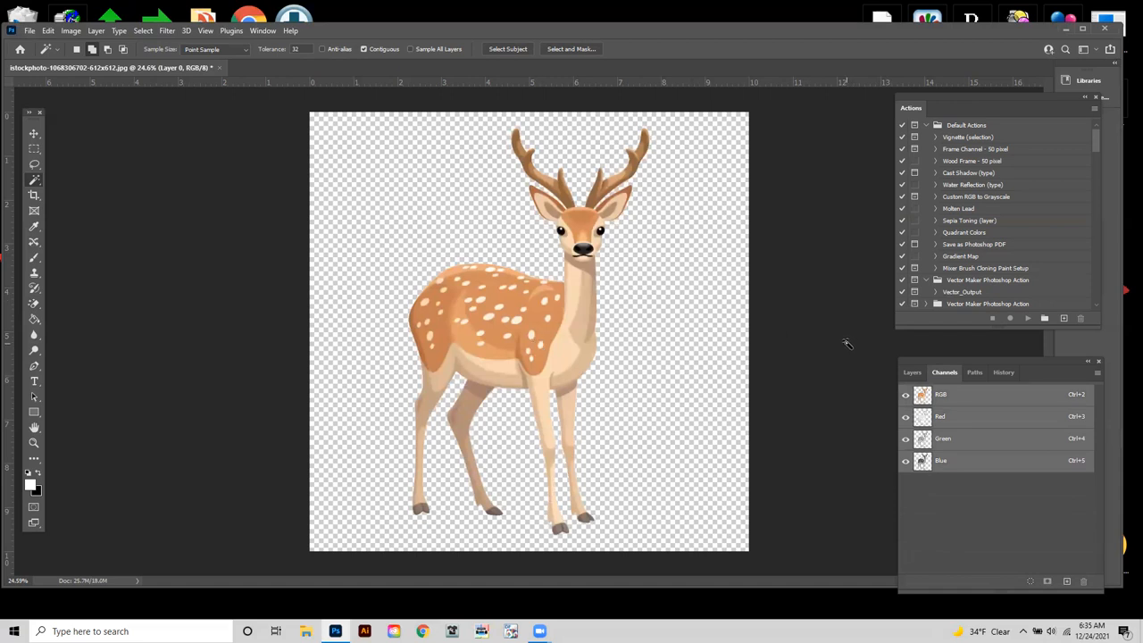
{"action": "mouse_move", "coordinate": [674, 319]}
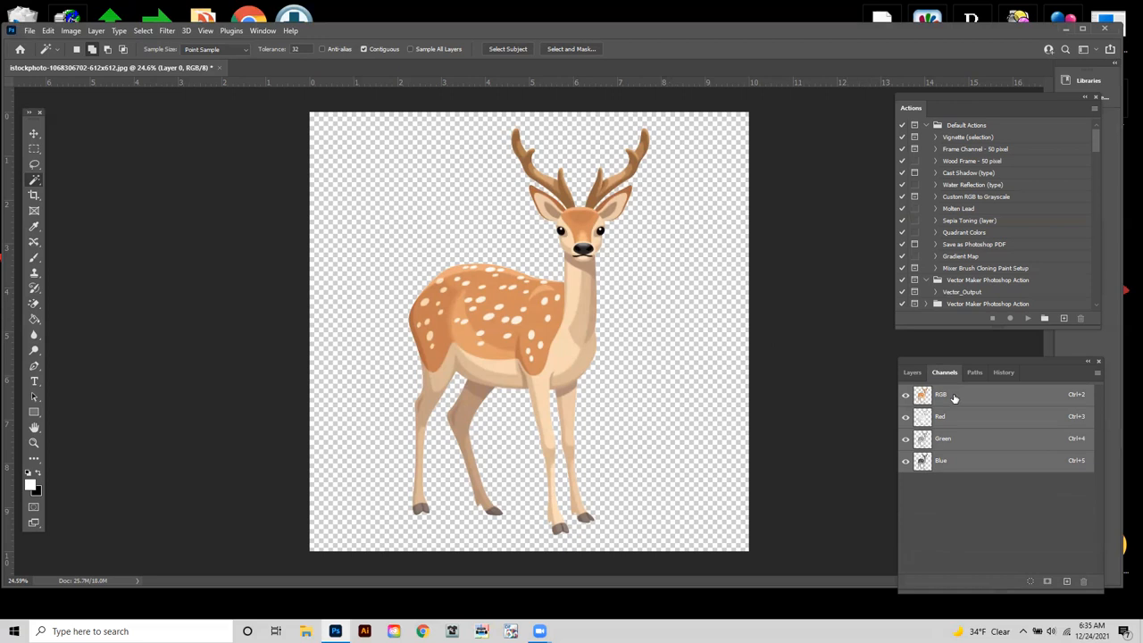
Load Layer 0's pixels as a selection via Select Pixels in the Layers panel
{"action": "left_click", "coordinate": [912, 373]}
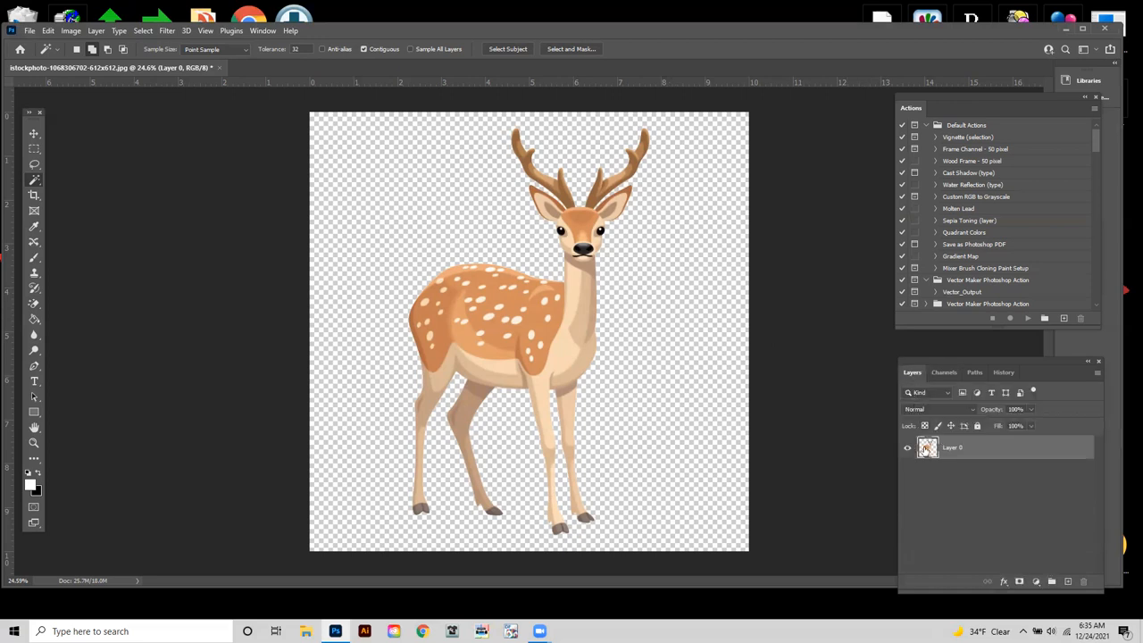
{"action": "right_click", "coordinate": [929, 447]}
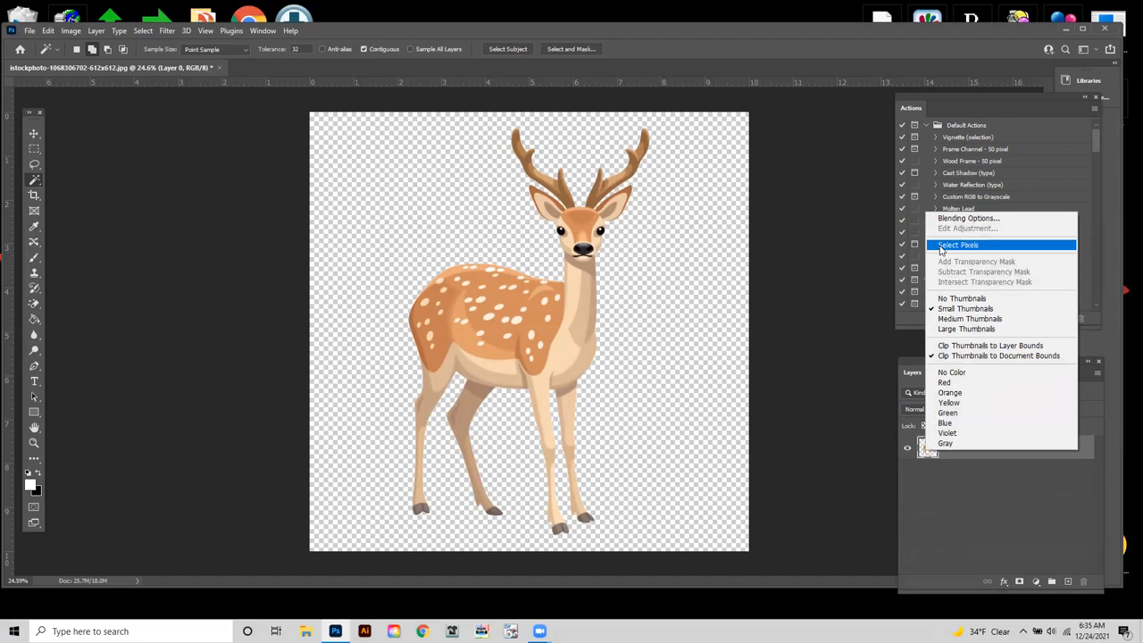
{"action": "left_click", "coordinate": [957, 245]}
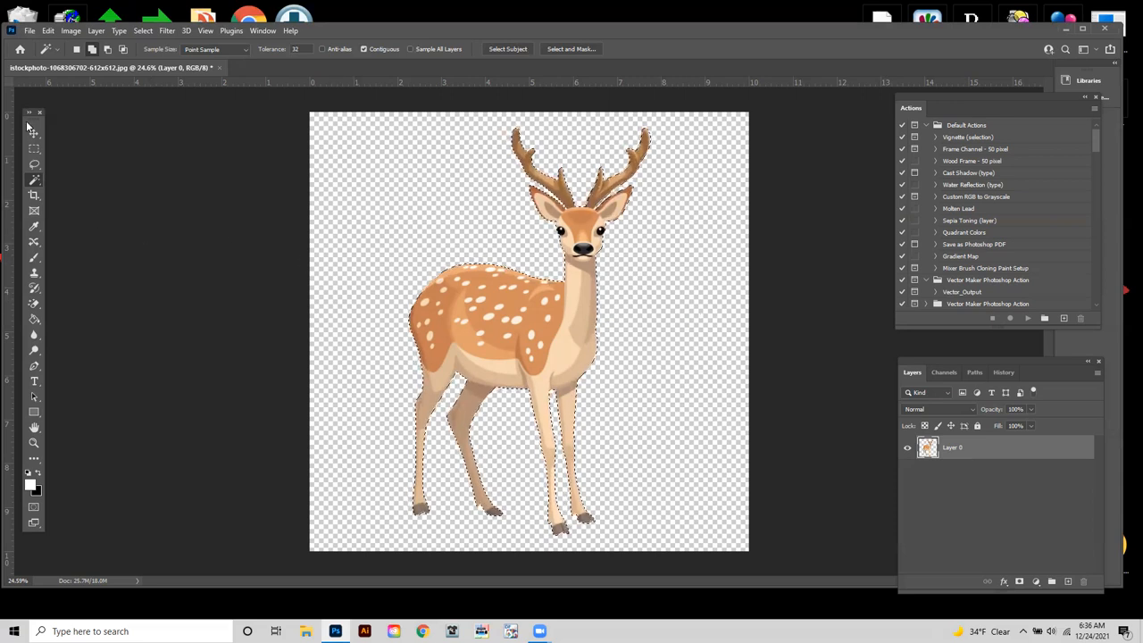
{"action": "left_click", "coordinate": [34, 133]}
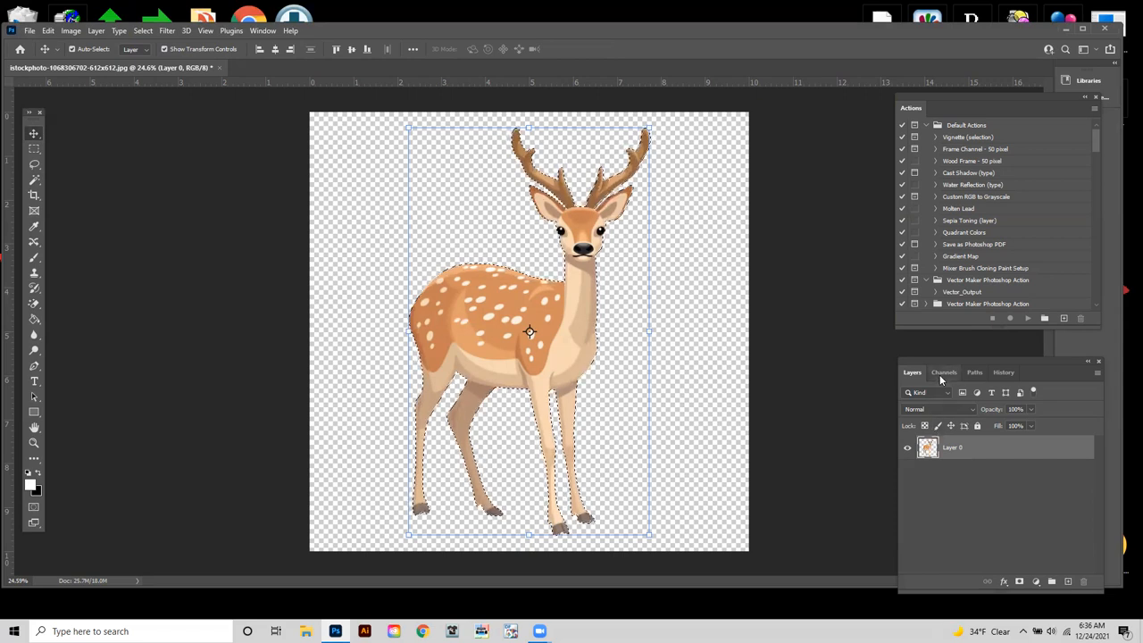
Show the Channels panel and open its flyout menu
{"action": "left_click", "coordinate": [944, 372]}
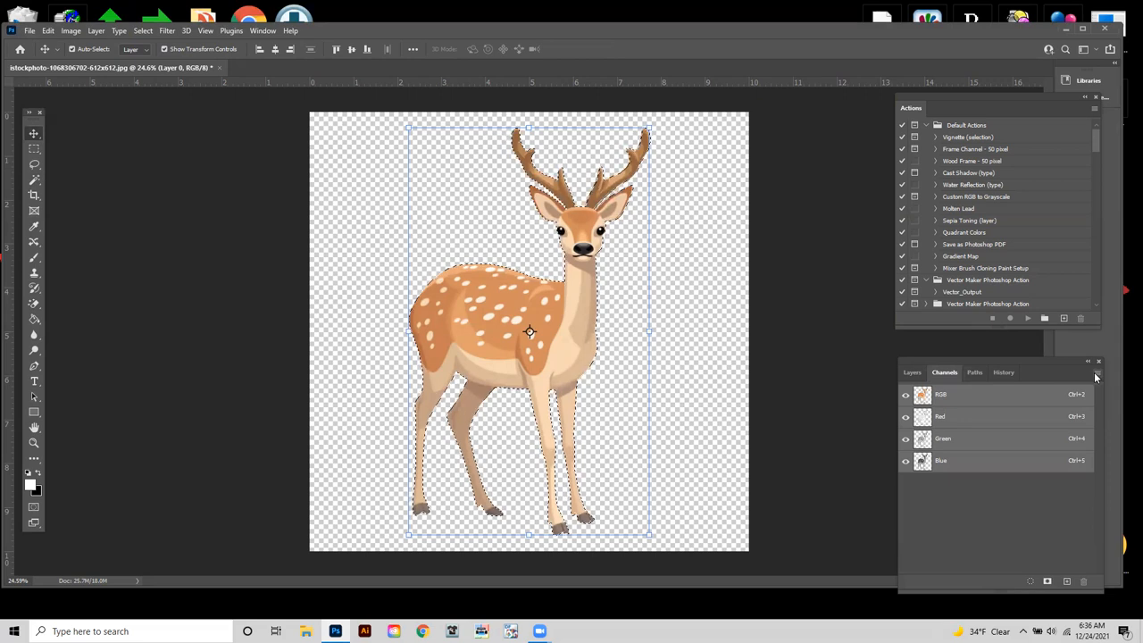
{"action": "left_click", "coordinate": [1096, 373]}
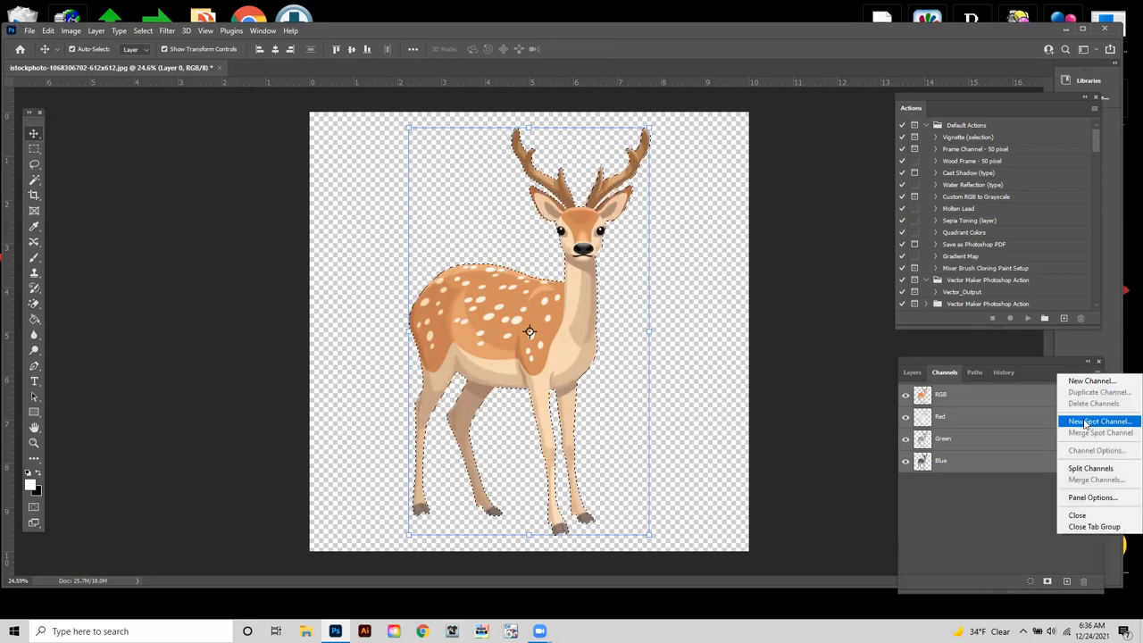
Choose New Spot Channel, keeping the name Spot_White at 100% solidity
{"action": "left_click", "coordinate": [1099, 421]}
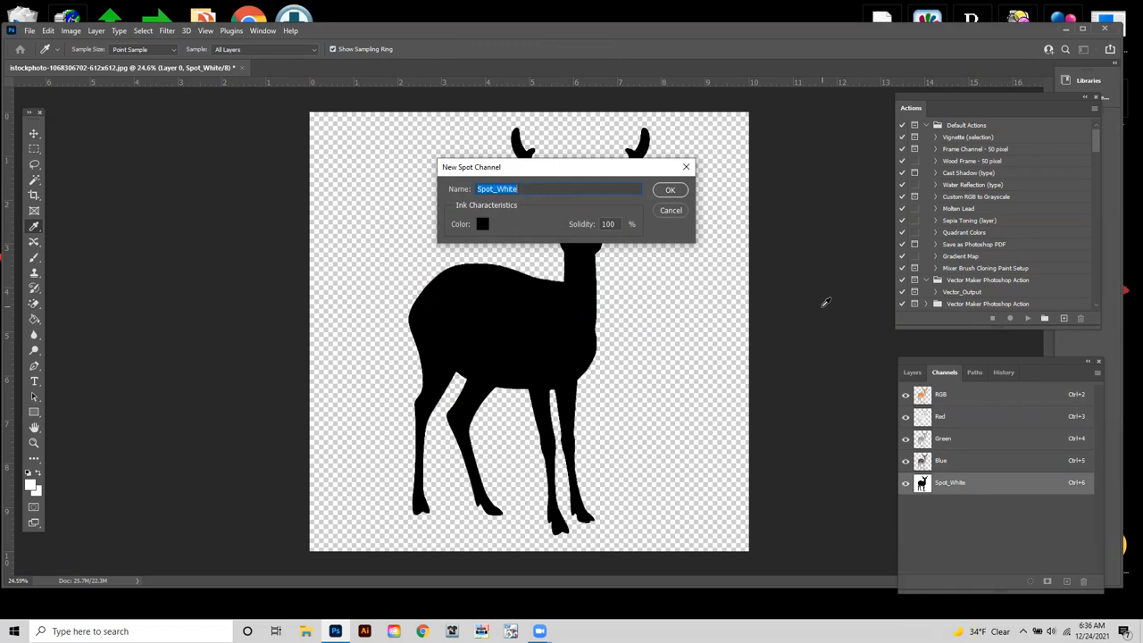
{"action": "mouse_move", "coordinate": [589, 215]}
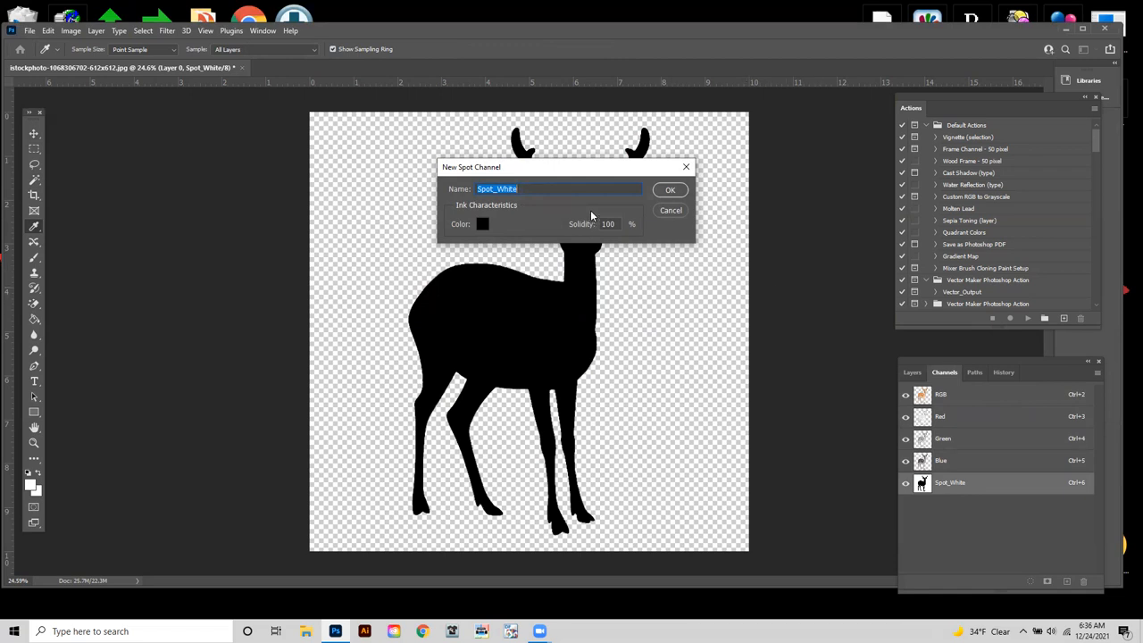
{"action": "mouse_move", "coordinate": [489, 217]}
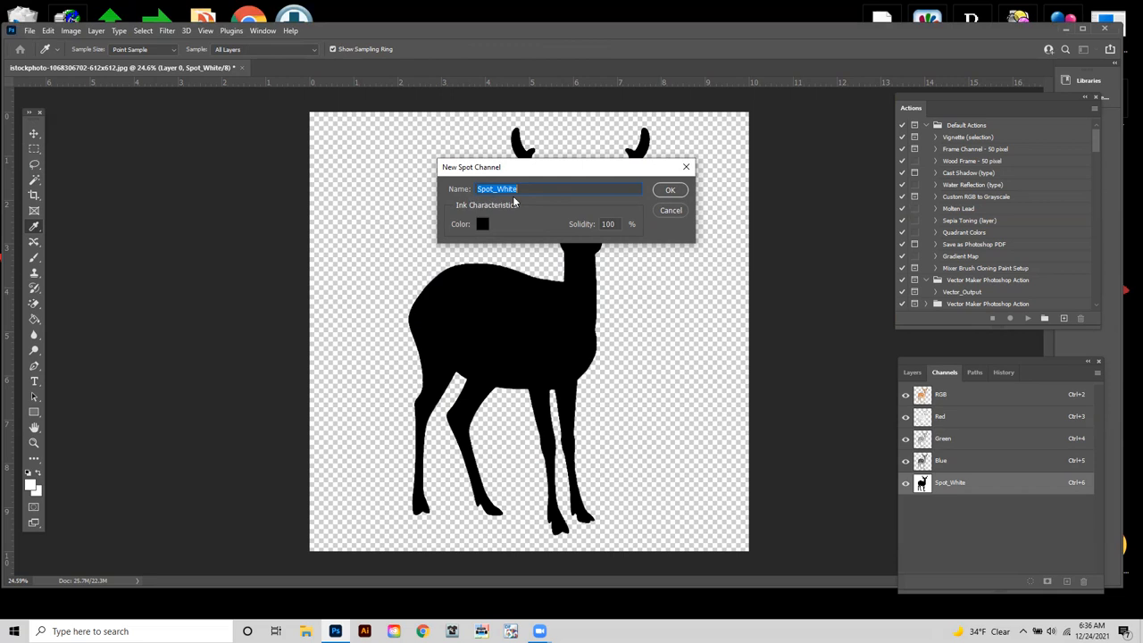
{"action": "mouse_move", "coordinate": [527, 202]}
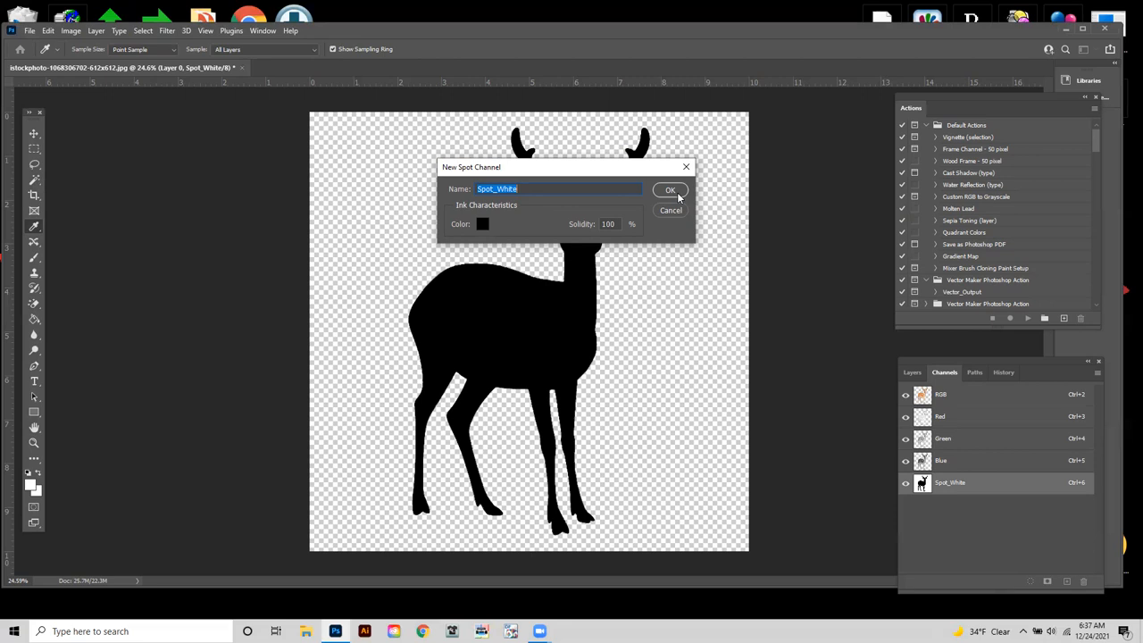
Confirm the Spot_White channel and toggle its visibility to show the full-colour deer
{"action": "left_click", "coordinate": [671, 190]}
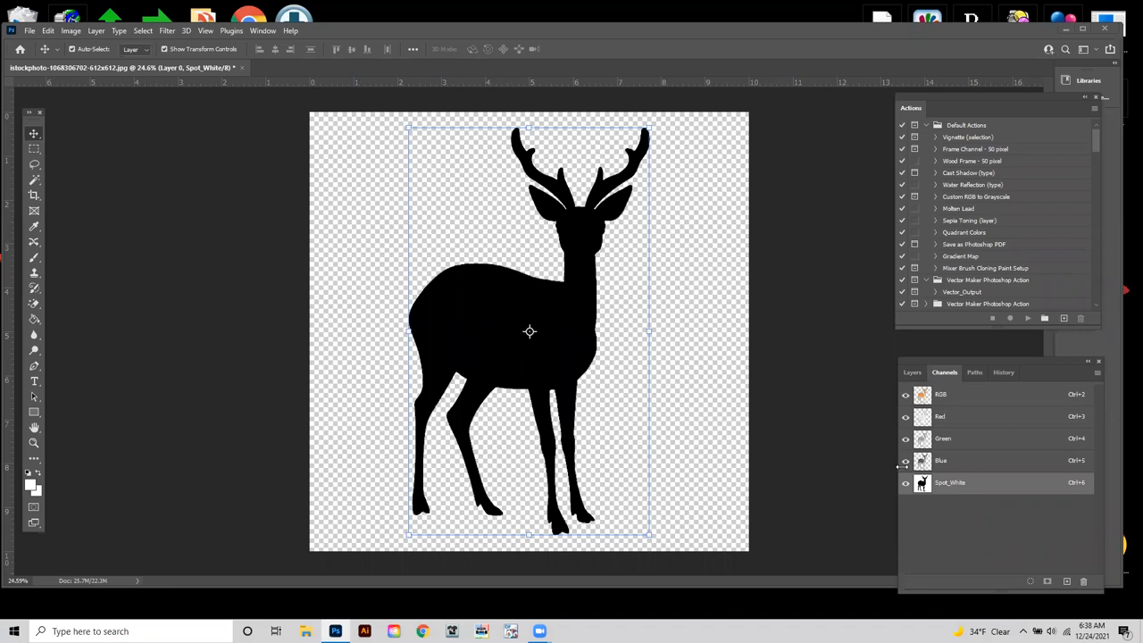
{"action": "mouse_move", "coordinate": [757, 217]}
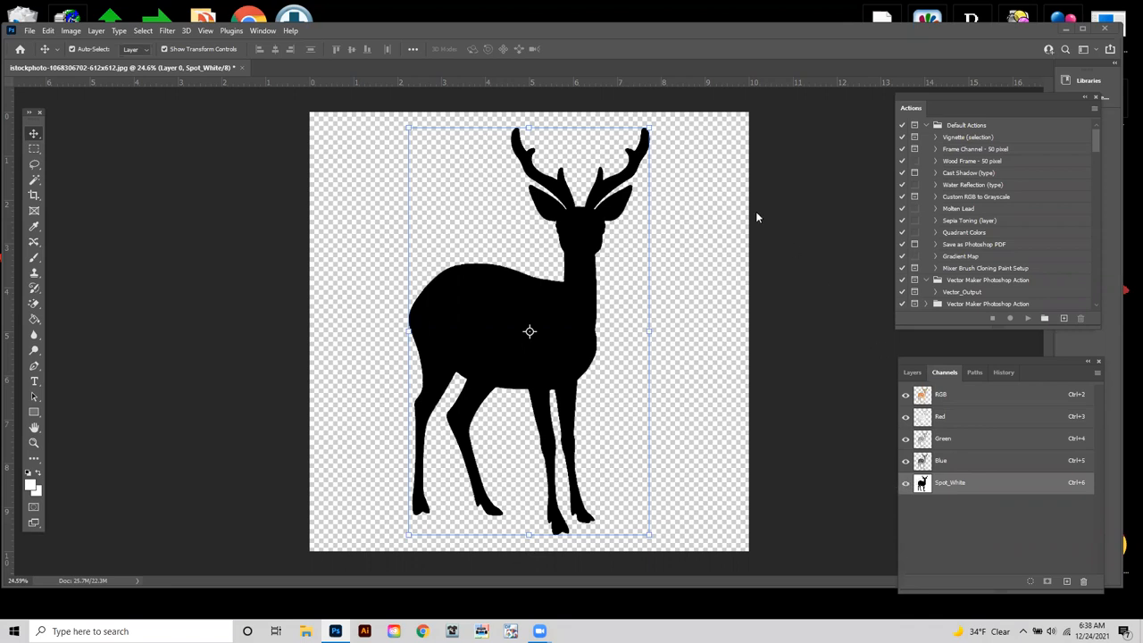
{"action": "mouse_move", "coordinate": [314, 263]}
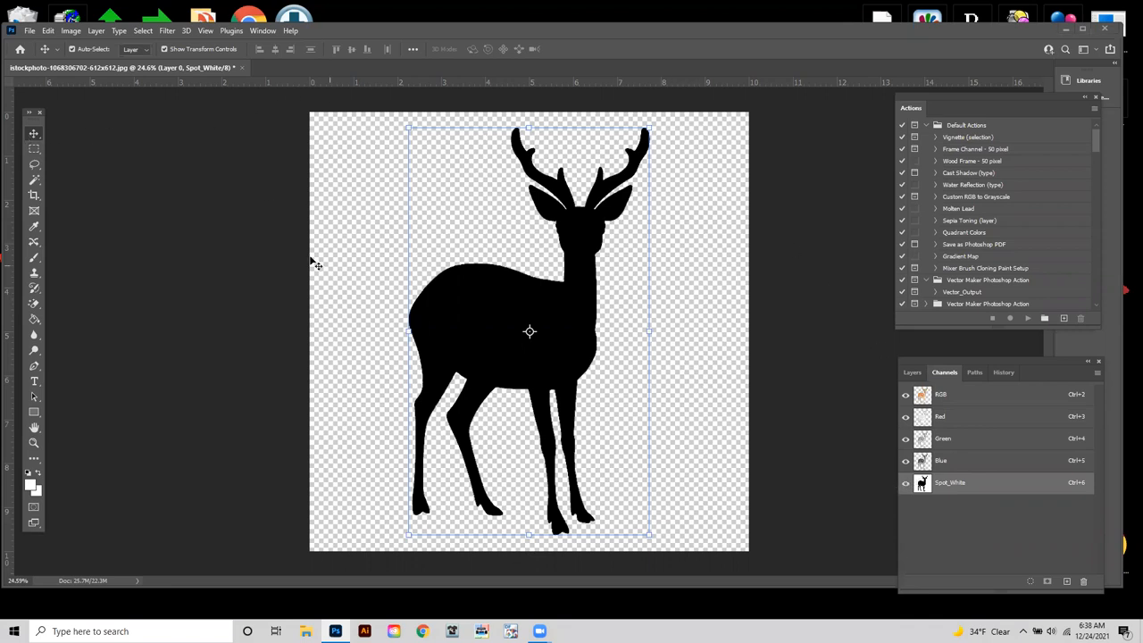
{"action": "left_click", "coordinate": [906, 482]}
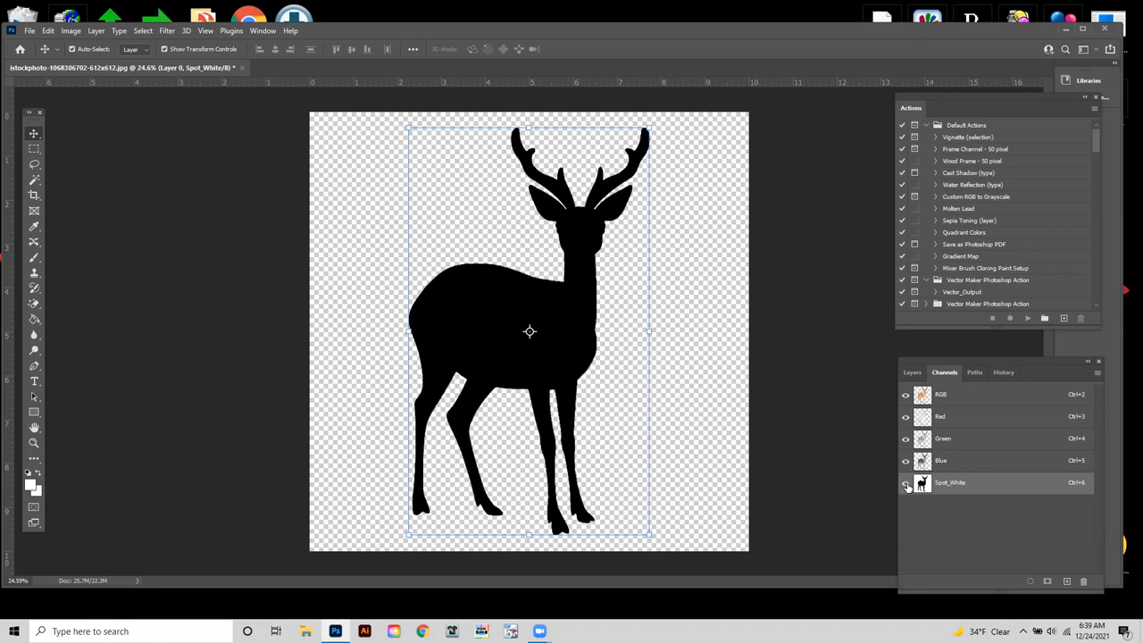
{"action": "left_click", "coordinate": [912, 372]}
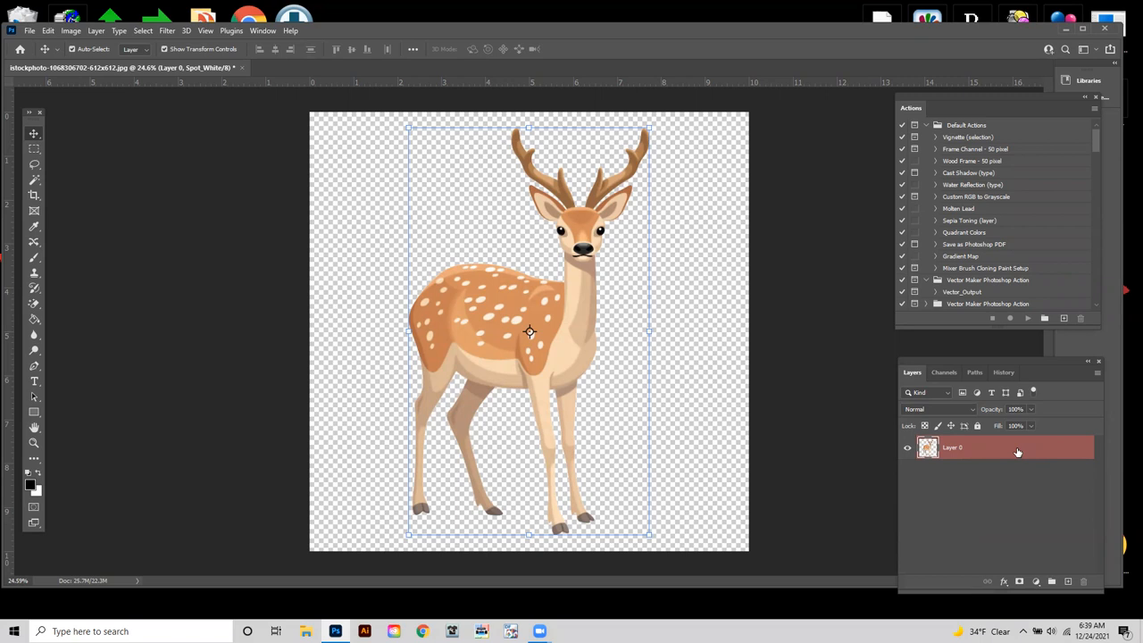
{"action": "mouse_move", "coordinate": [823, 344]}
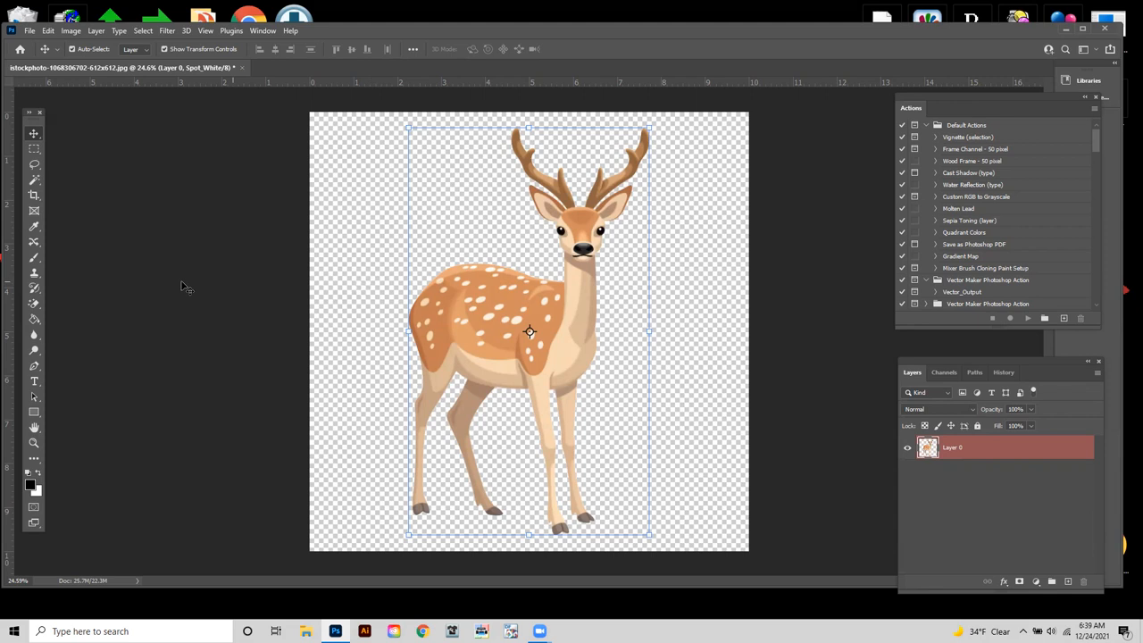
{"action": "mouse_move", "coordinate": [33, 192]}
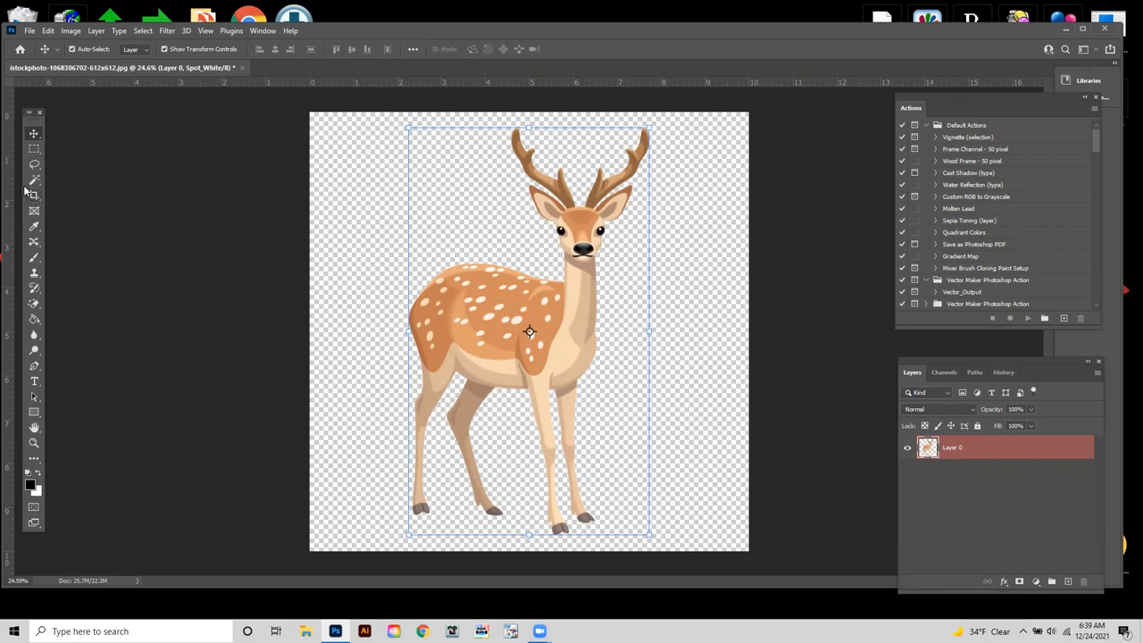
Crop the canvas to the deer's bounds
{"action": "left_click", "coordinate": [34, 195]}
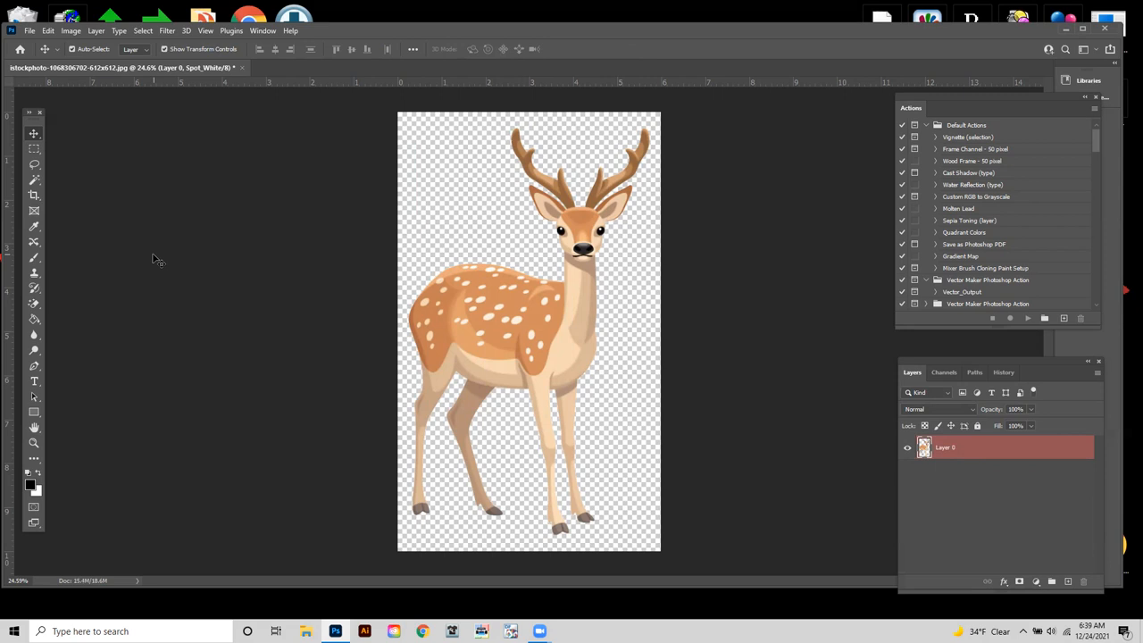
{"action": "mouse_move", "coordinate": [766, 251]}
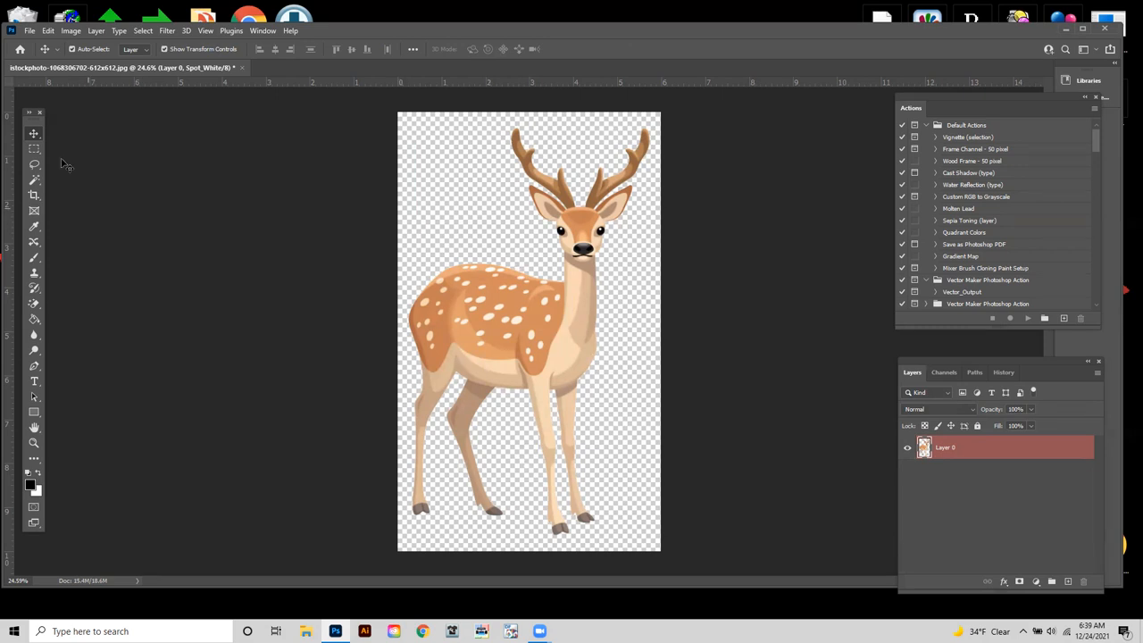
{"action": "mouse_move", "coordinate": [326, 118]}
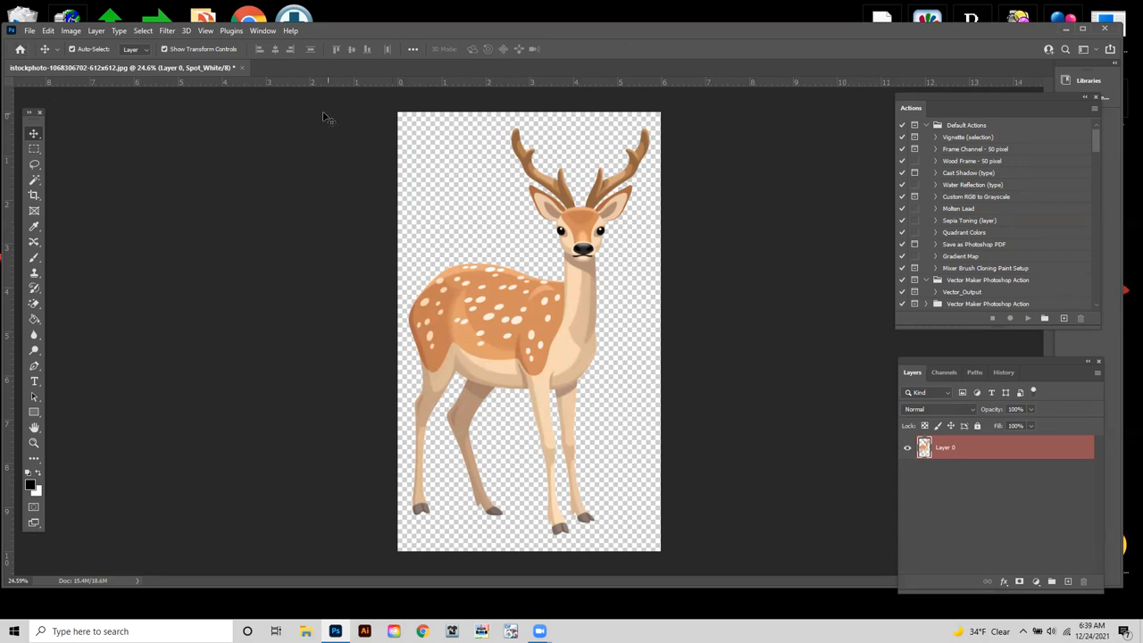
{"action": "mouse_move", "coordinate": [740, 364]}
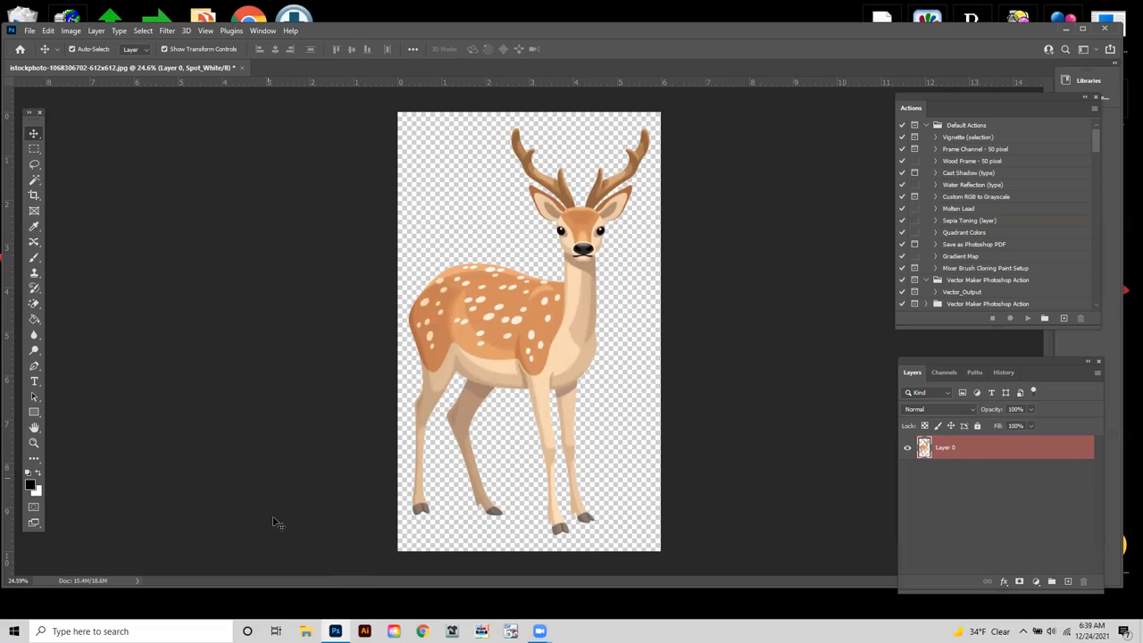
{"action": "mouse_move", "coordinate": [345, 213]}
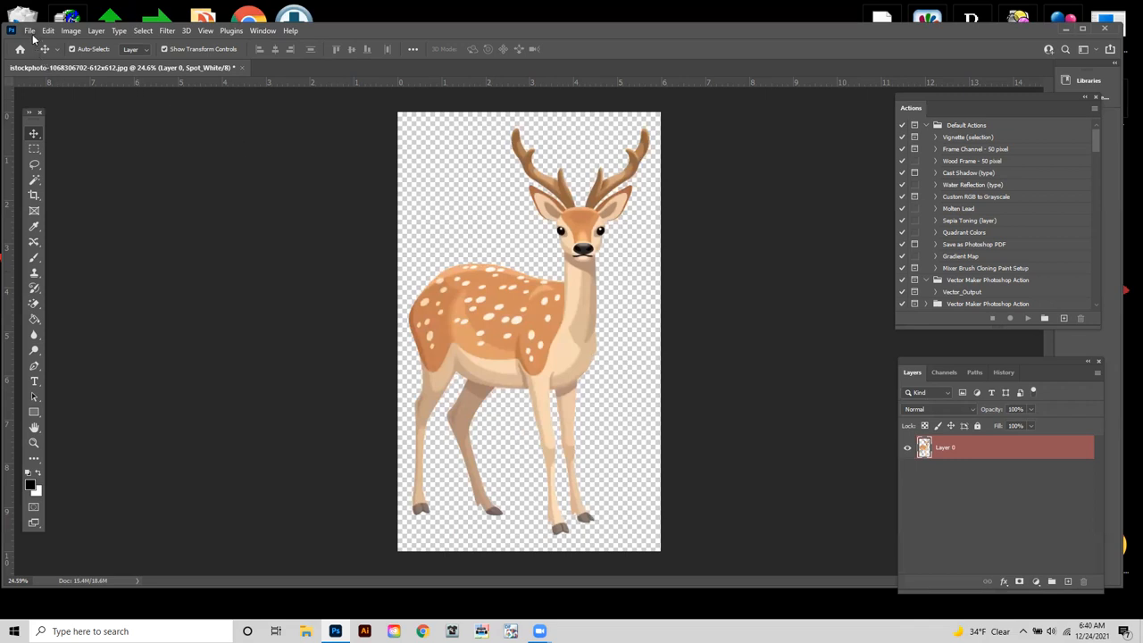
Save a copy of the deer as TIFF with Layers and Spot Colors kept
{"action": "left_click", "coordinate": [29, 30]}
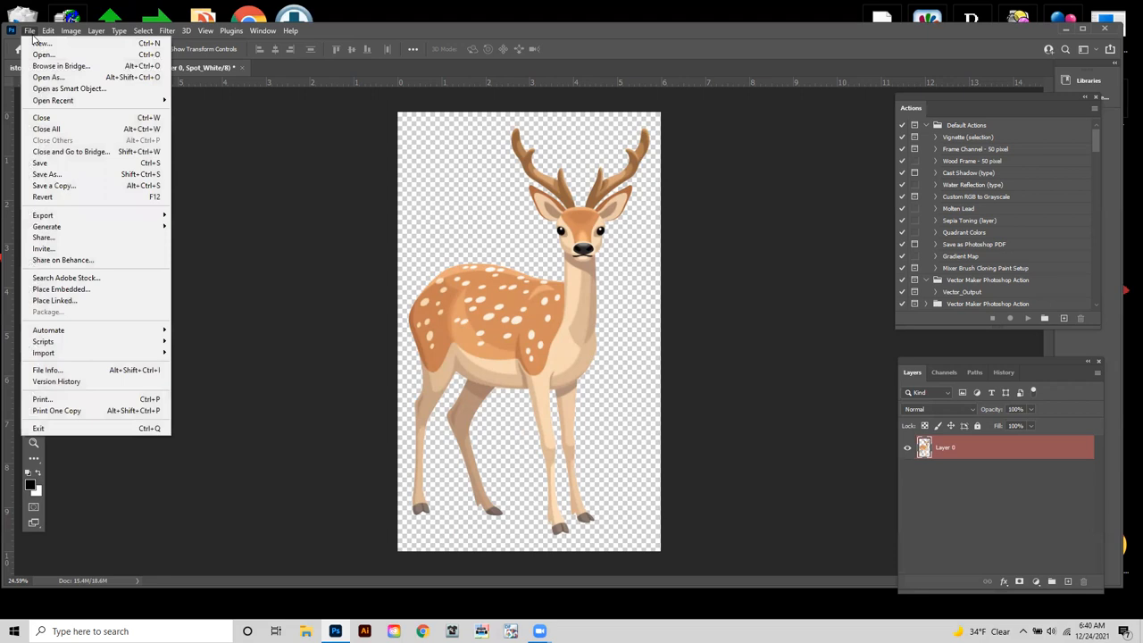
{"action": "mouse_move", "coordinate": [47, 174]}
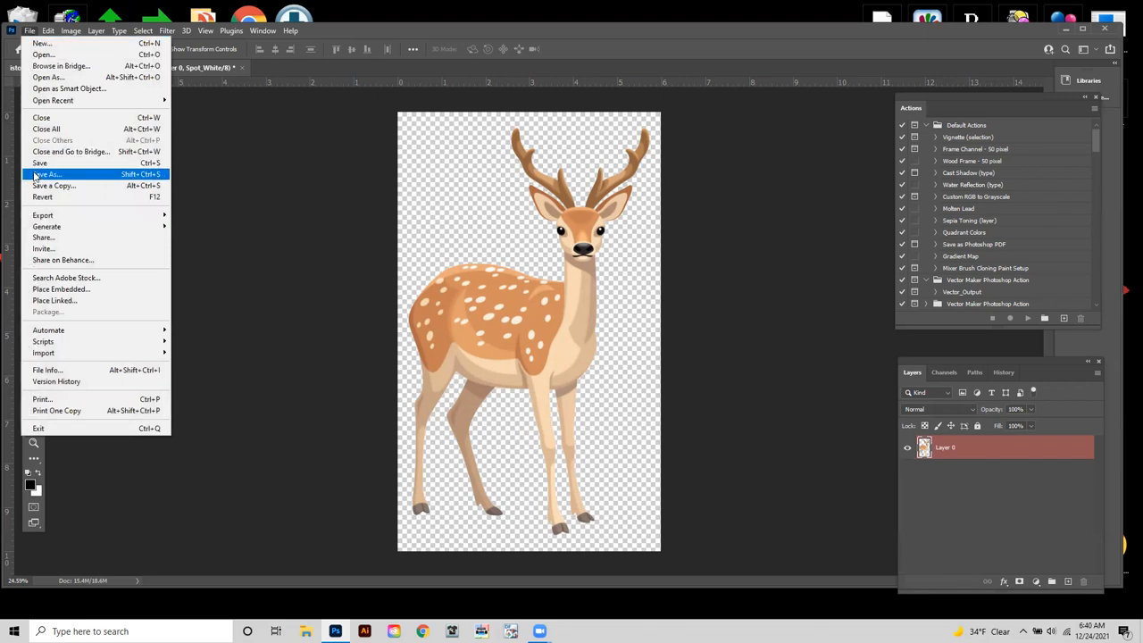
{"action": "left_click", "coordinate": [46, 174]}
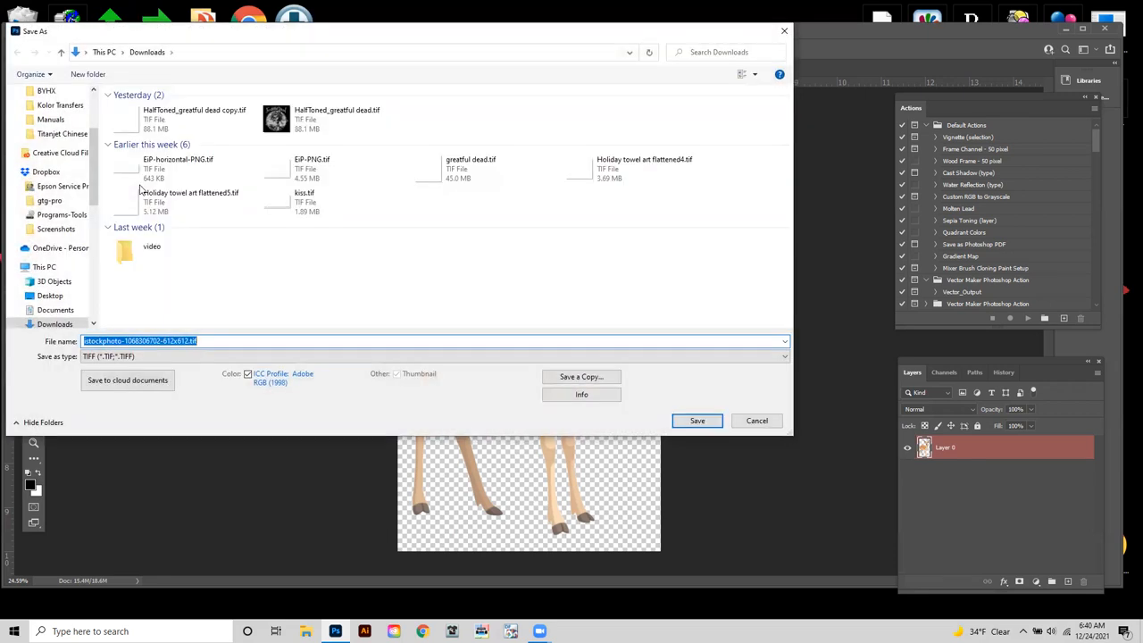
{"action": "mouse_move", "coordinate": [397, 325]}
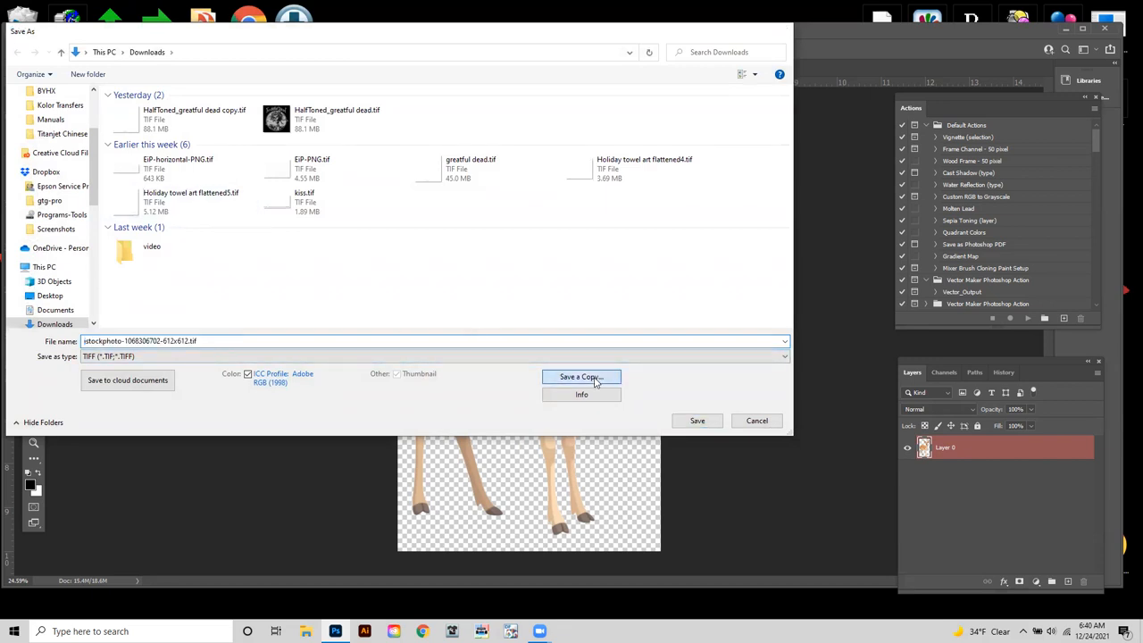
{"action": "left_click", "coordinate": [580, 376]}
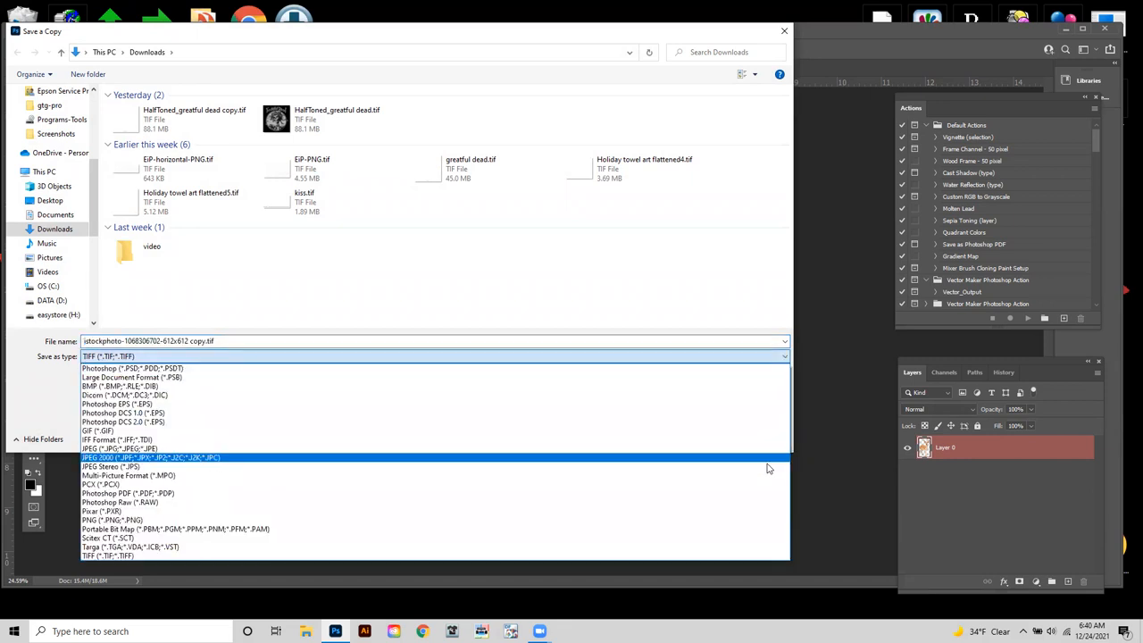
{"action": "left_click", "coordinate": [100, 555]}
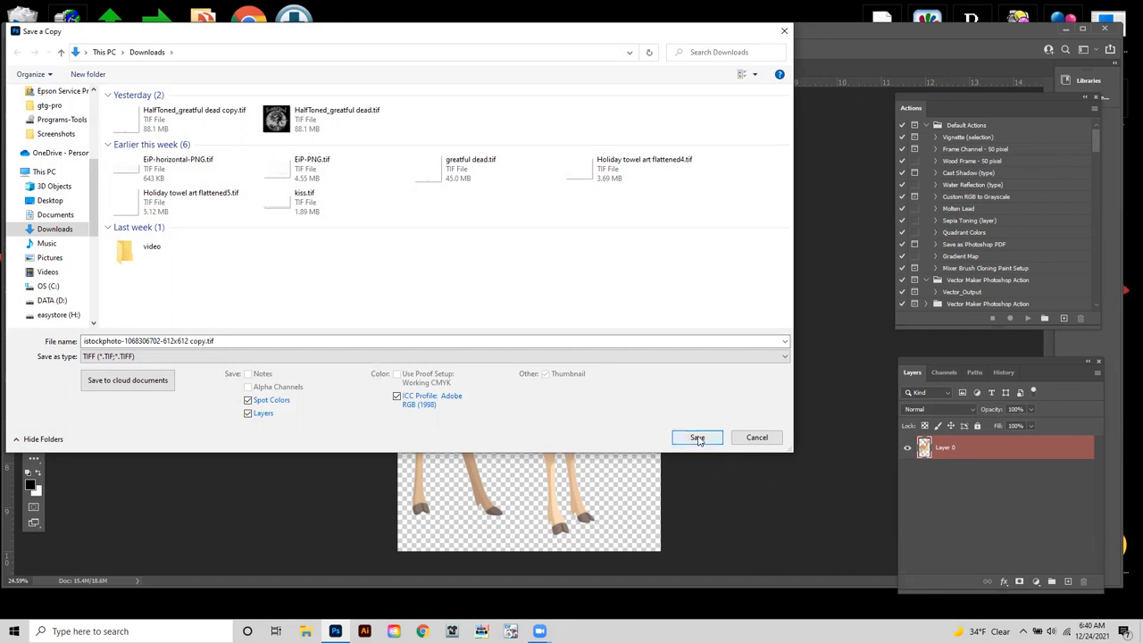
{"action": "left_click", "coordinate": [697, 436]}
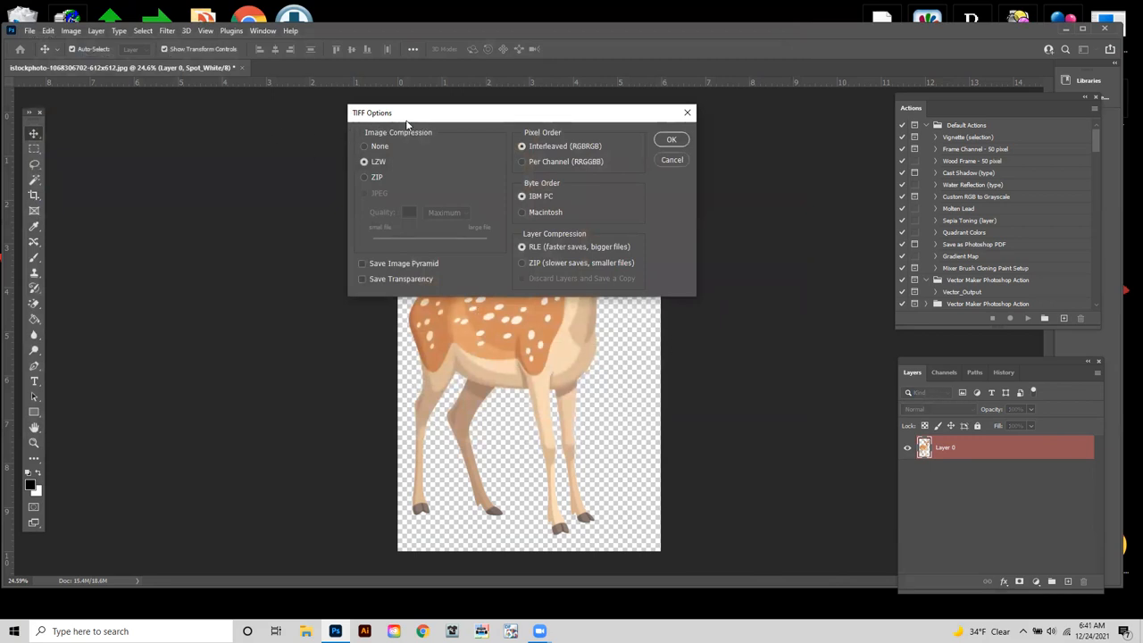
{"action": "mouse_move", "coordinate": [385, 134]}
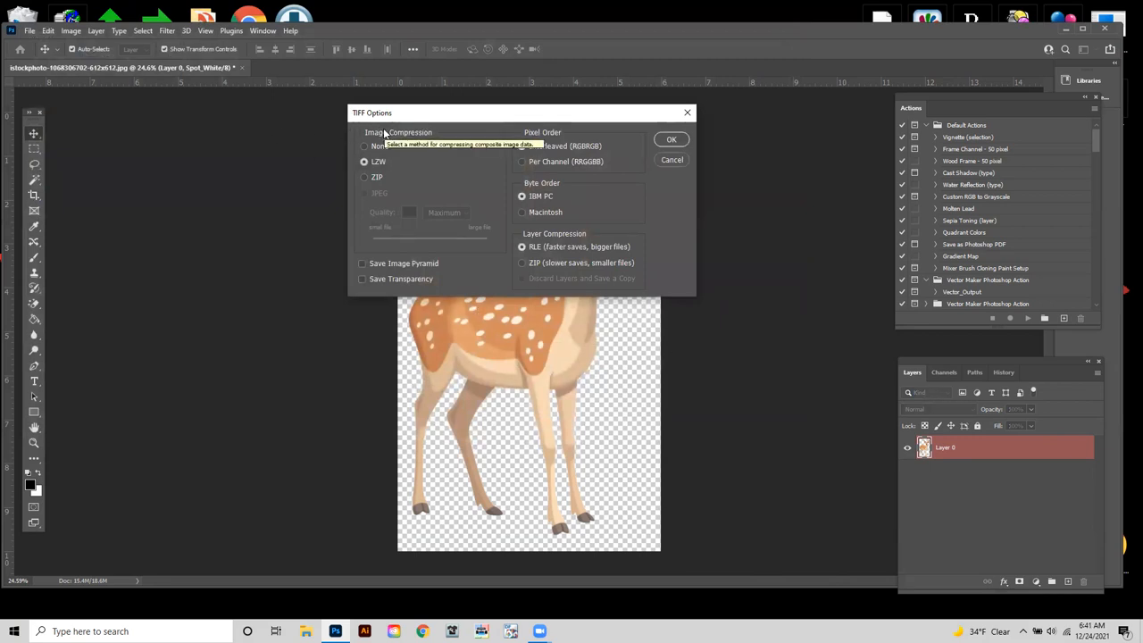
Accept TIFF options with LZW compression and interleaved pixel order to write the copy
{"action": "left_click", "coordinate": [364, 161]}
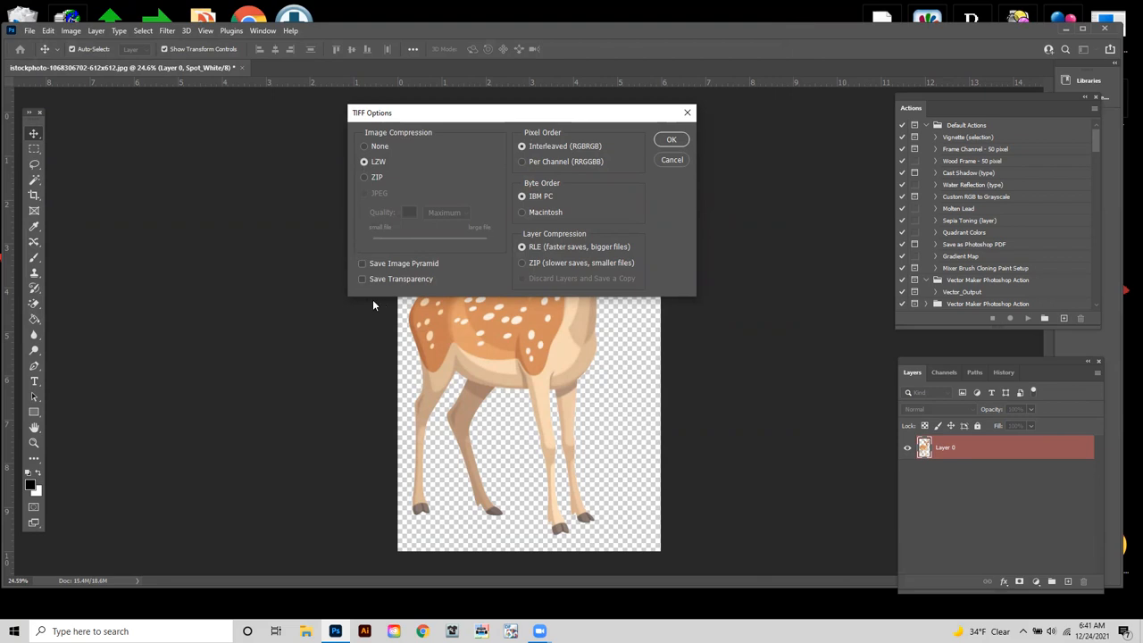
{"action": "mouse_move", "coordinate": [346, 254]}
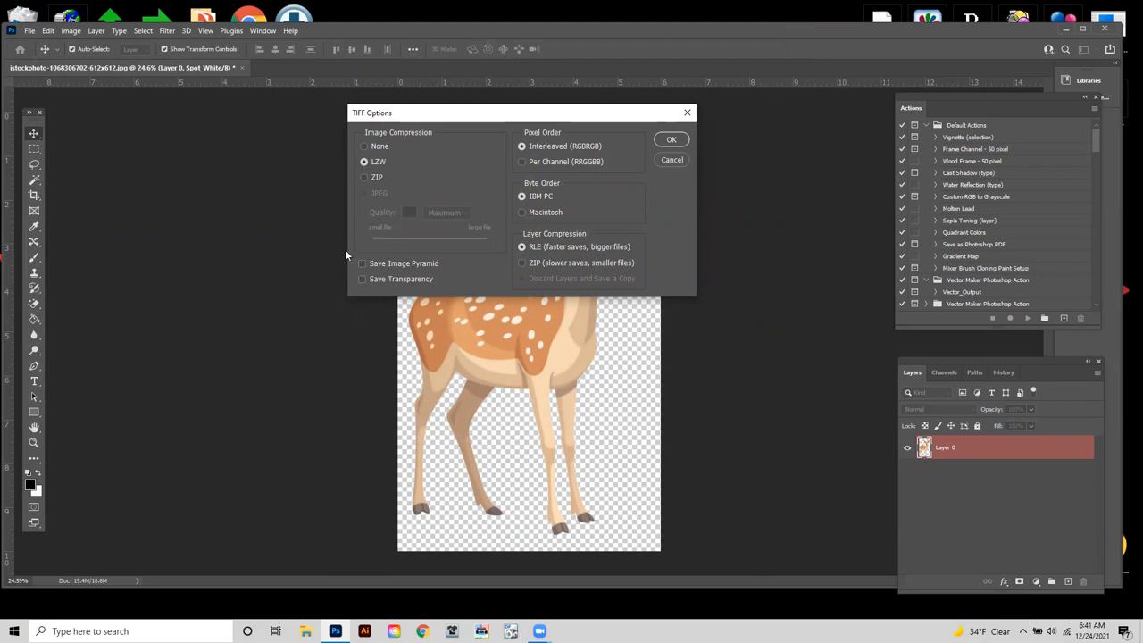
{"action": "mouse_move", "coordinate": [369, 254]}
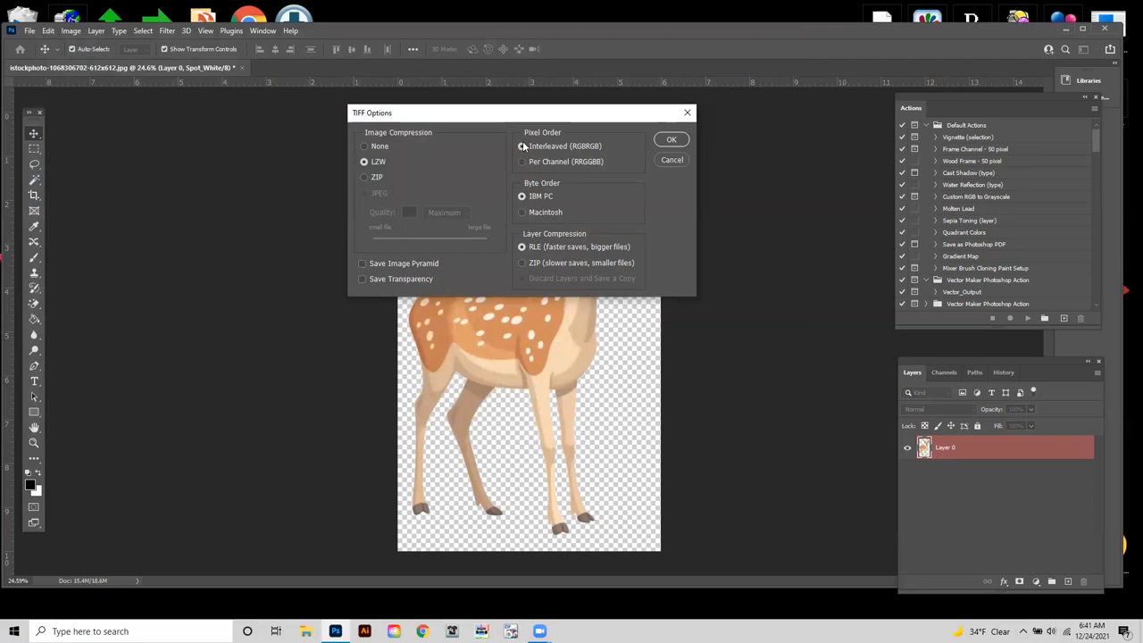
{"action": "left_click", "coordinate": [522, 145]}
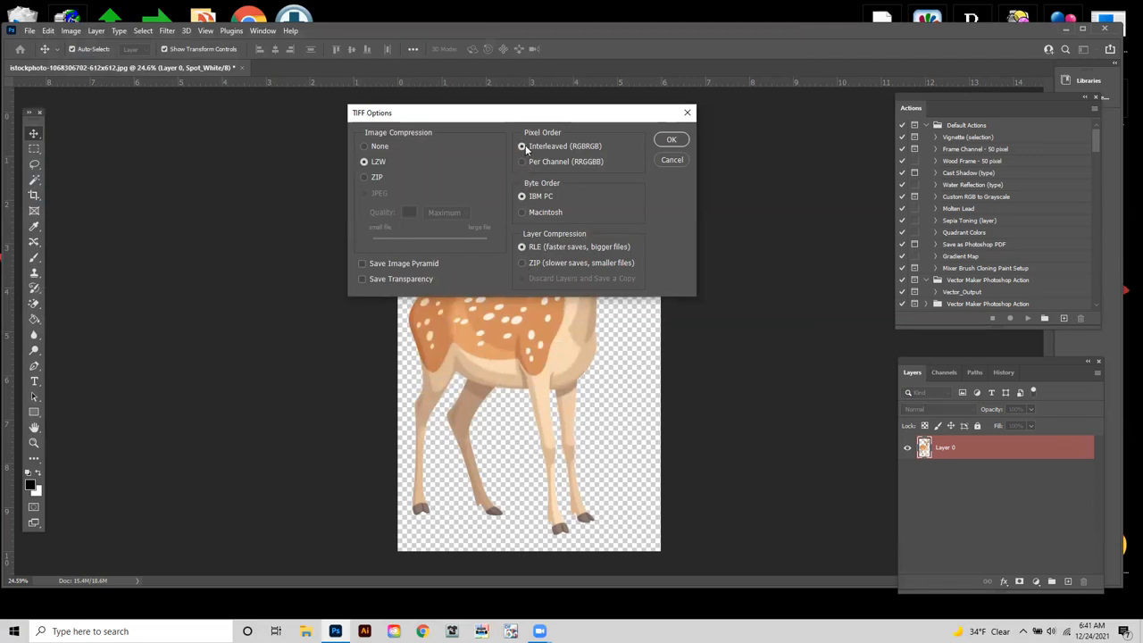
{"action": "left_click", "coordinate": [671, 140]}
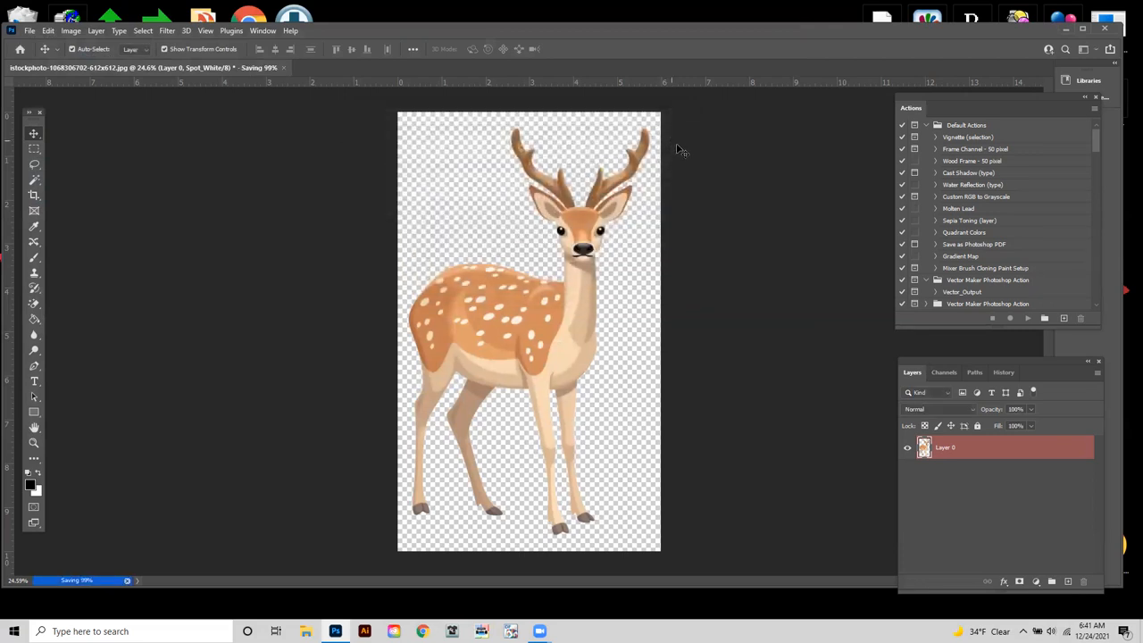